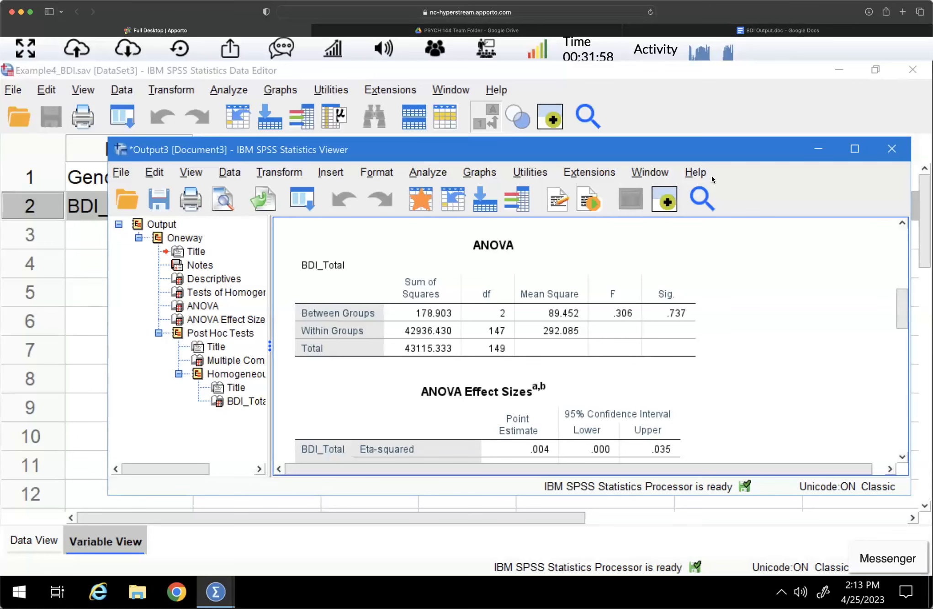
pyautogui.moveTo(158, 198)
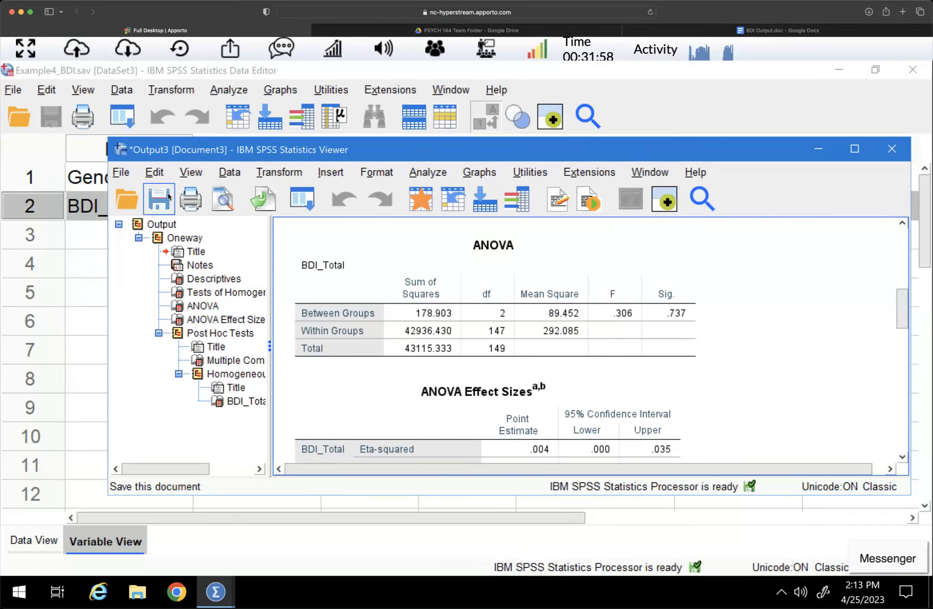
# Save the SPSS ANOVA output viewer file as 'BDI Output'.
pyautogui.click(159, 199)
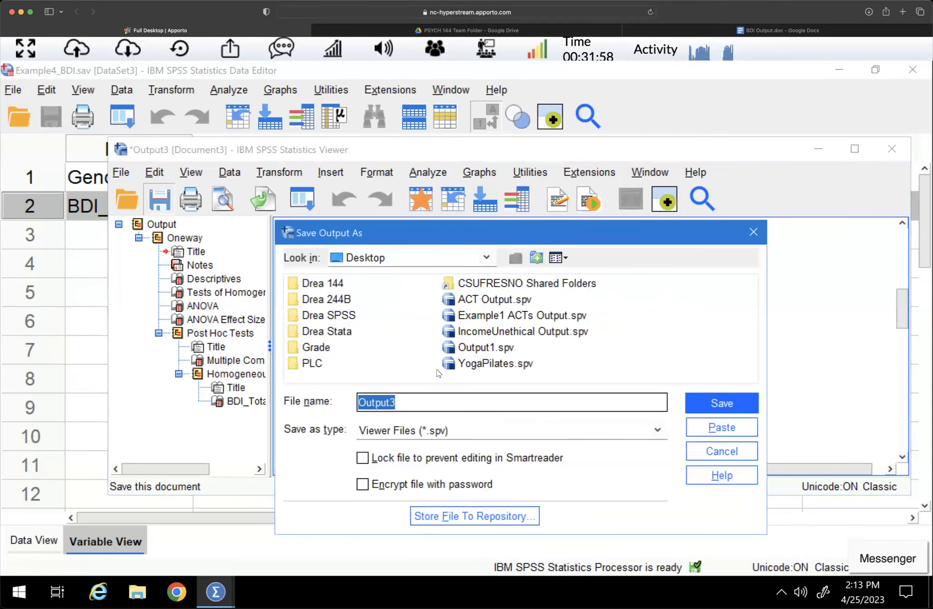
pyautogui.write('BDI')
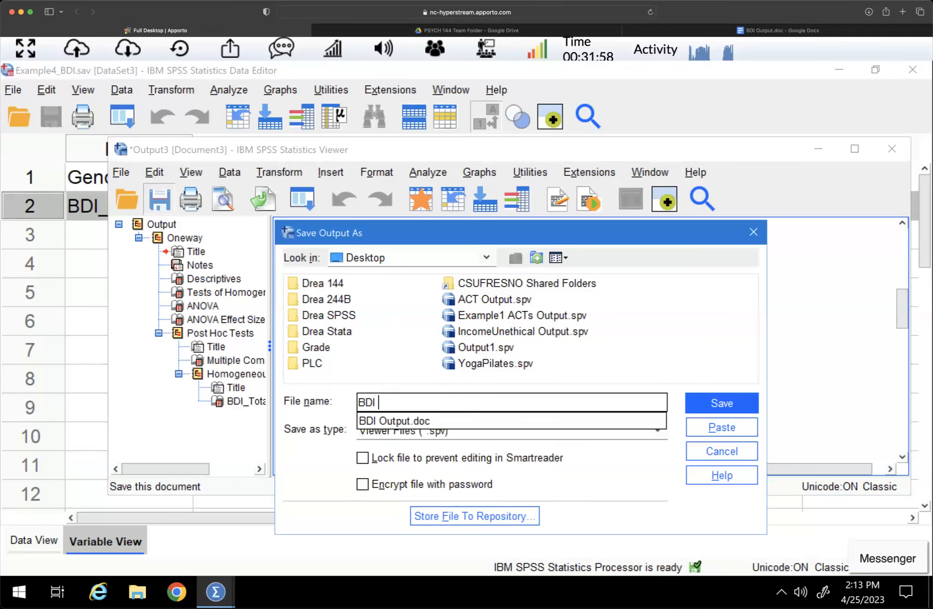
pyautogui.write('Output')
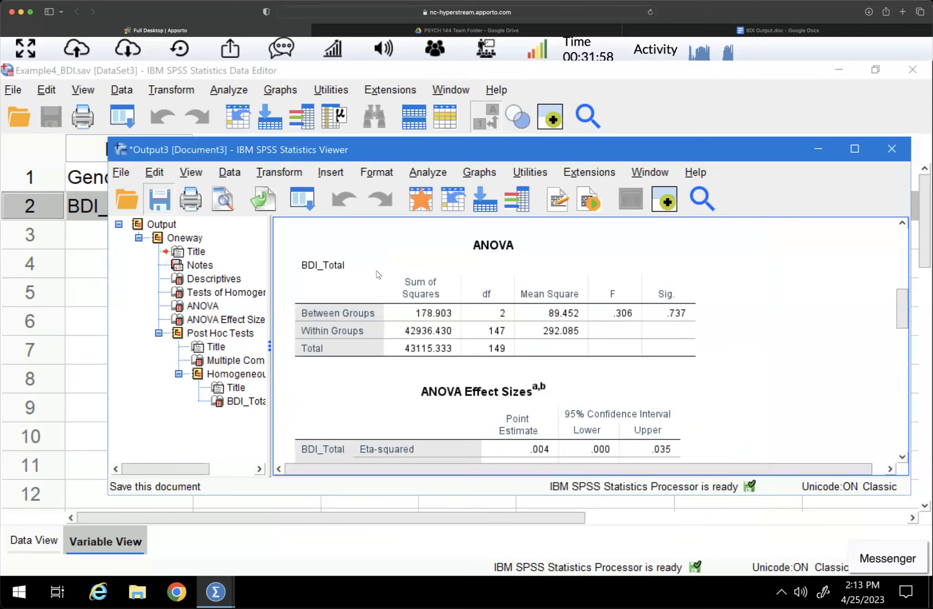
# Finish the save, then pick BDI Output.doc from Apporto's Desktop download list.
pyautogui.click(158, 199)
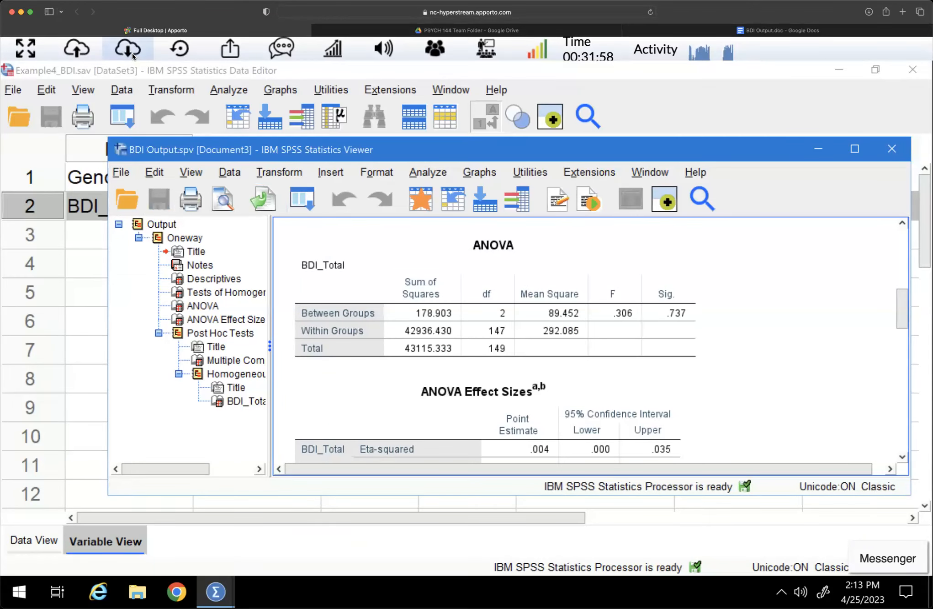
pyautogui.moveTo(126, 48)
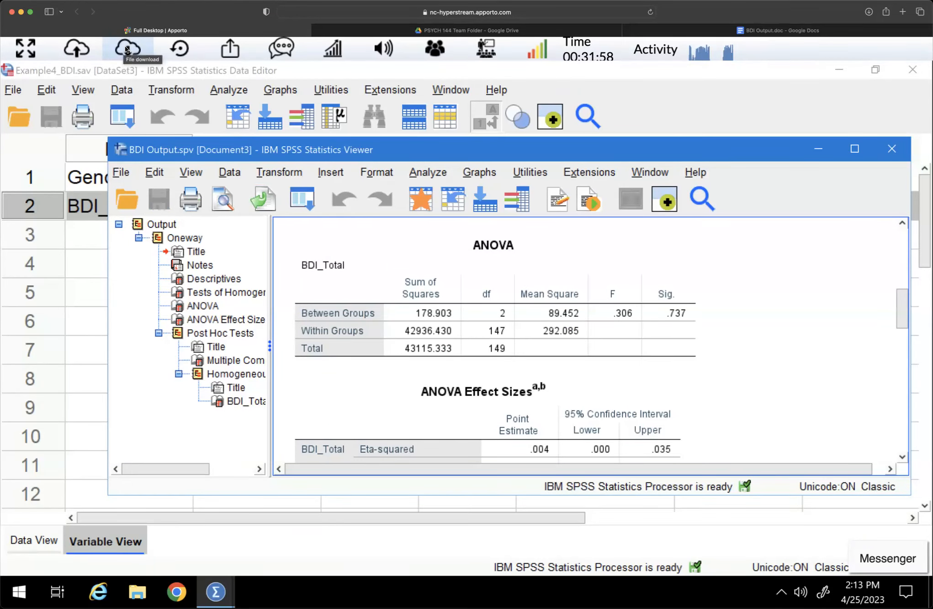
pyautogui.click(126, 48)
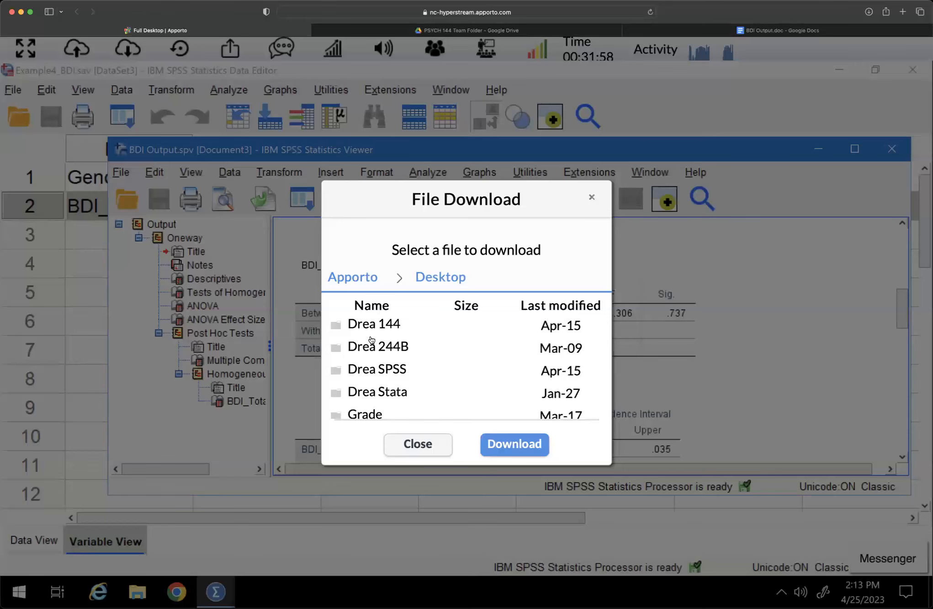
pyautogui.scroll(-3)
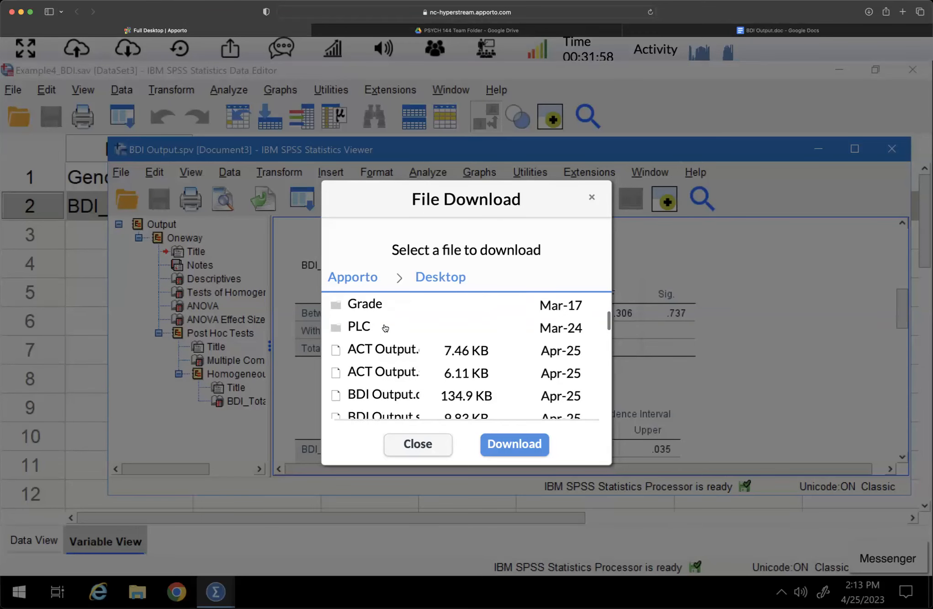
pyautogui.scroll(-3)
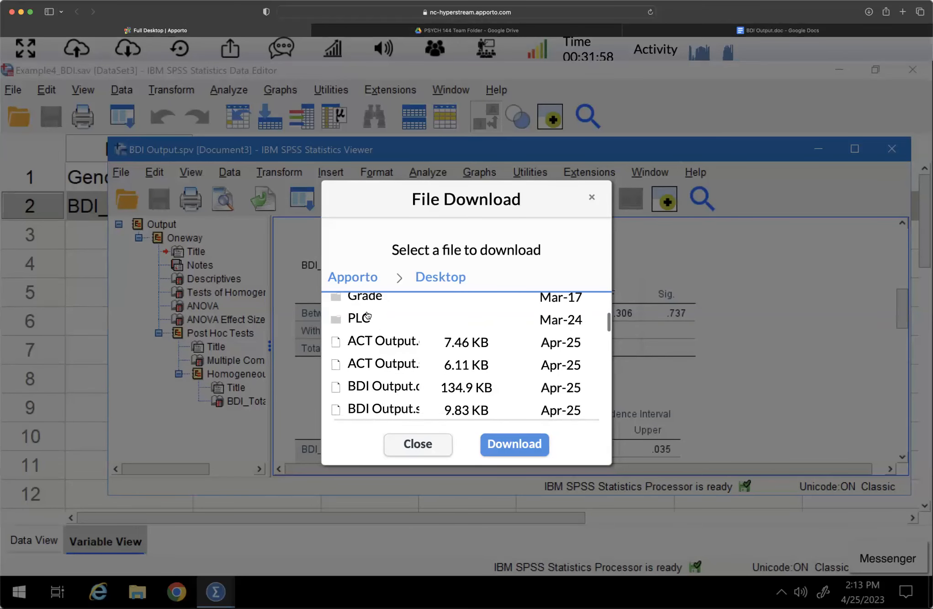
pyautogui.scroll(-3)
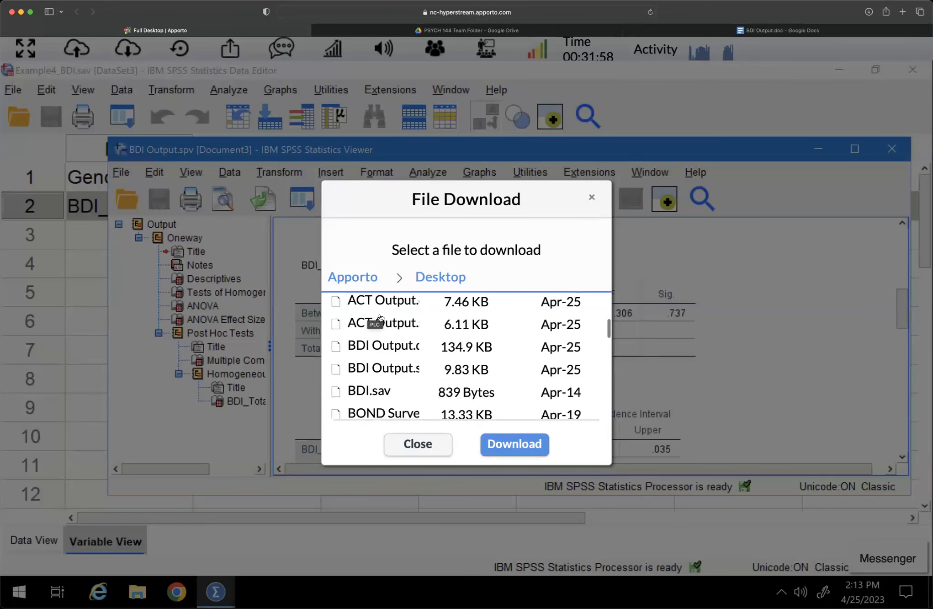
pyautogui.click(380, 346)
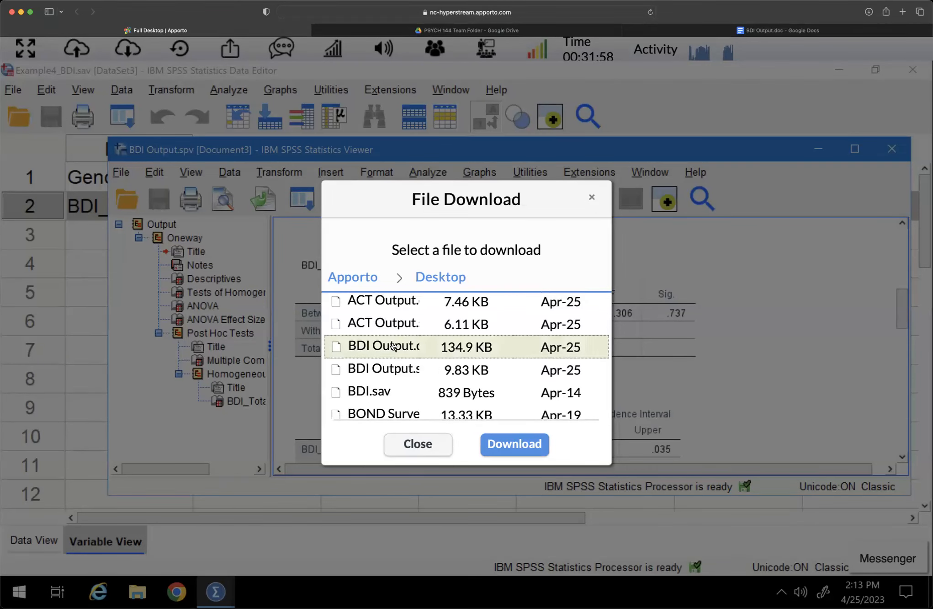
pyautogui.moveTo(417, 443)
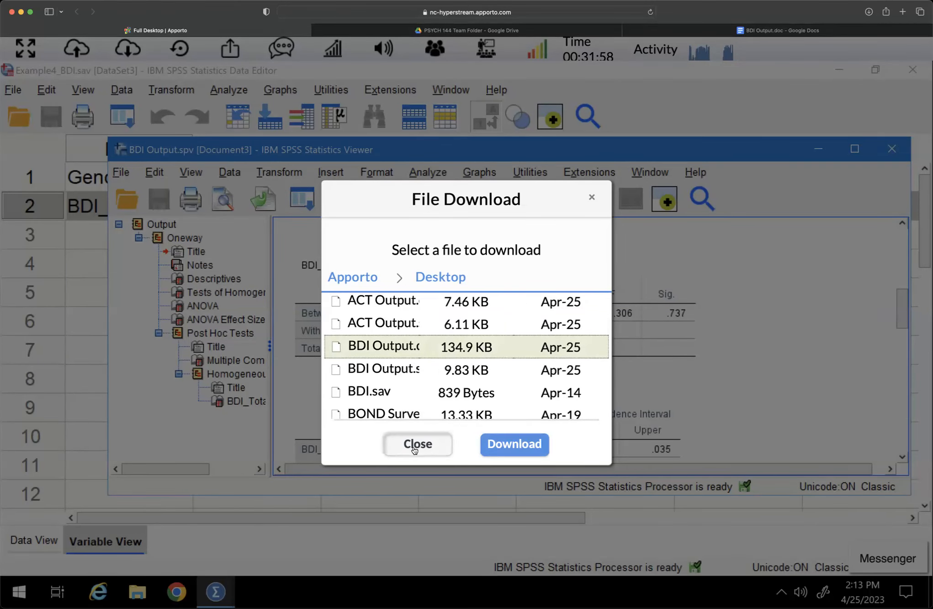
# Convert BDI Output.doc into a native Google Docs copy with Save as Google Docs.
pyautogui.click(417, 444)
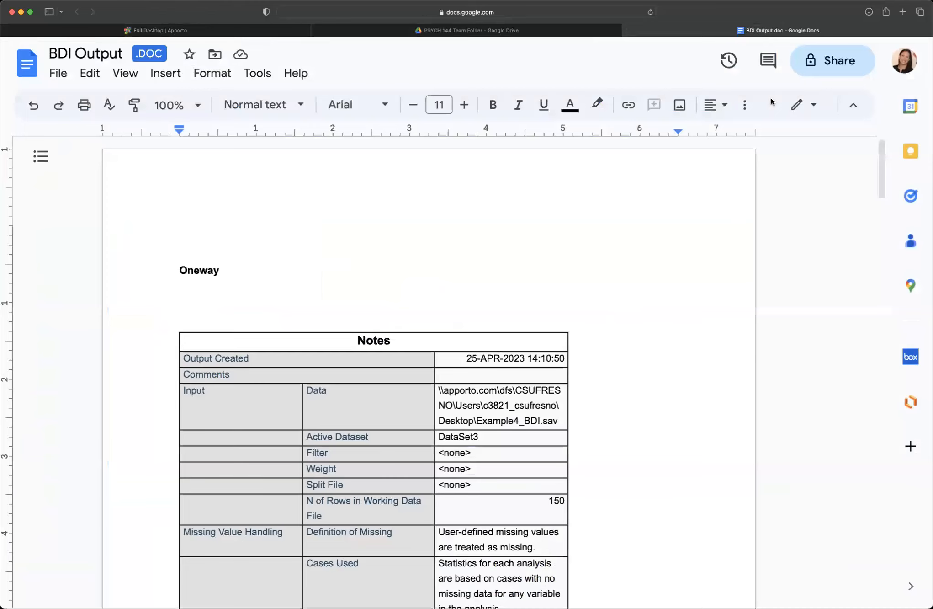
pyautogui.scroll(-3)
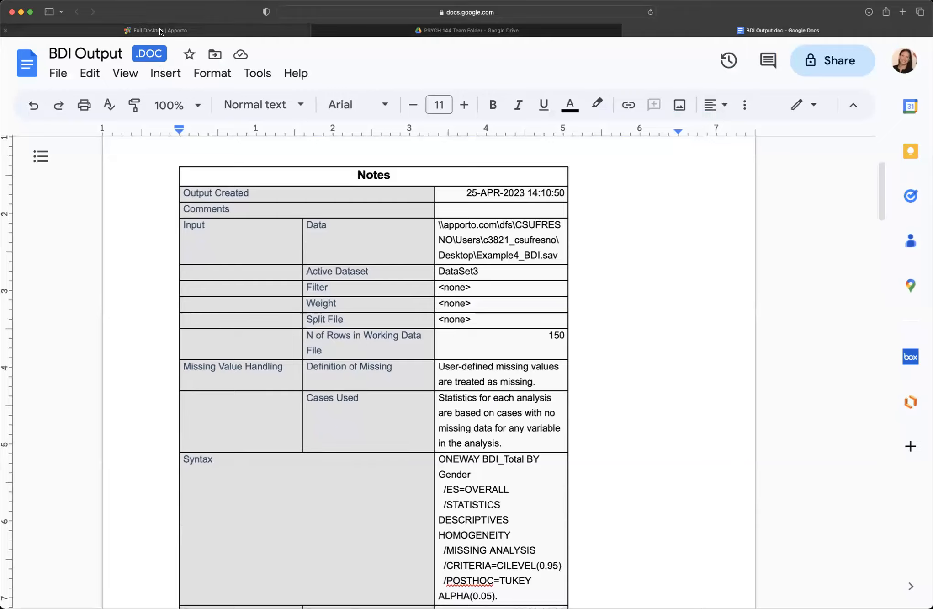
pyautogui.click(156, 30)
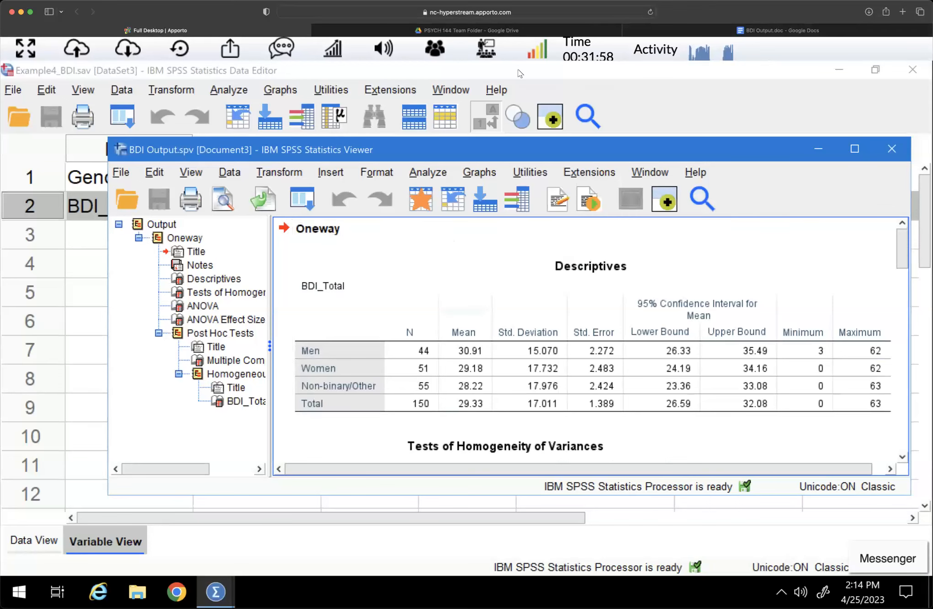
pyautogui.click(778, 30)
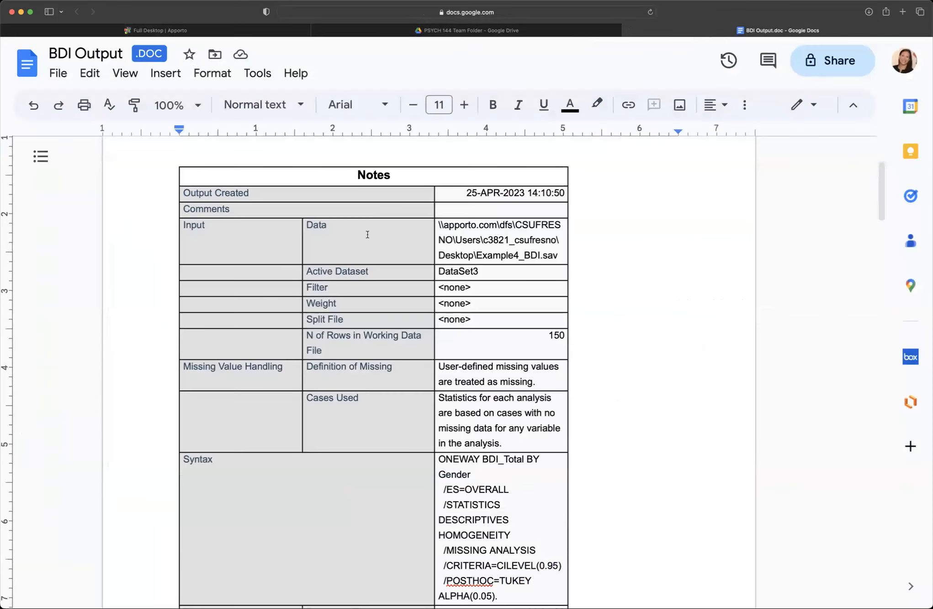
pyautogui.scroll(3)
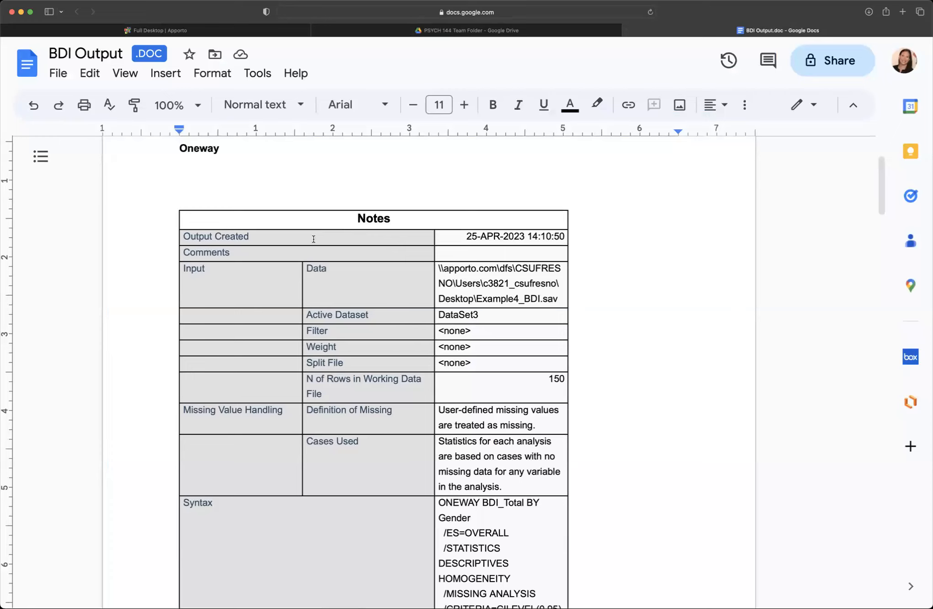
pyautogui.rightClick(314, 238)
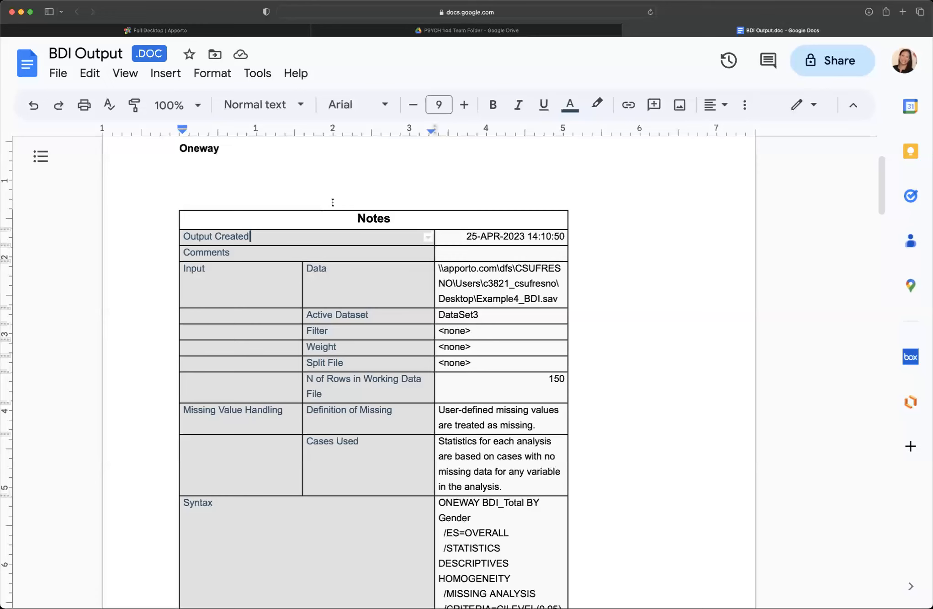
pyautogui.moveTo(58, 73)
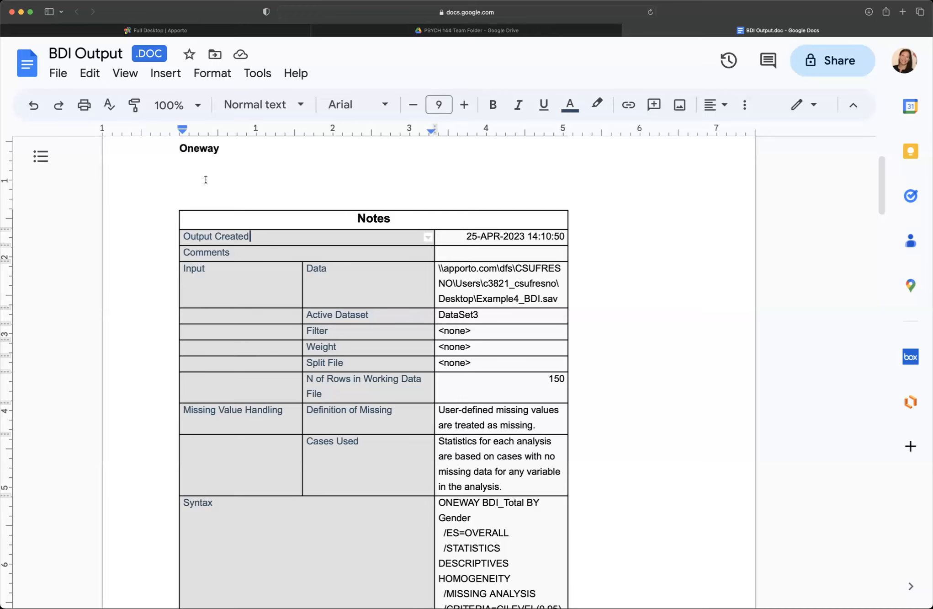
pyautogui.click(58, 73)
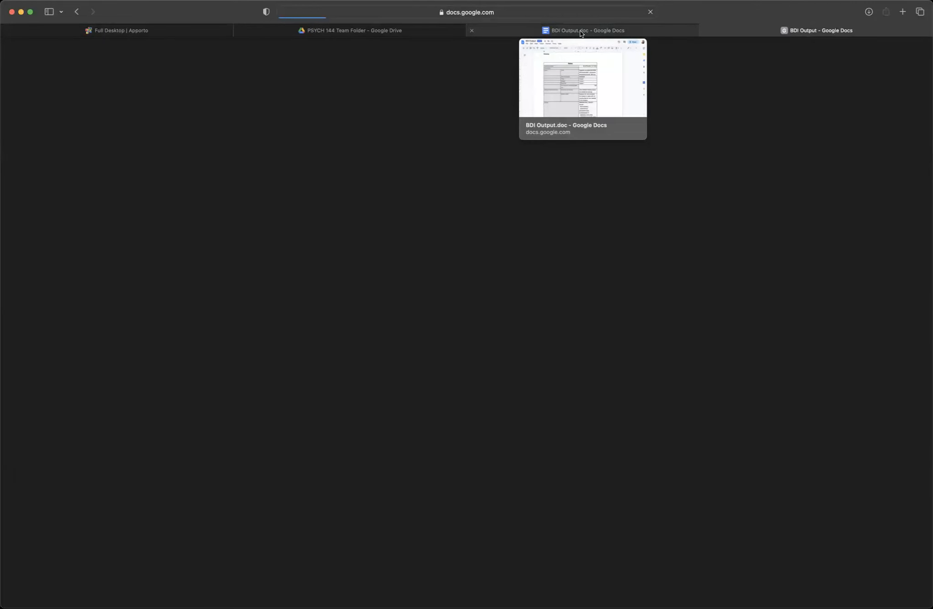
pyautogui.click(583, 30)
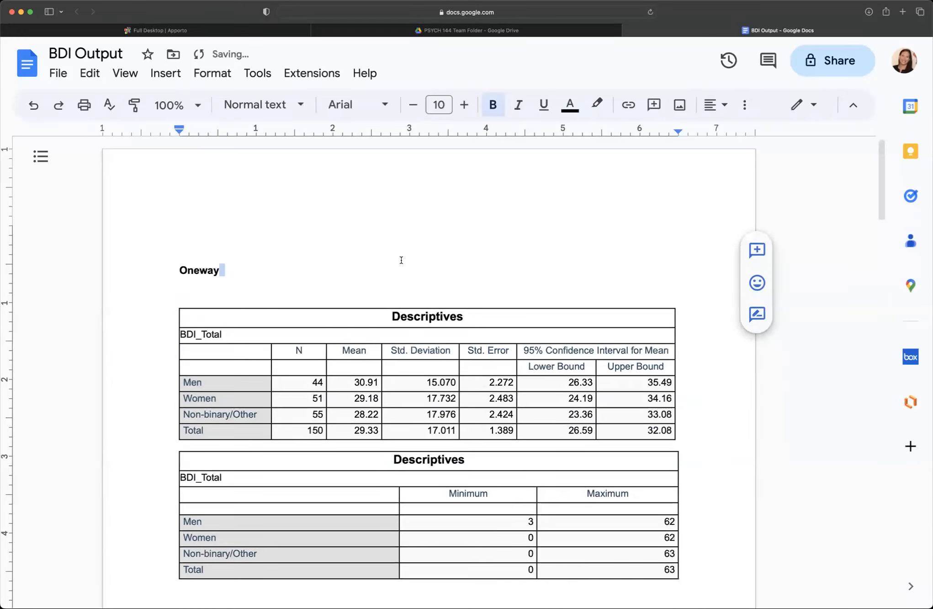
pyautogui.scroll(-3)
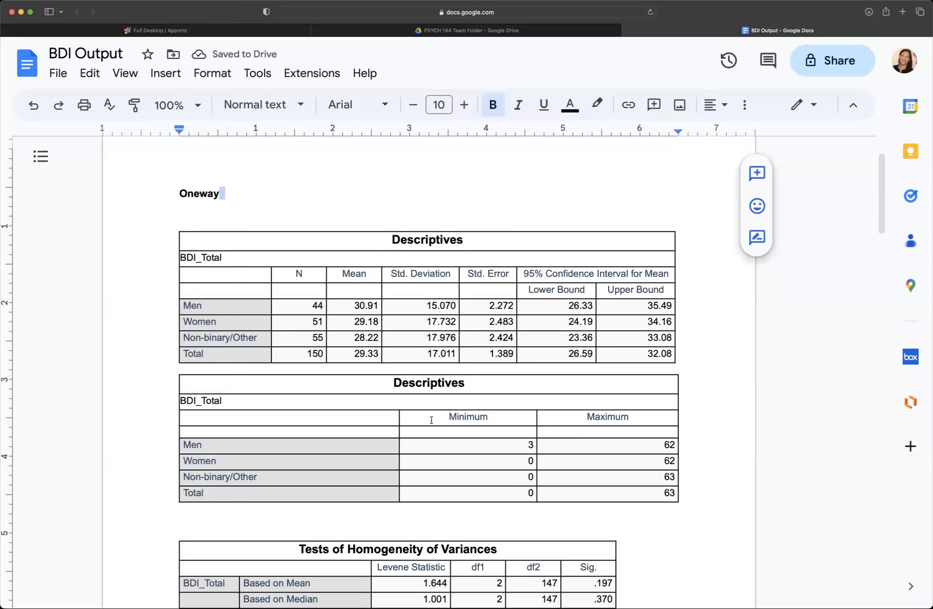
pyautogui.scroll(-3)
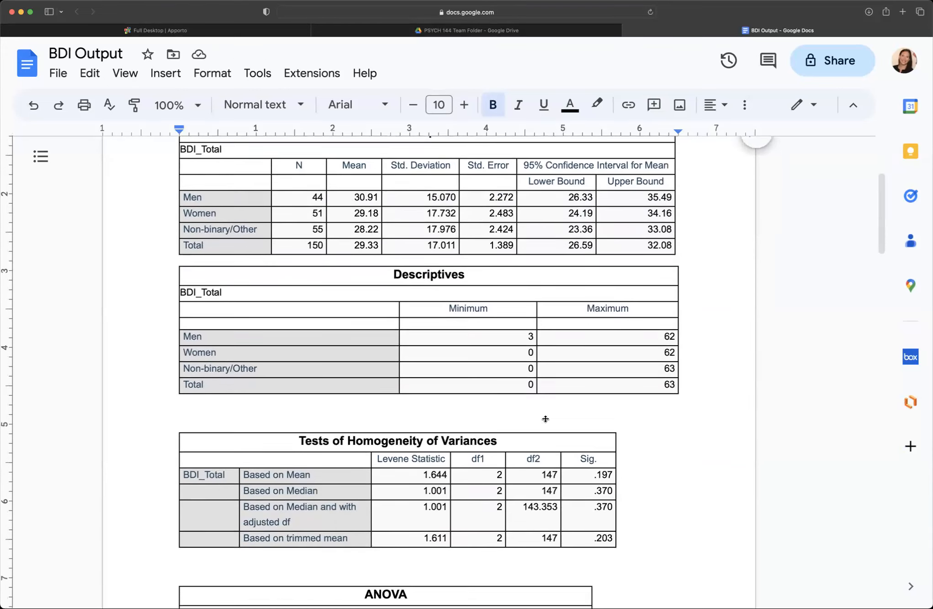
pyautogui.scroll(-3)
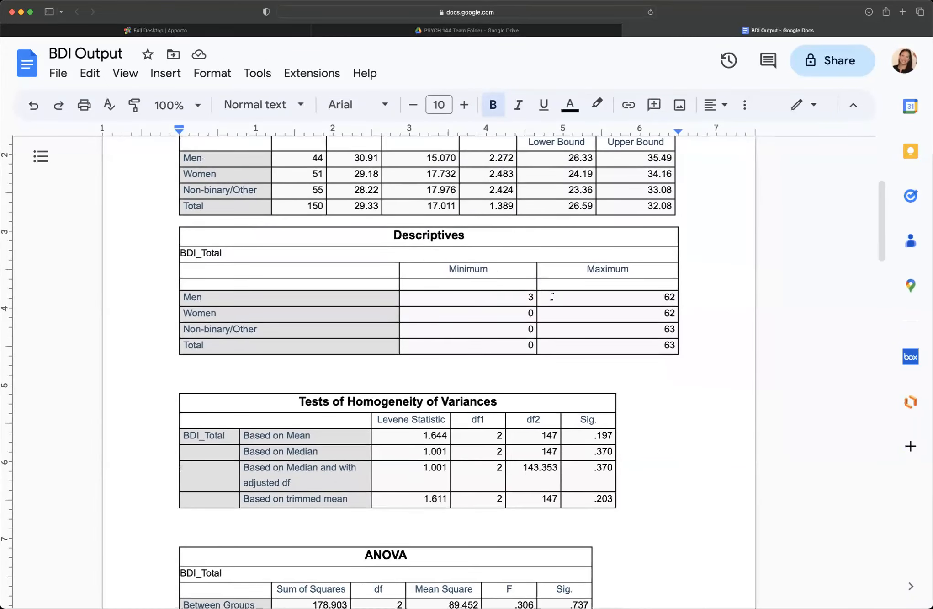
pyautogui.scroll(3)
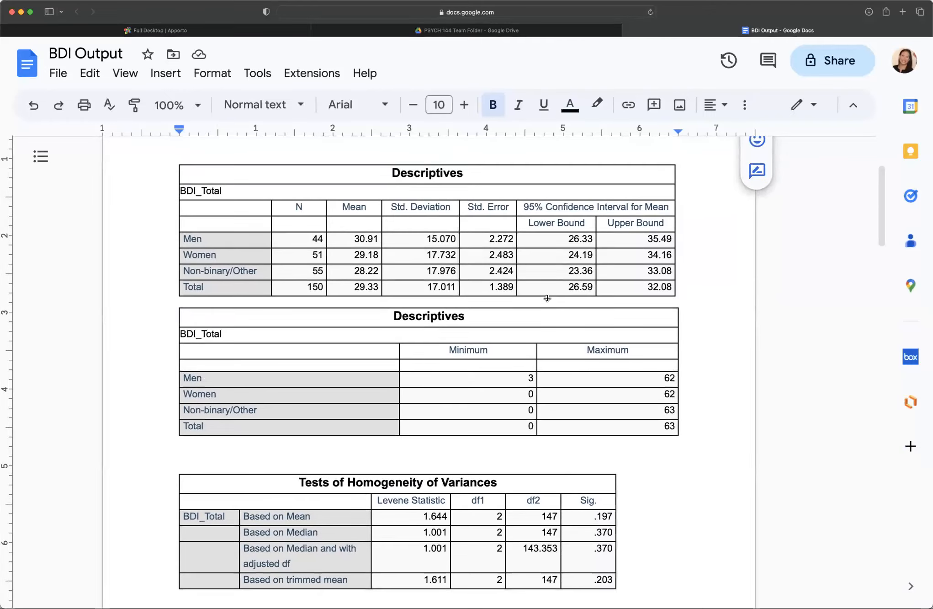
pyautogui.scroll(-3)
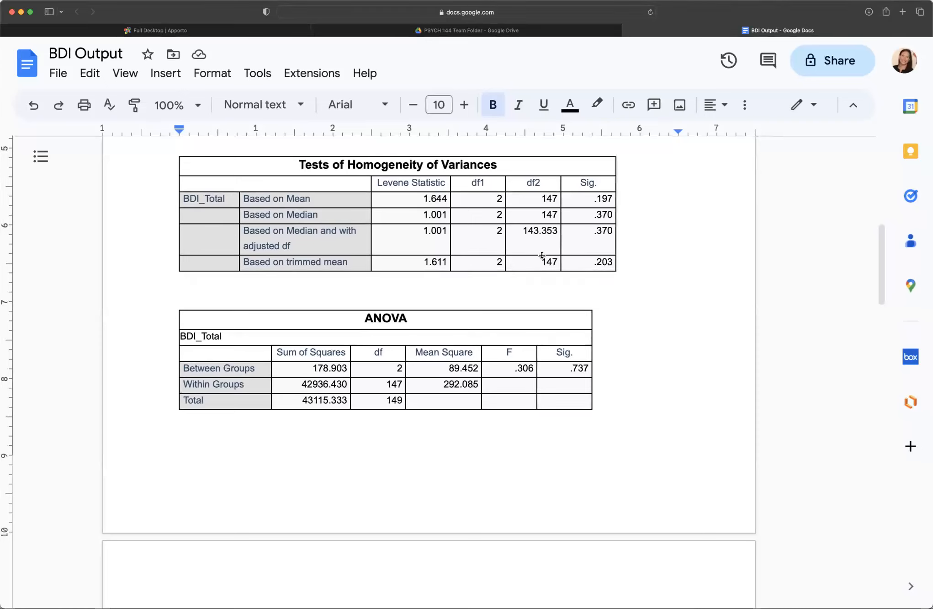
pyautogui.scroll(-3)
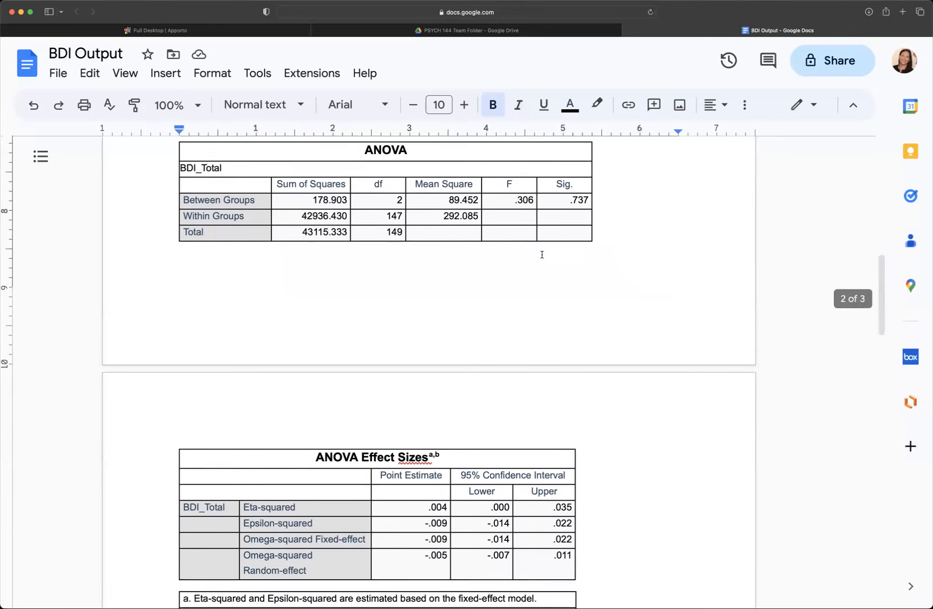
pyautogui.scroll(-3)
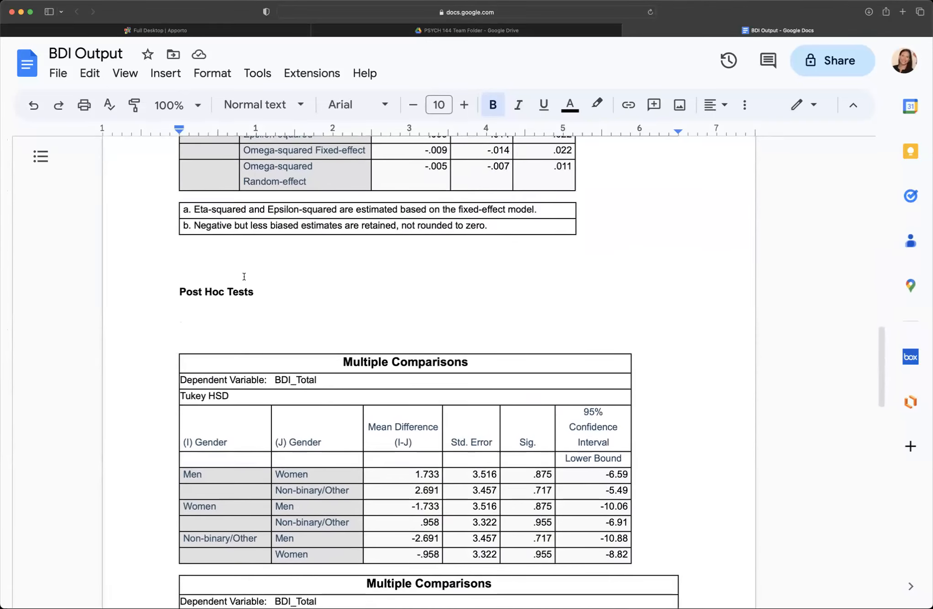
pyautogui.scroll(-3)
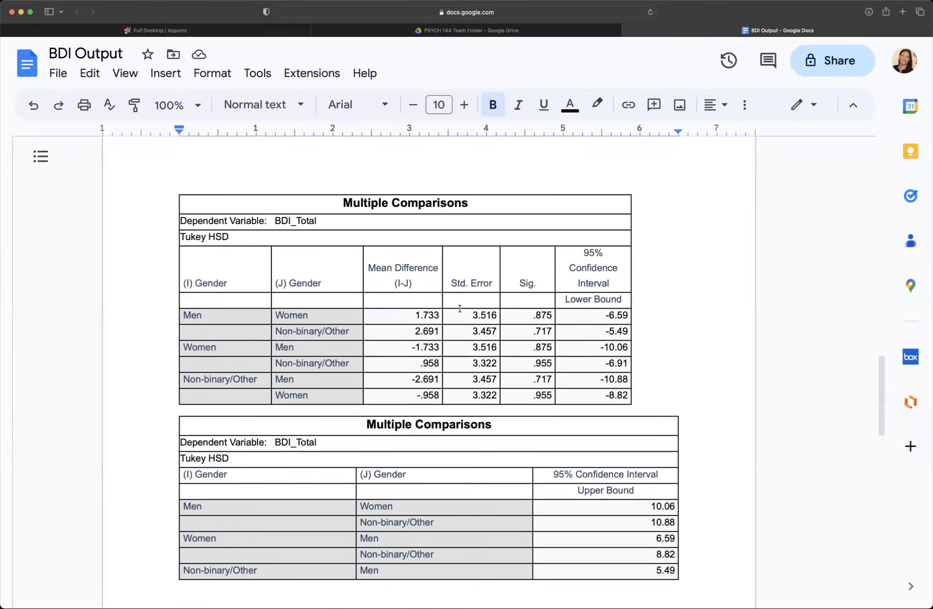
pyautogui.scroll(-3)
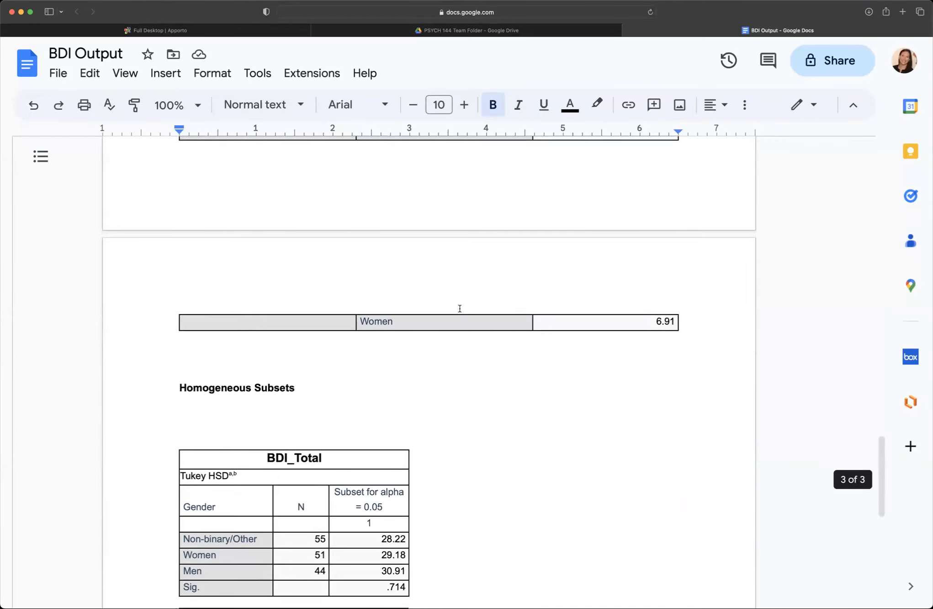
pyautogui.scroll(3)
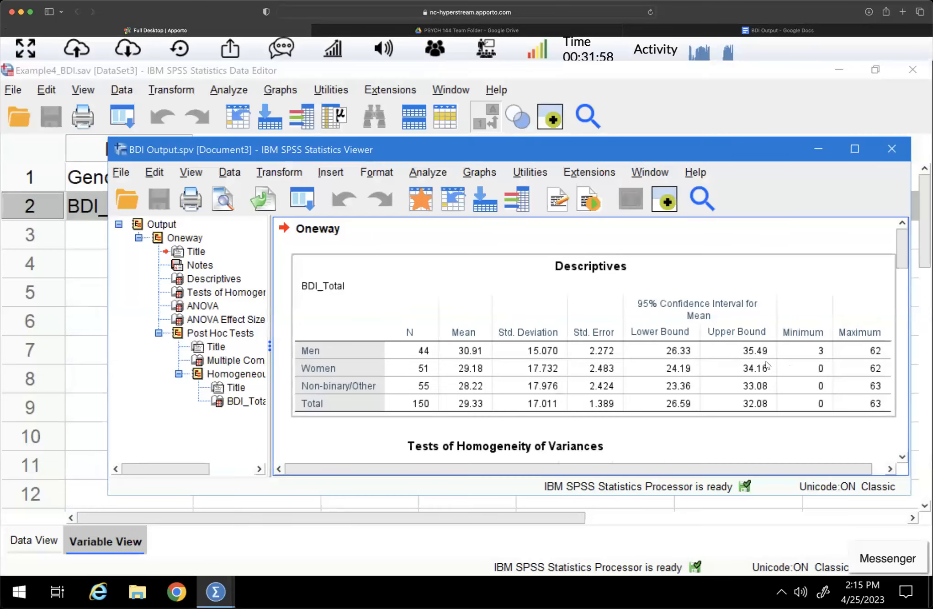
pyautogui.scroll(-3)
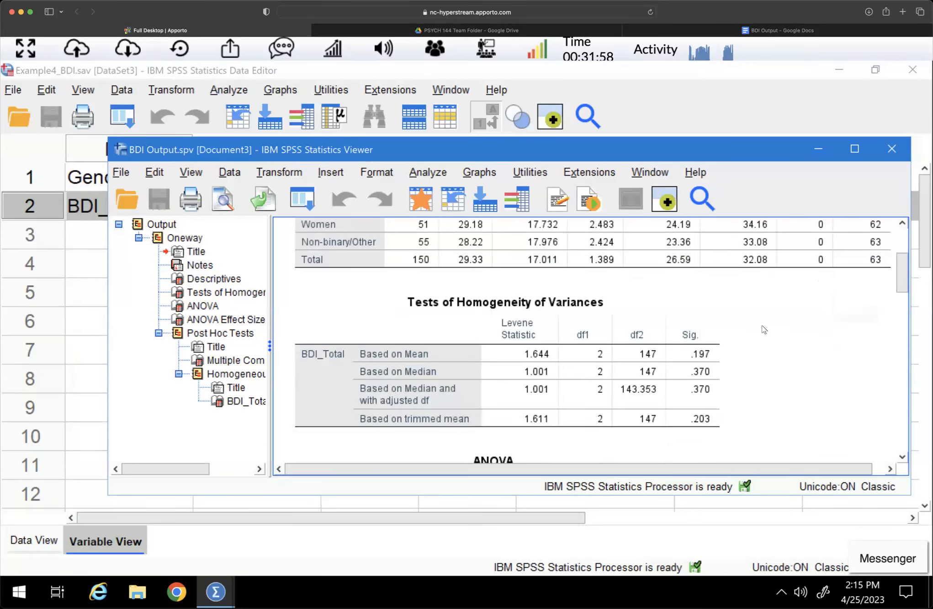
pyautogui.scroll(-3)
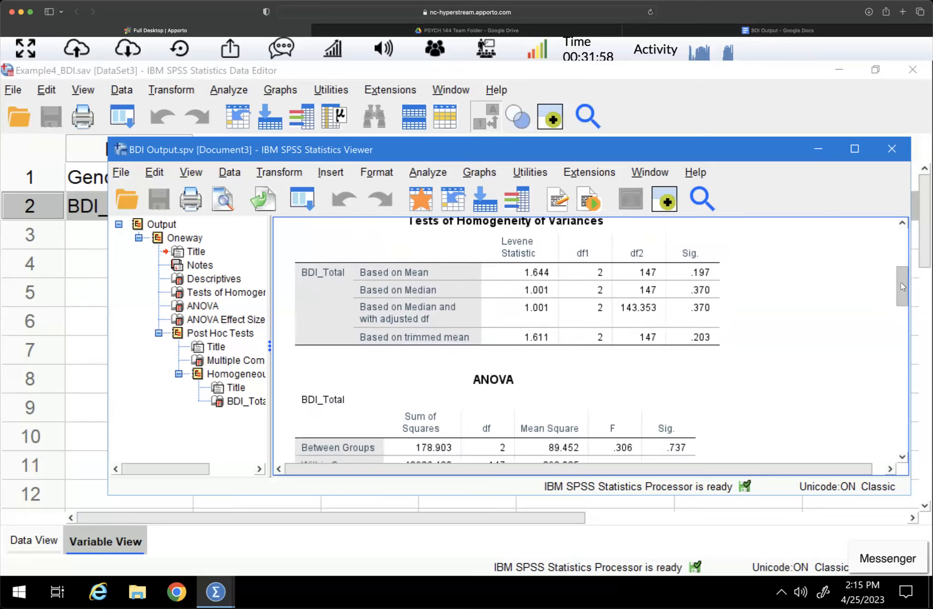
pyautogui.scroll(-3)
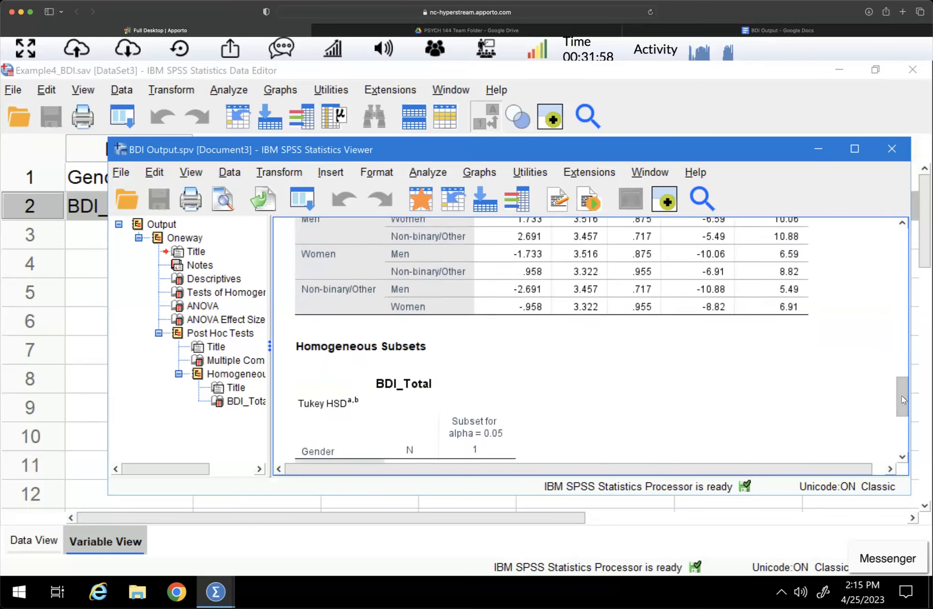
pyautogui.scroll(3)
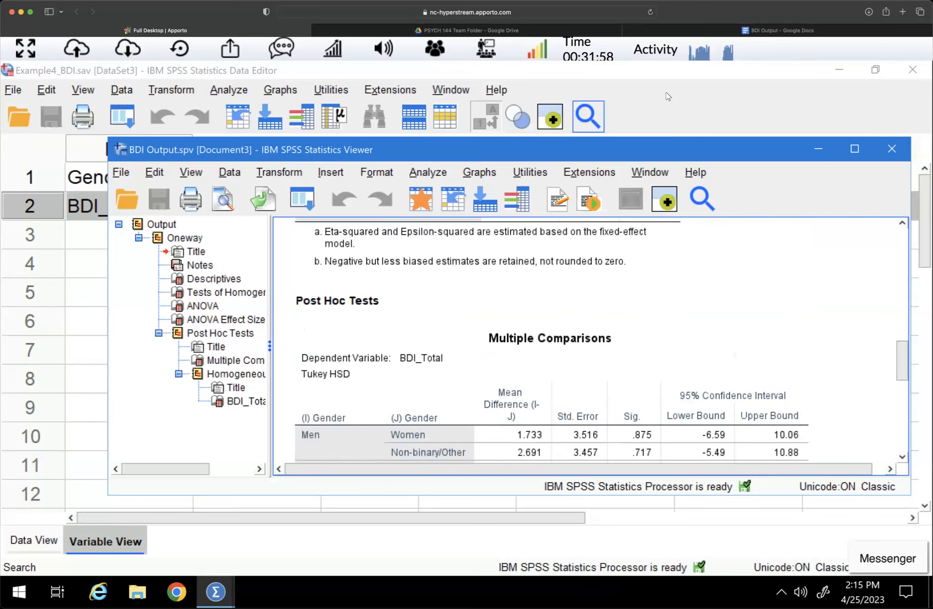
pyautogui.click(776, 30)
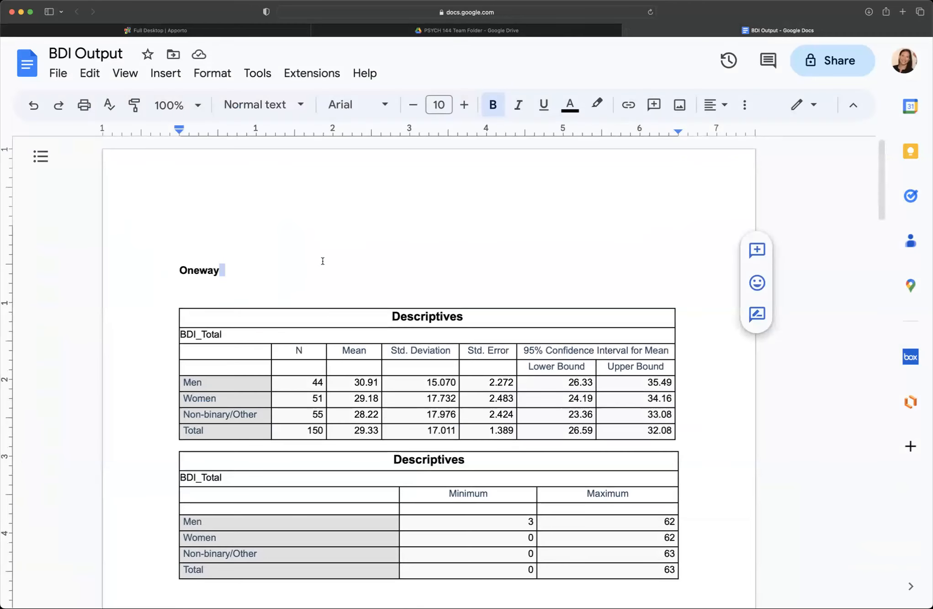
# Add 'Sample size' under the N heading of the first Descriptives table.
pyautogui.scroll(-3)
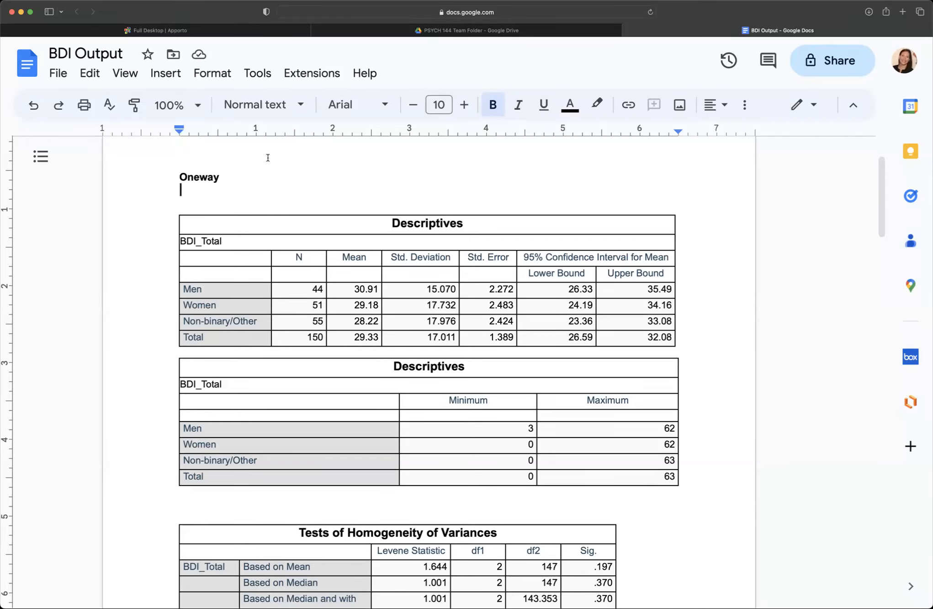
pyautogui.moveTo(226, 290)
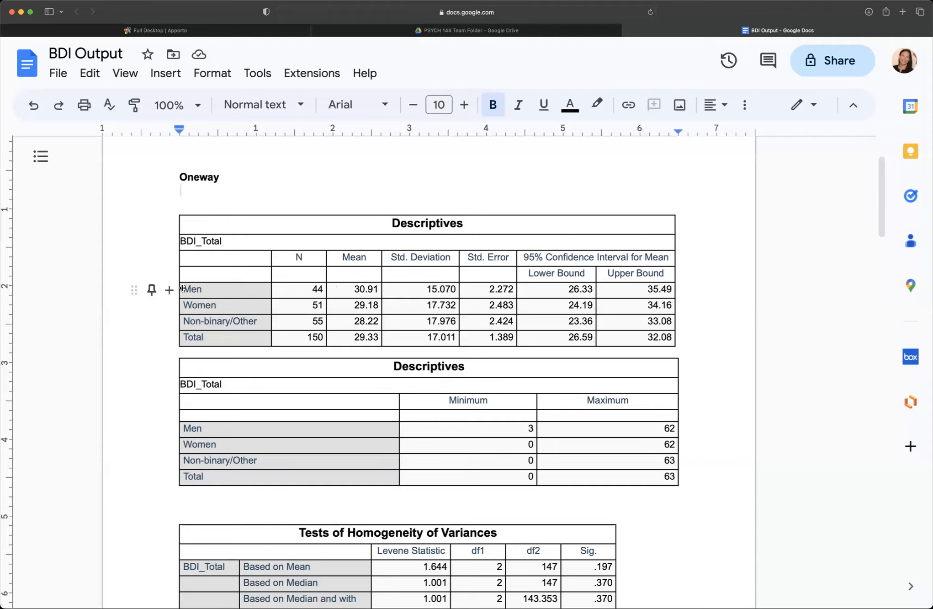
pyautogui.click(299, 257)
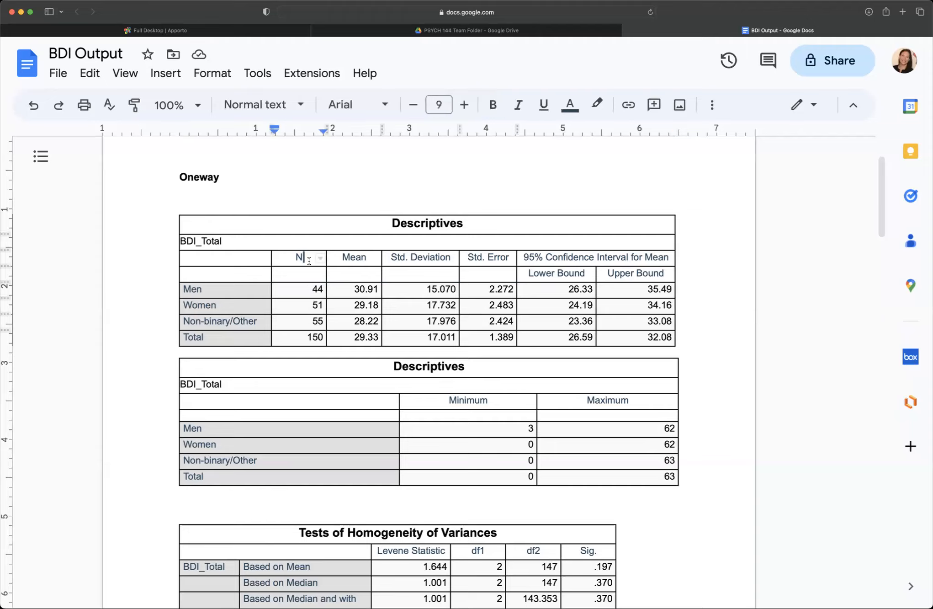
pyautogui.write('Sampl')
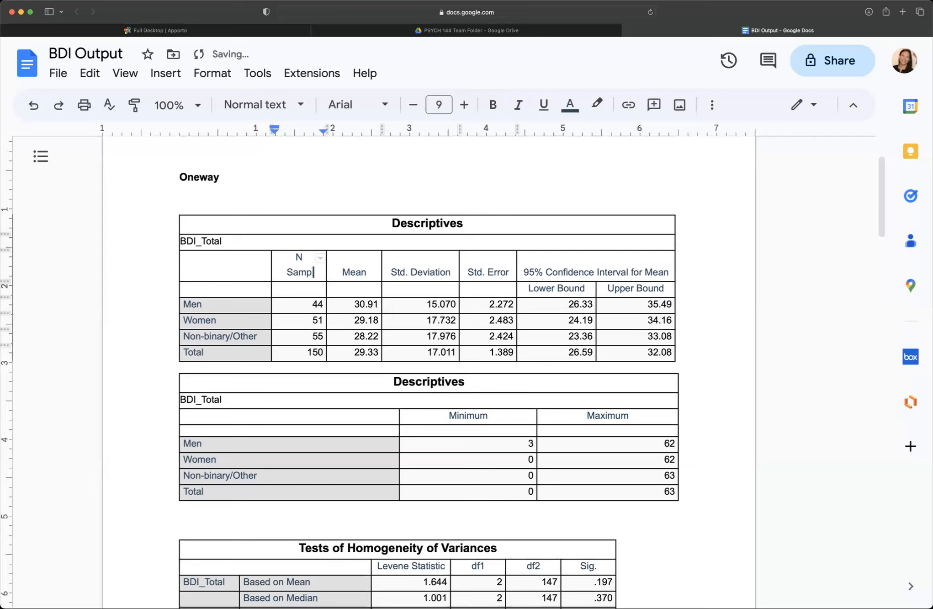
pyautogui.write('e size')
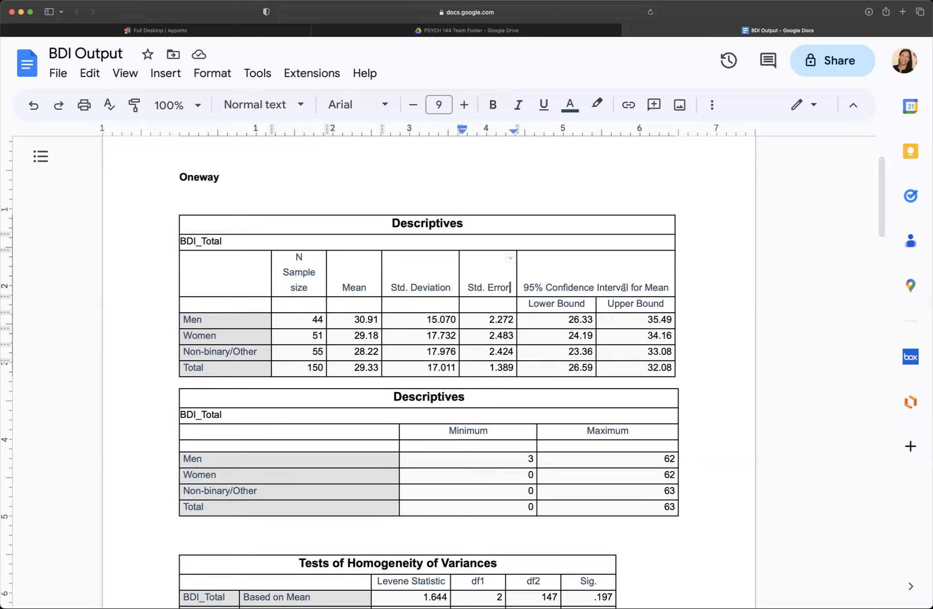
pyautogui.moveTo(537, 264)
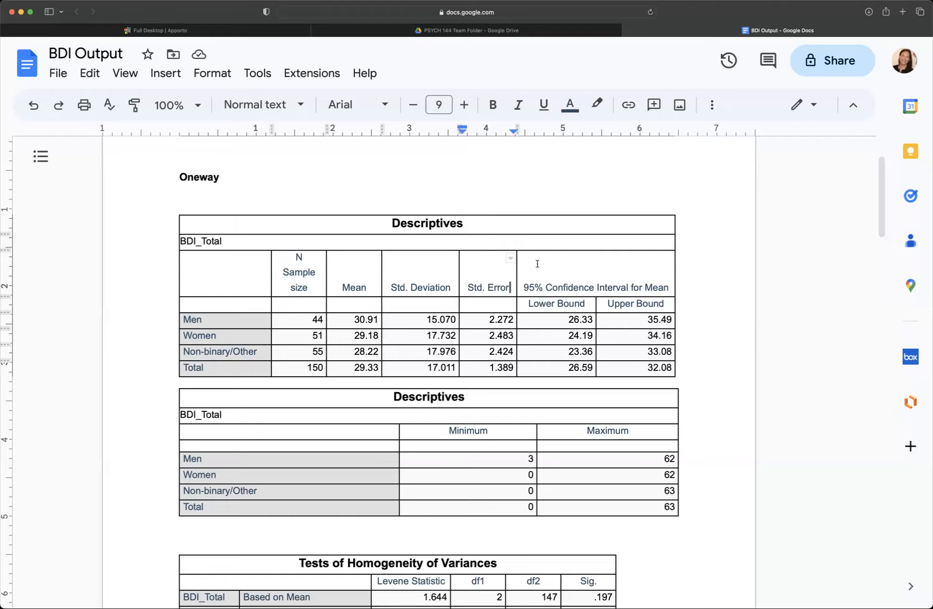
pyautogui.moveTo(503, 338)
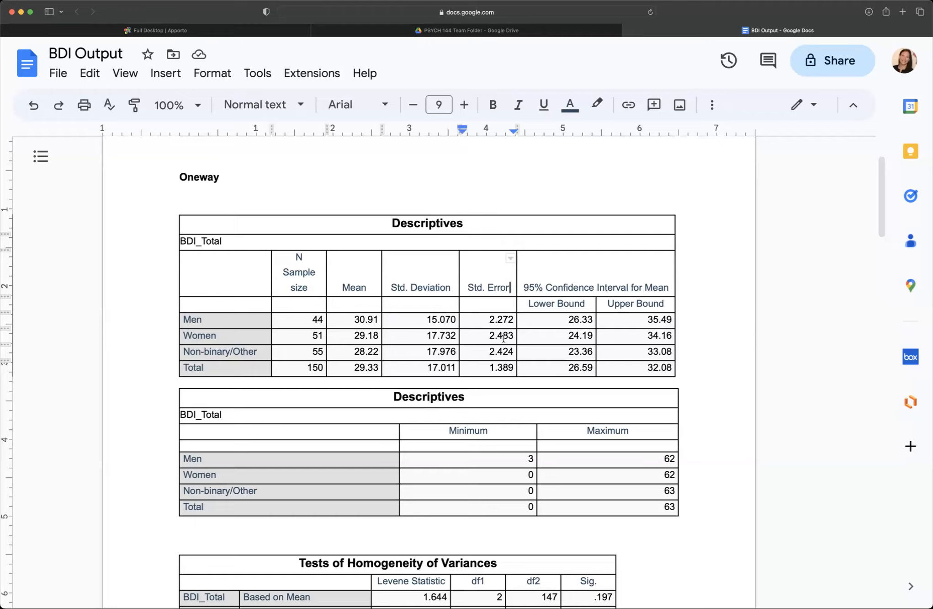
pyautogui.moveTo(260, 326)
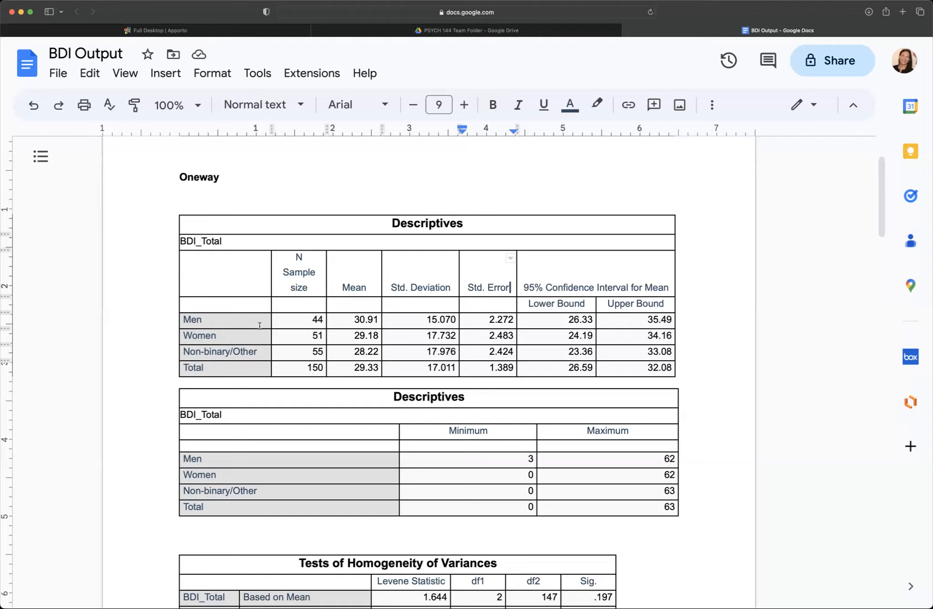
pyautogui.moveTo(200, 240)
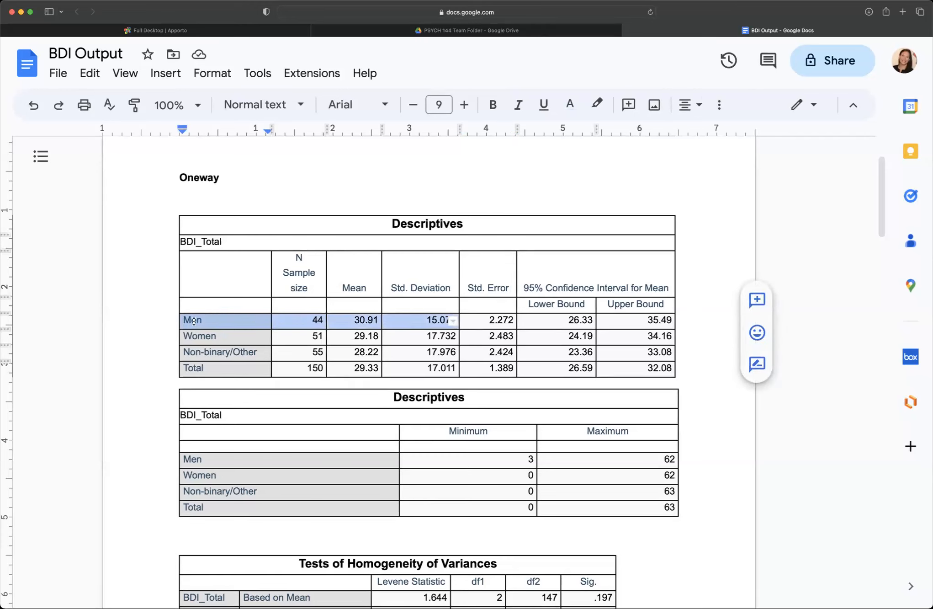
pyautogui.click(354, 319)
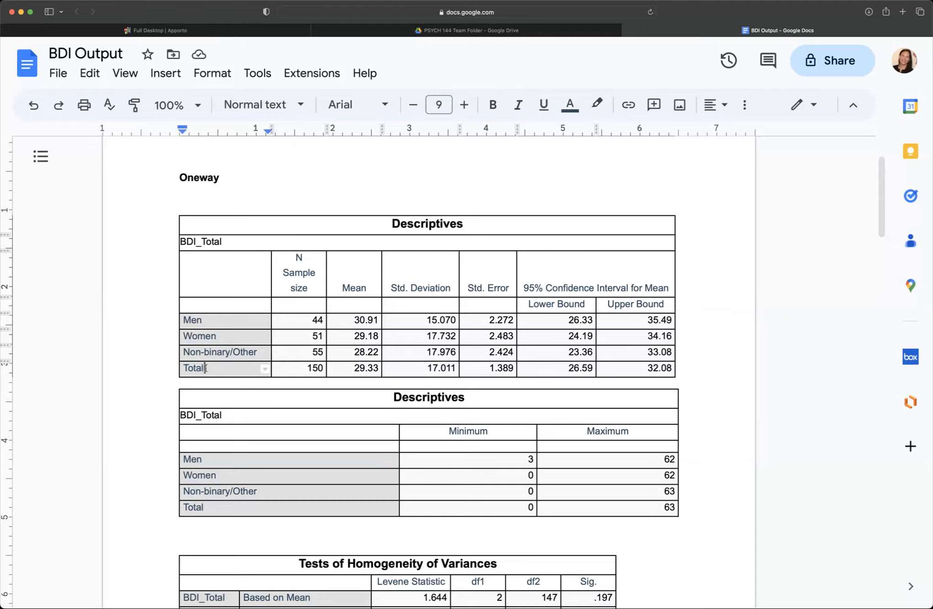
pyautogui.click(299, 368)
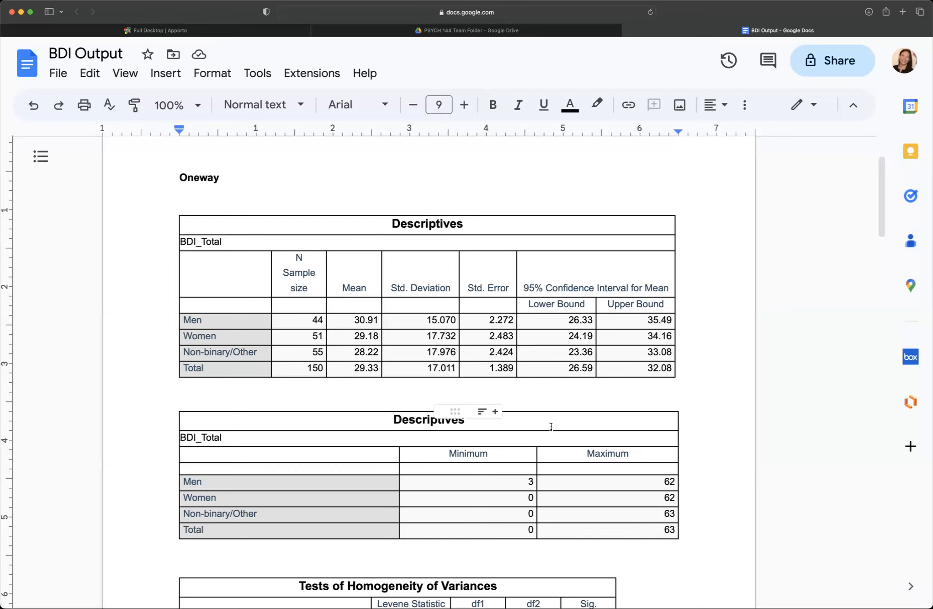
# Delete the second Descriptives table containing the Minimum and Maximum values.
pyautogui.rightClick(428, 419)
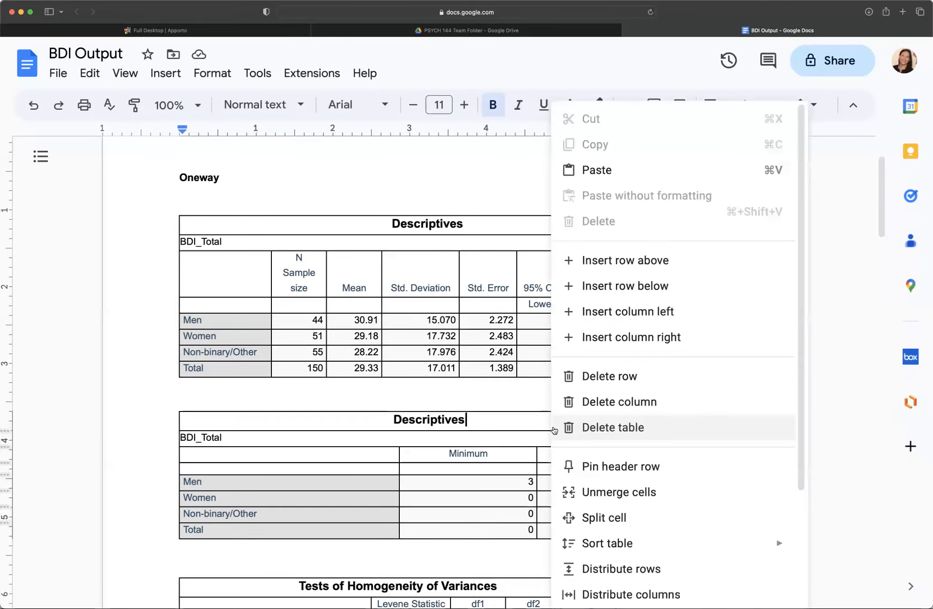
pyautogui.click(612, 427)
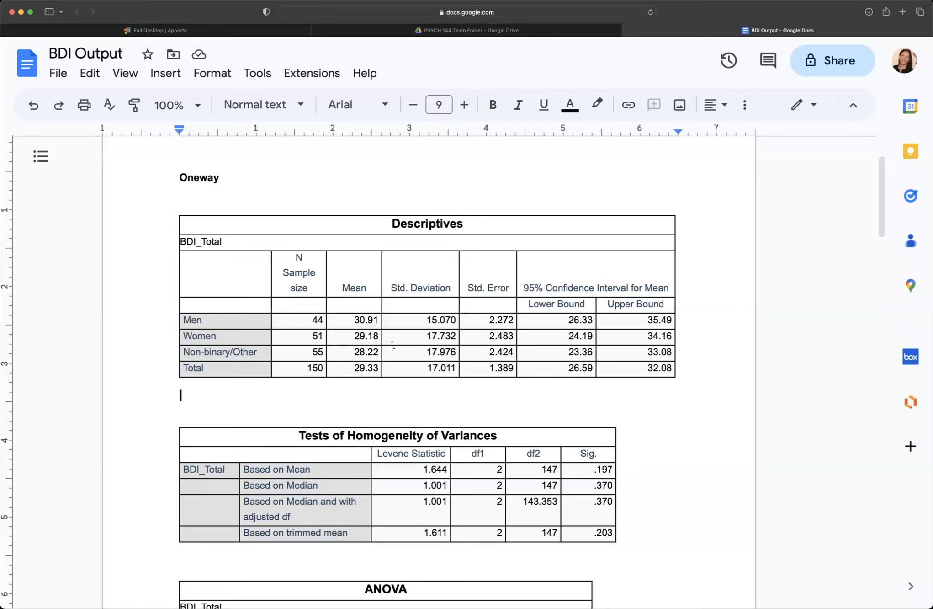
pyautogui.scroll(-3)
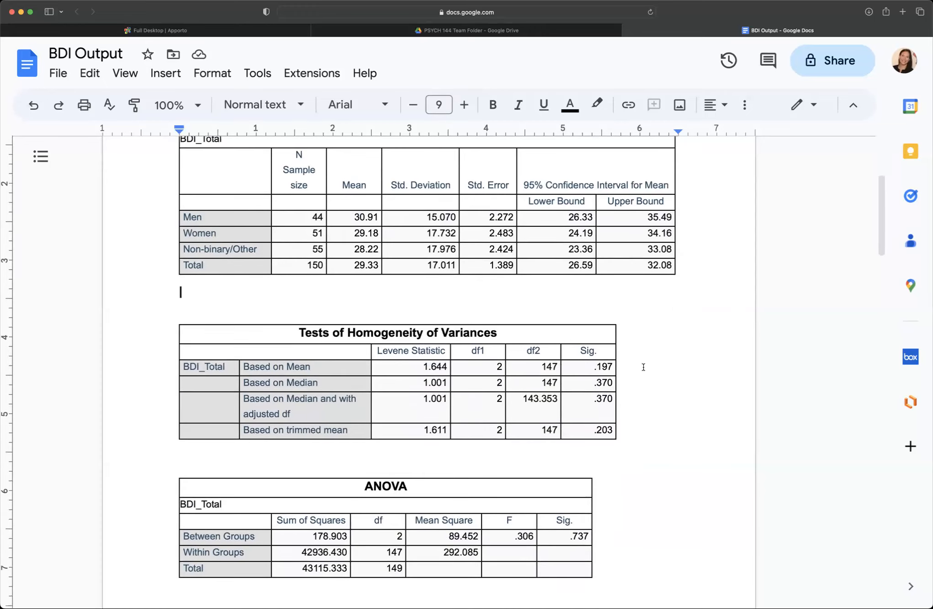
pyautogui.moveTo(682, 386)
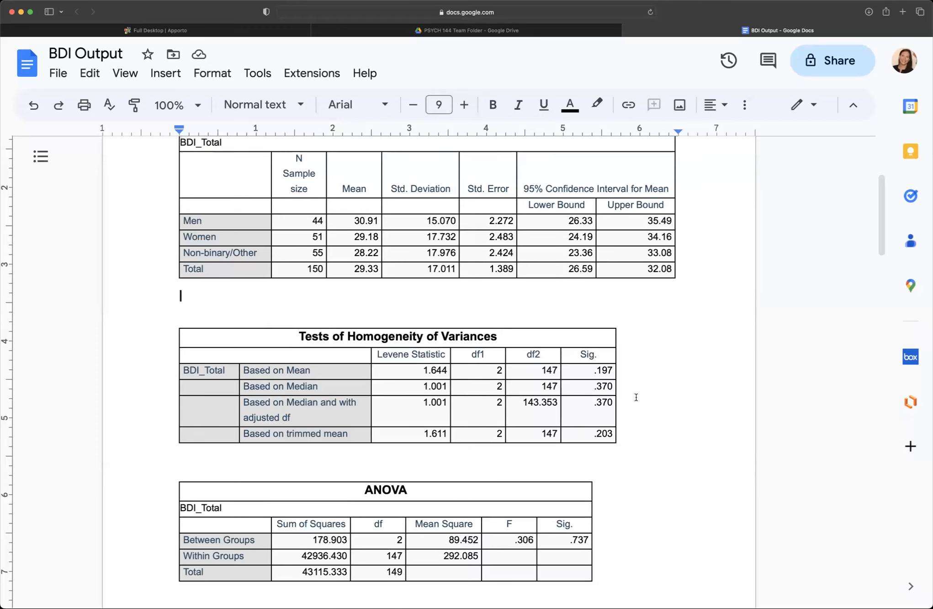
pyautogui.scroll(3)
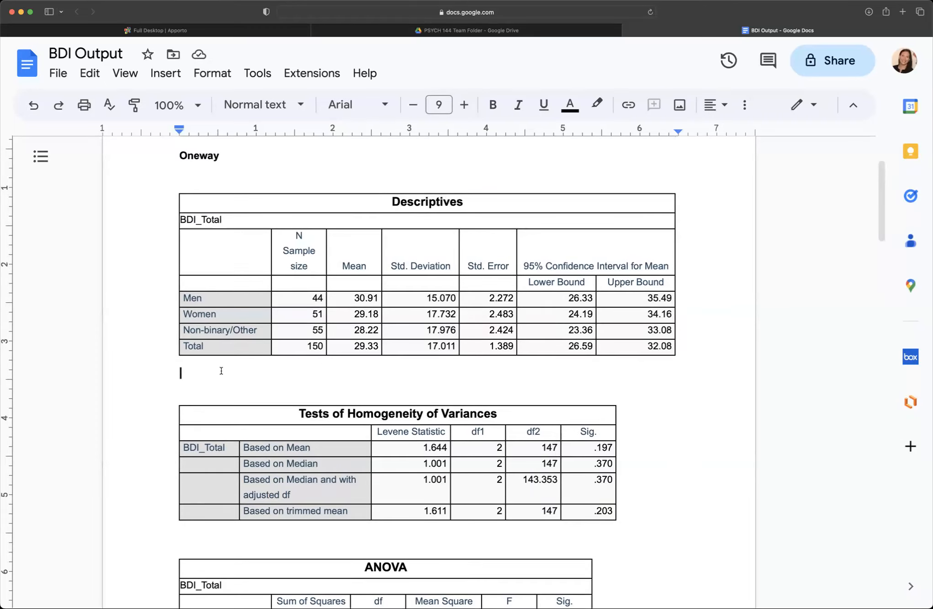
pyautogui.moveTo(343, 365)
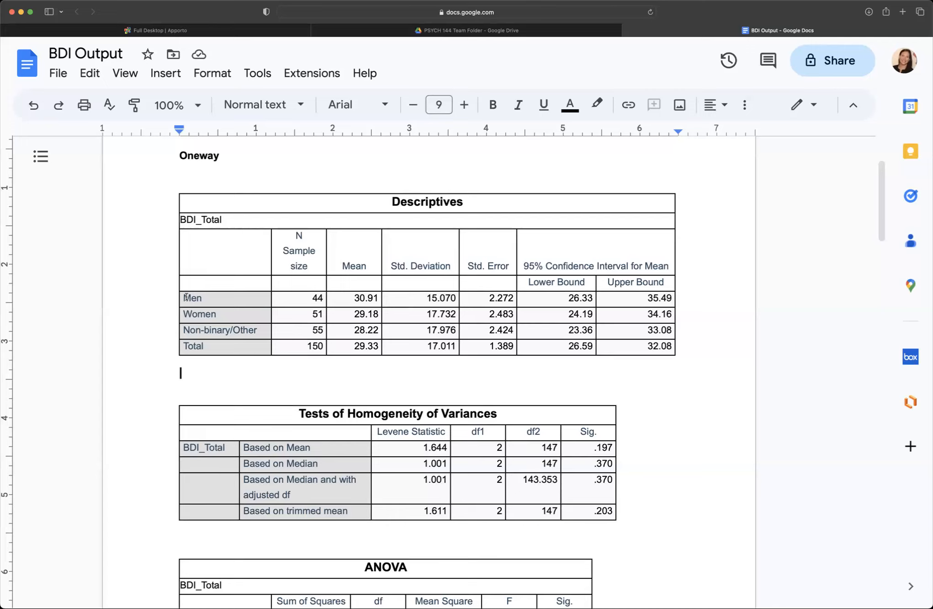
# Type 'Men have the highest mean depression (M=30.91, SD=15.07),' below the Descriptives table.
pyautogui.write('Men')
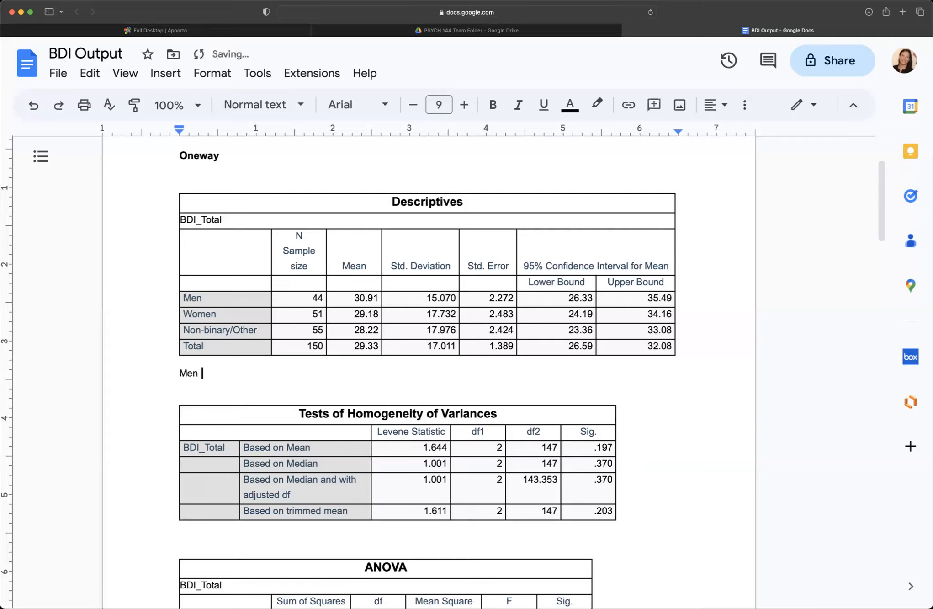
pyautogui.write('have')
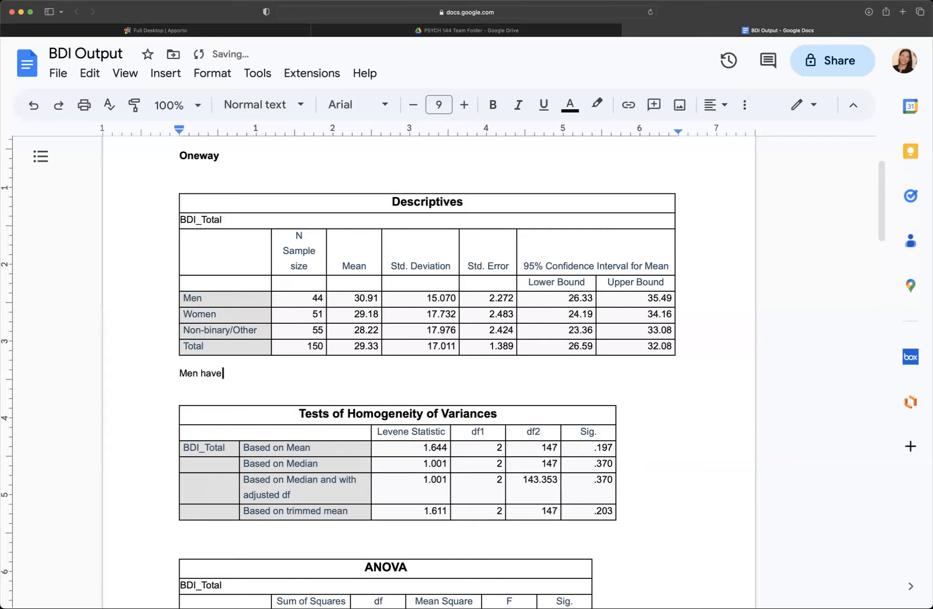
pyautogui.write('the gu')
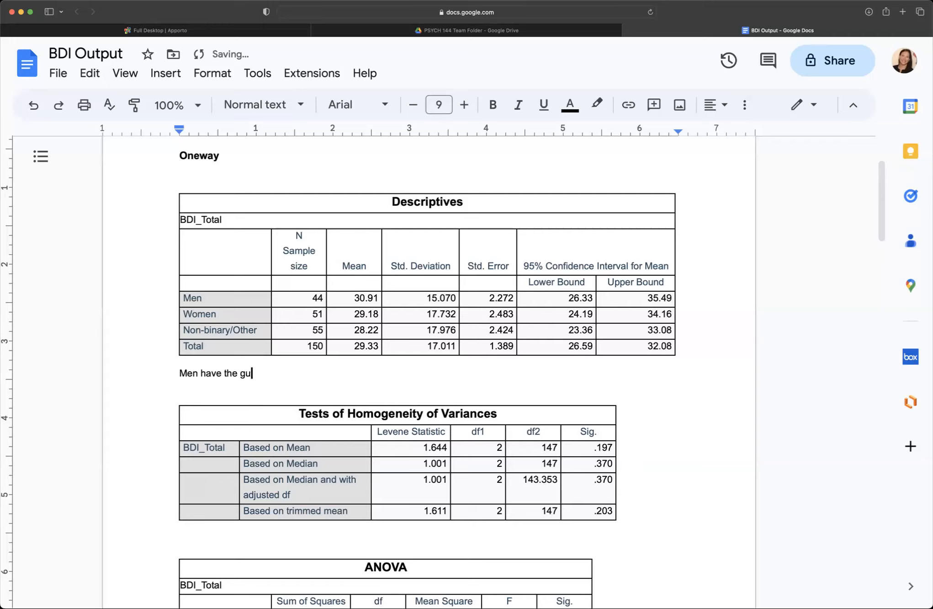
pyautogui.write('highest')
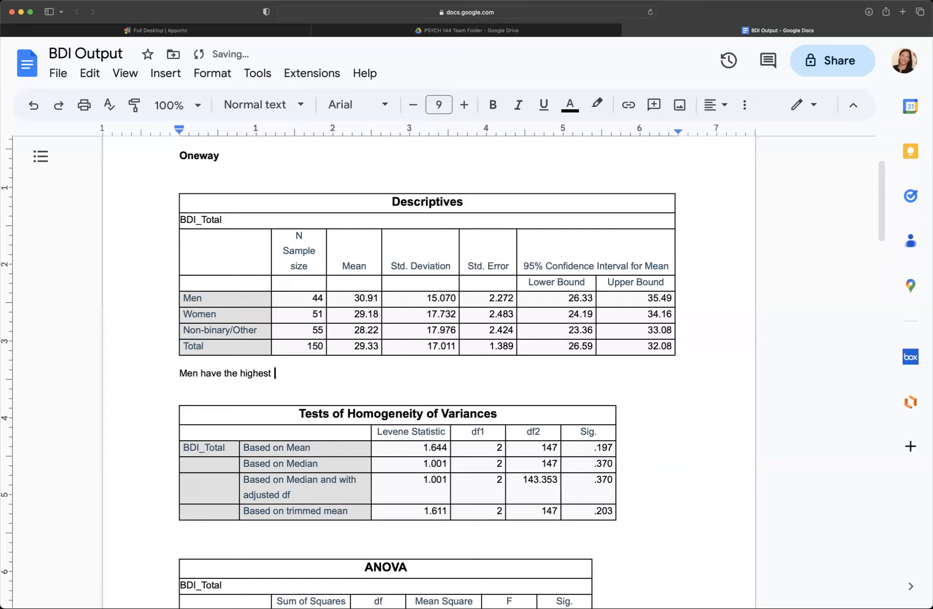
pyautogui.write('mean depress')
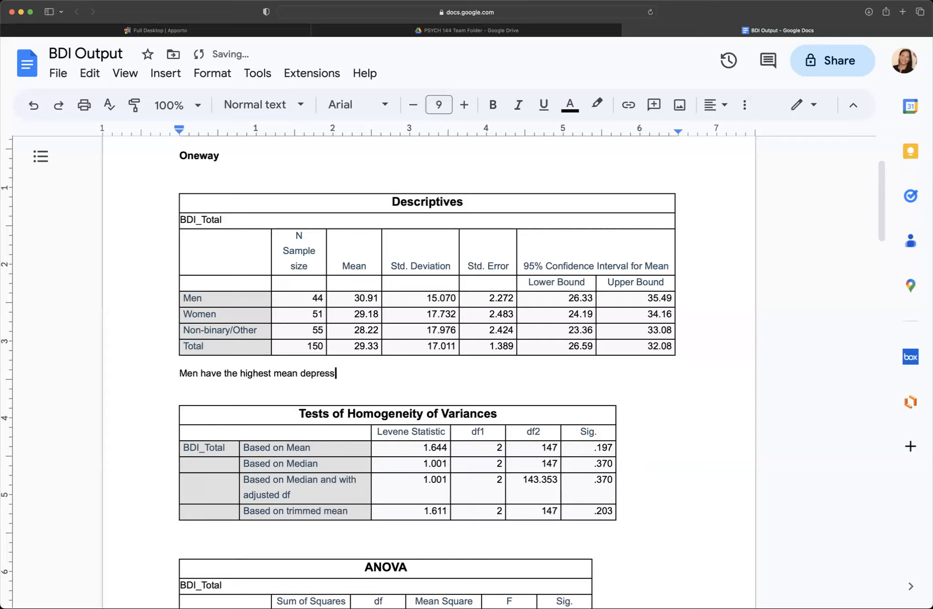
pyautogui.write('ion')
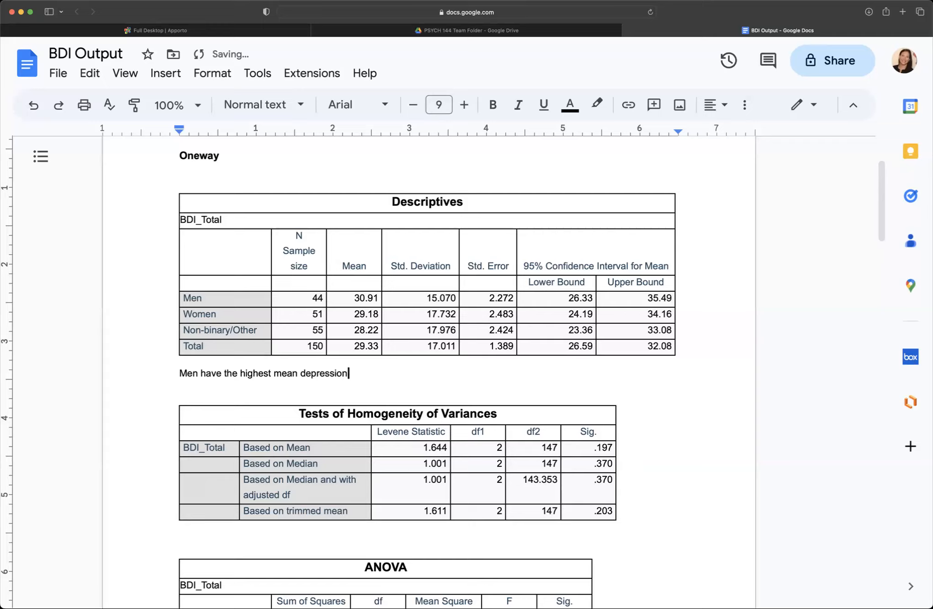
pyautogui.write('(')
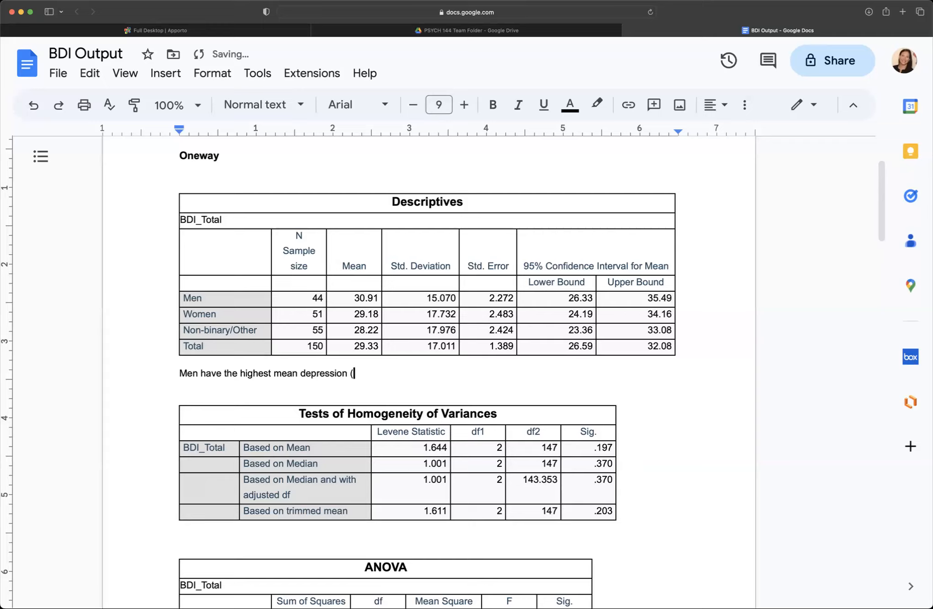
pyautogui.write('M=')
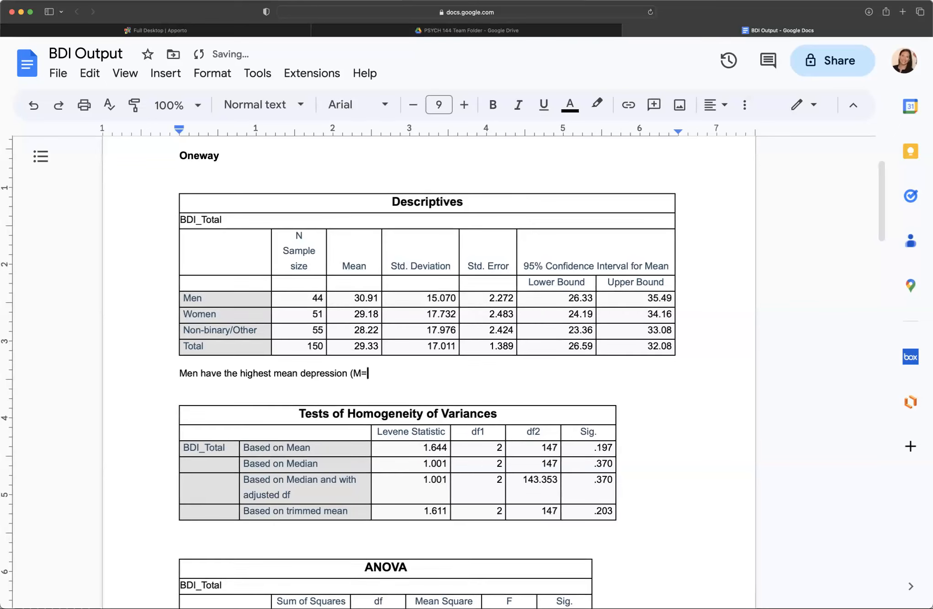
pyautogui.write('30.91')
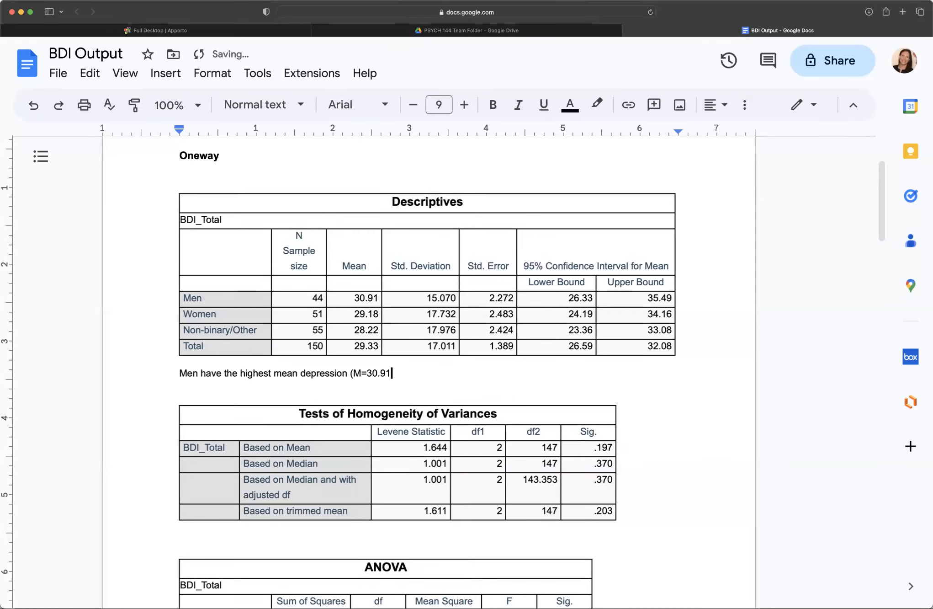
pyautogui.write(', SD')
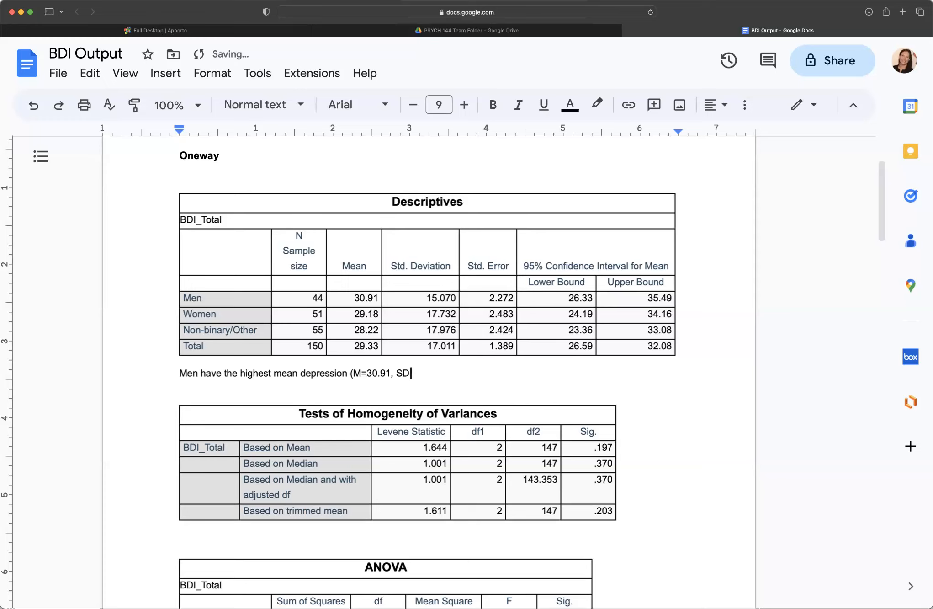
pyautogui.write('=15')
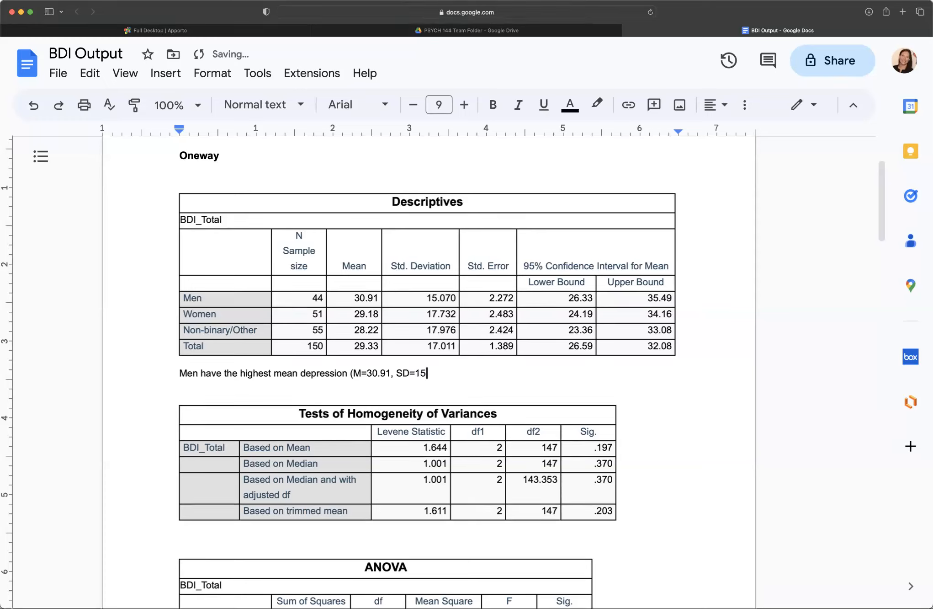
pyautogui.write('07')
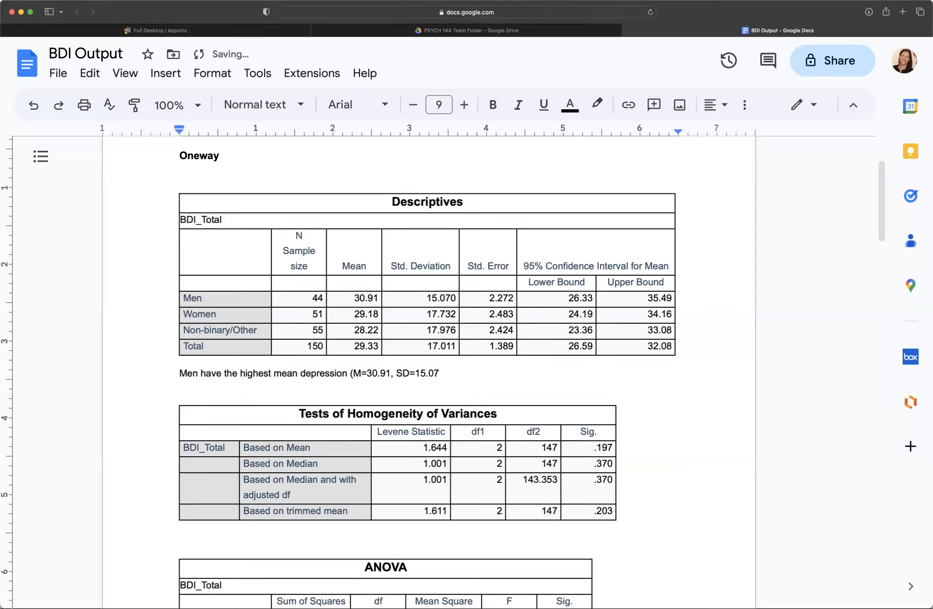
pyautogui.write(',')
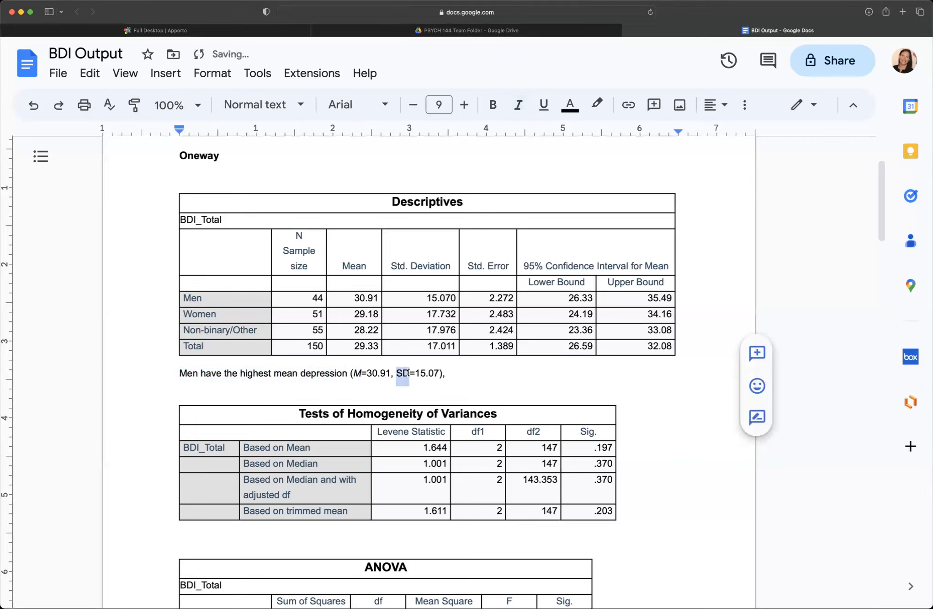
# Italicise SD in the men's depression note.
pyautogui.click(517, 104)
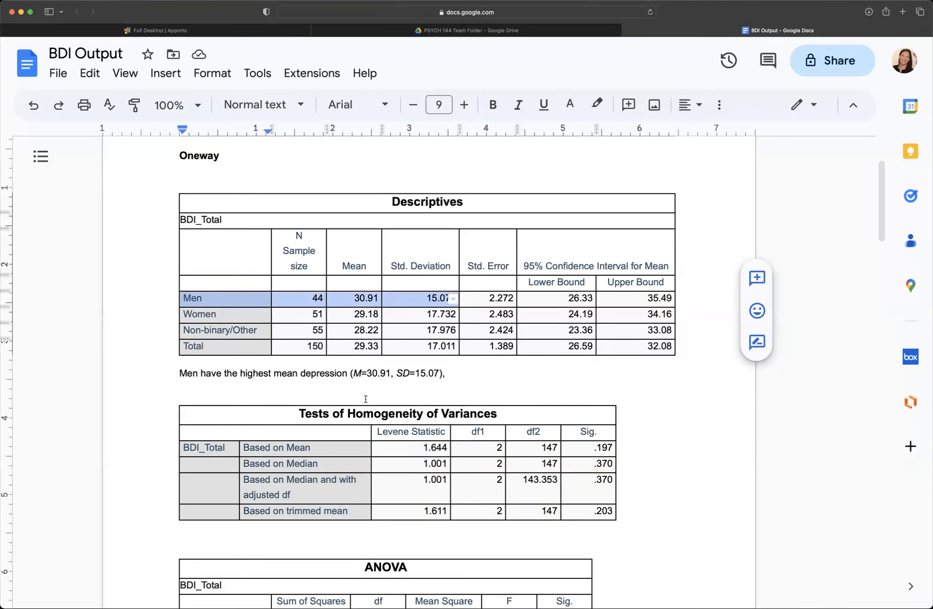
# Highlight the Men, Women and Non-binary/Other Descriptives rows yellow, green and cyan.
pyautogui.scroll(-3)
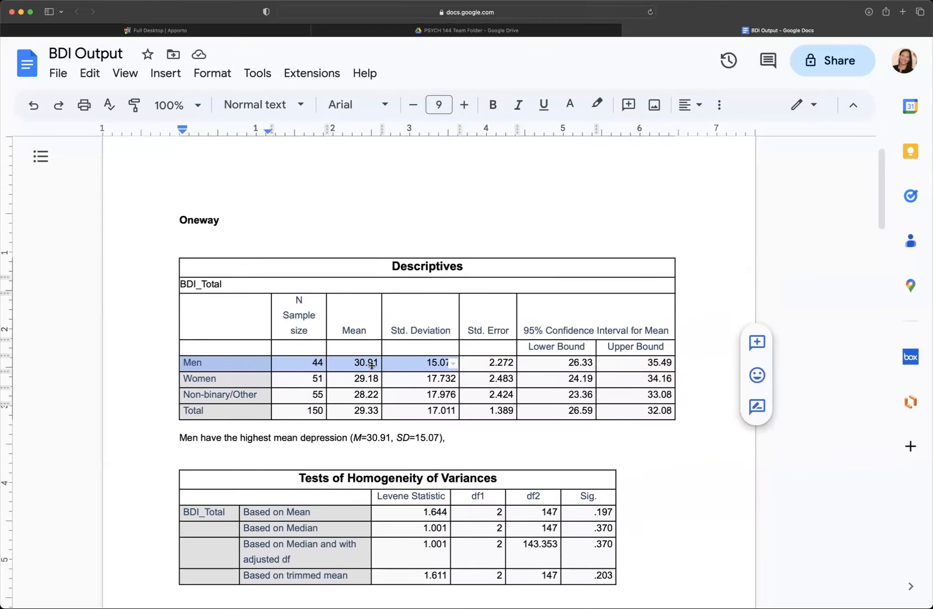
pyautogui.scroll(-3)
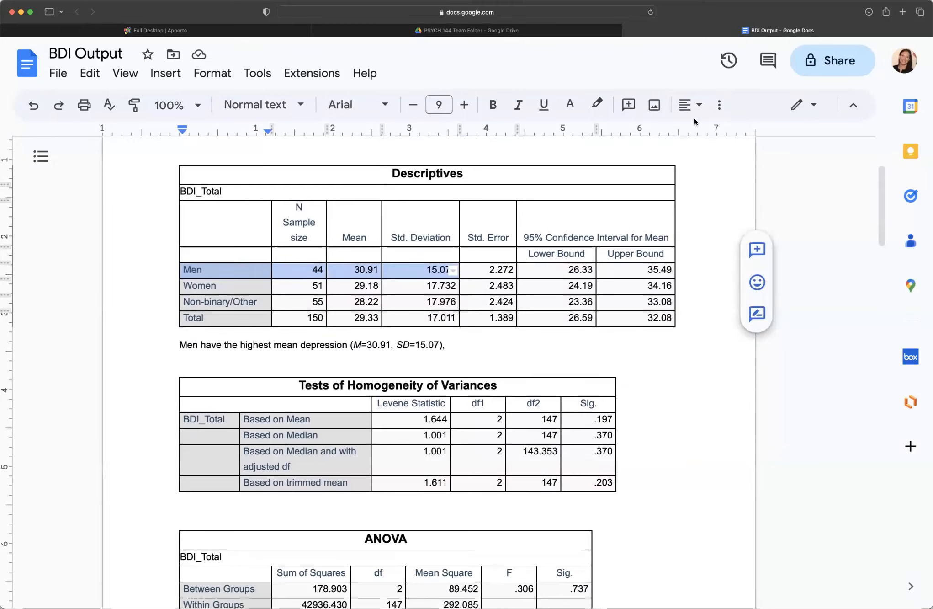
pyautogui.moveTo(689, 105)
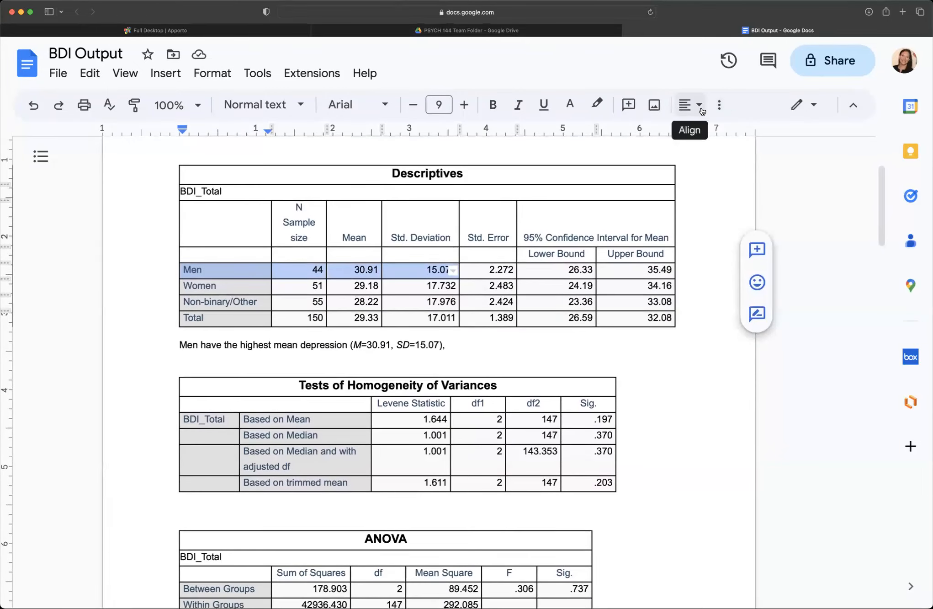
pyautogui.click(597, 104)
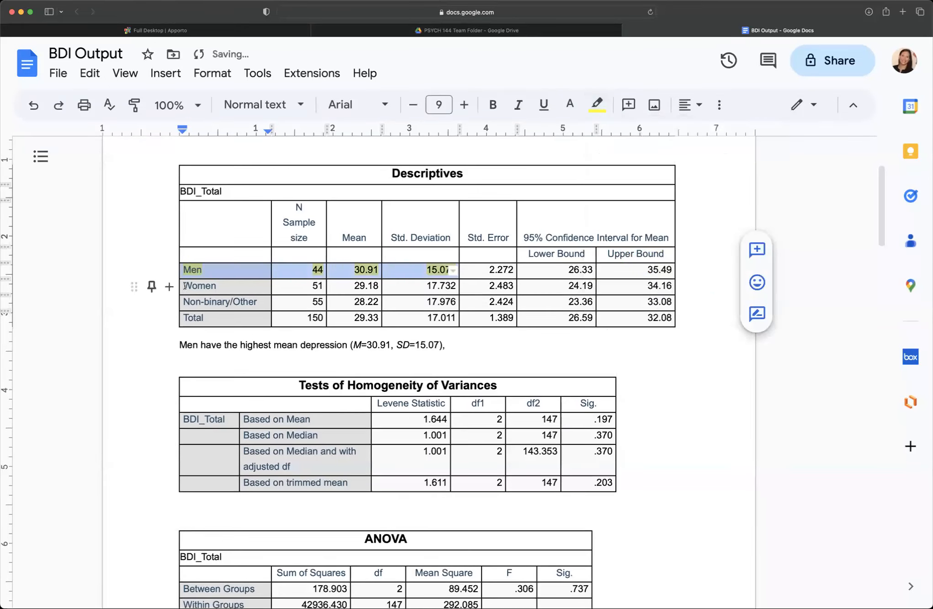
pyautogui.click(596, 105)
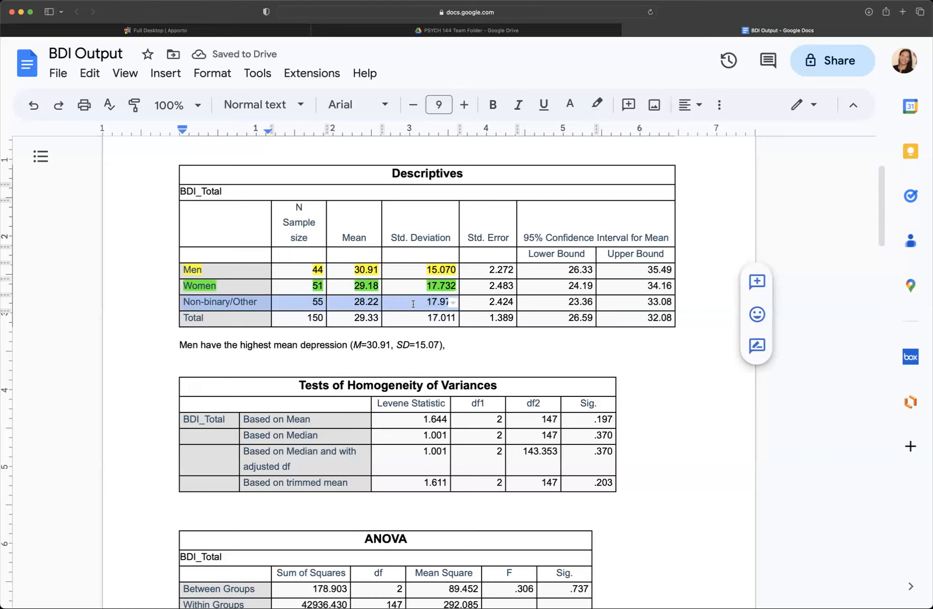
pyautogui.moveTo(569, 104)
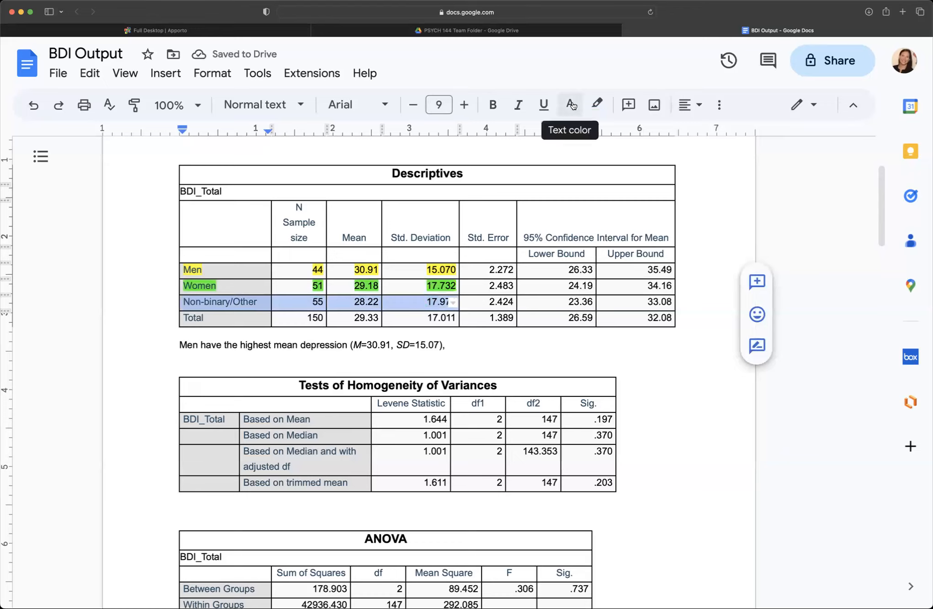
pyautogui.moveTo(254, 266)
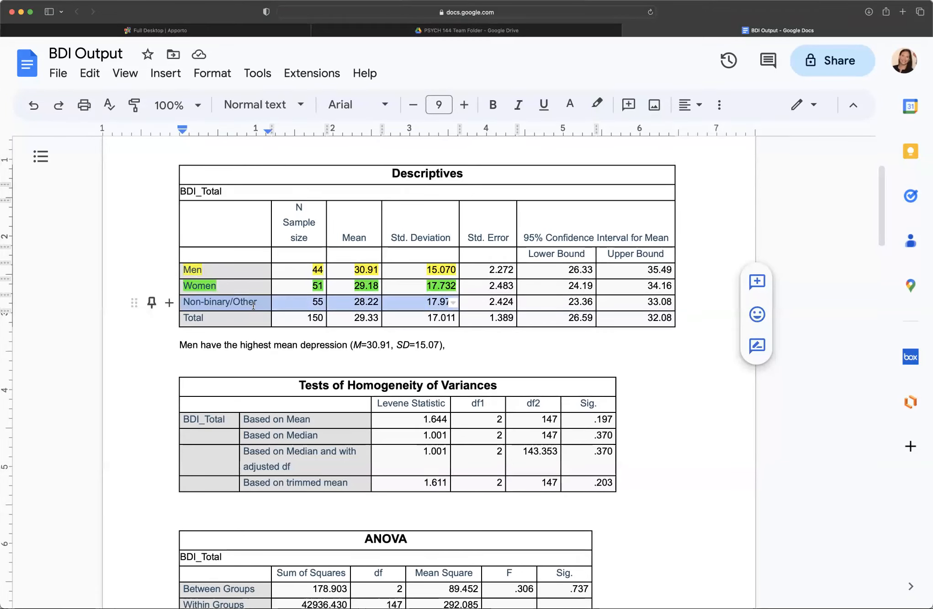
pyautogui.moveTo(473, 167)
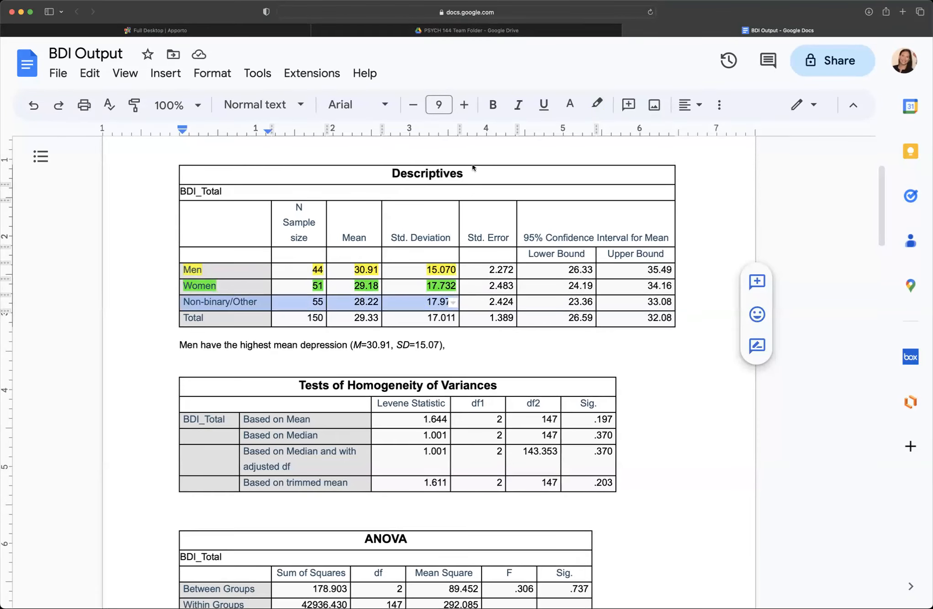
pyautogui.moveTo(602, 74)
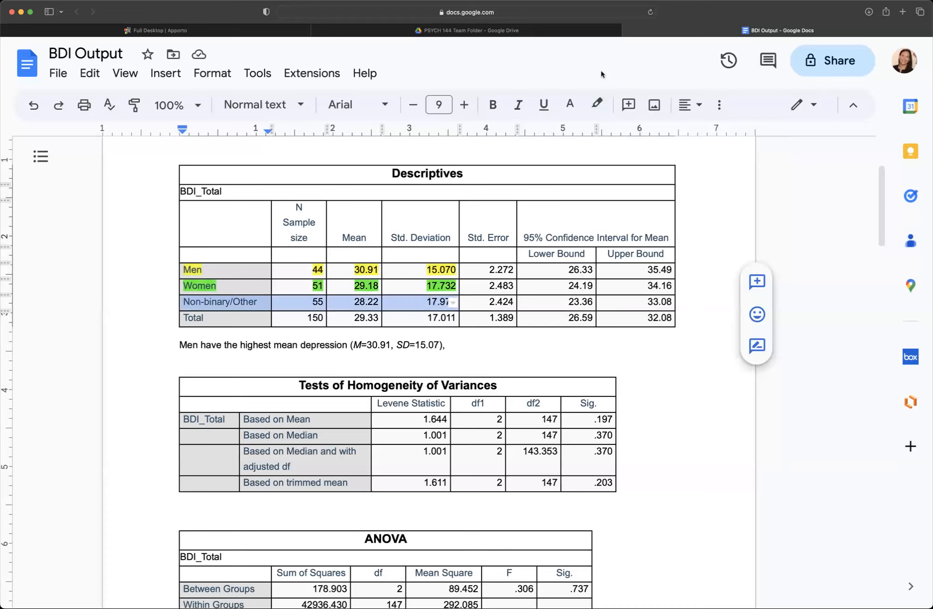
pyautogui.click(597, 105)
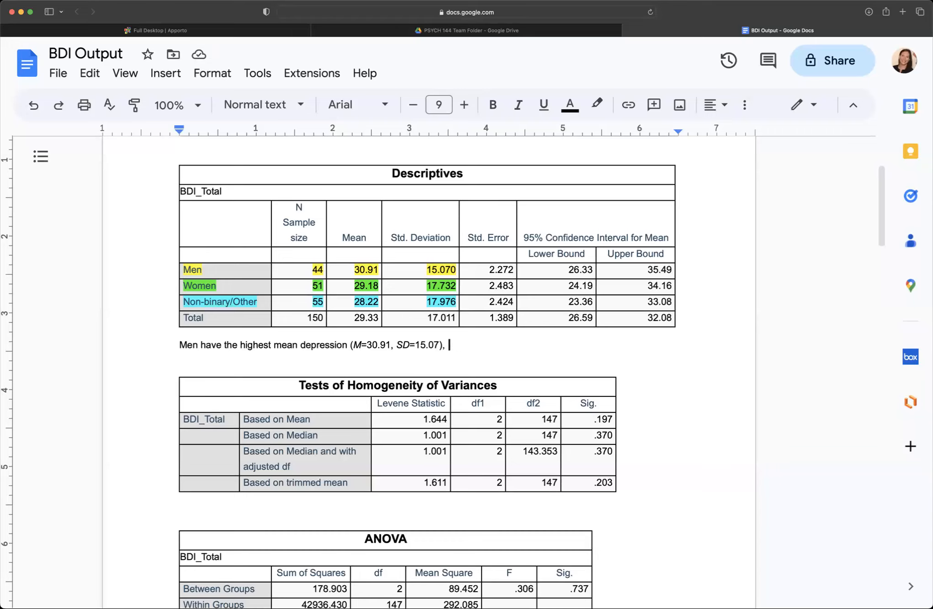
# Continue the note with 'followed by women (M=28.22, SD=17.01),'.
pyautogui.write('followed by')
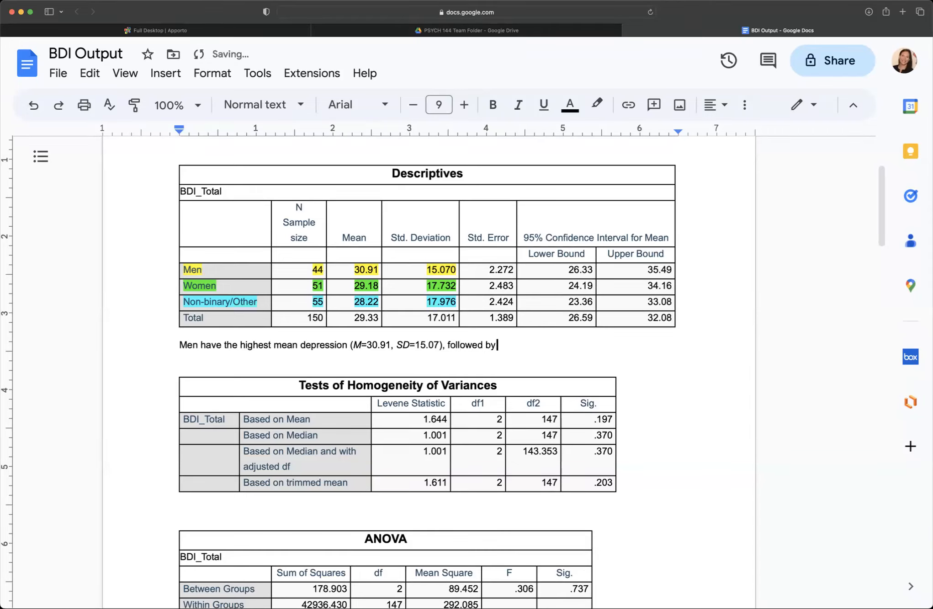
pyautogui.write('women (')
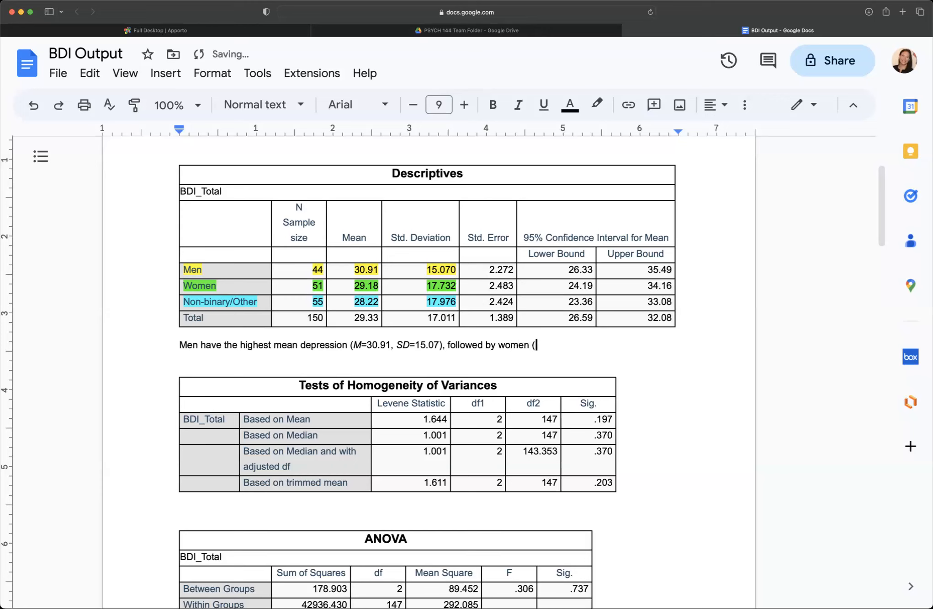
pyautogui.write('28')
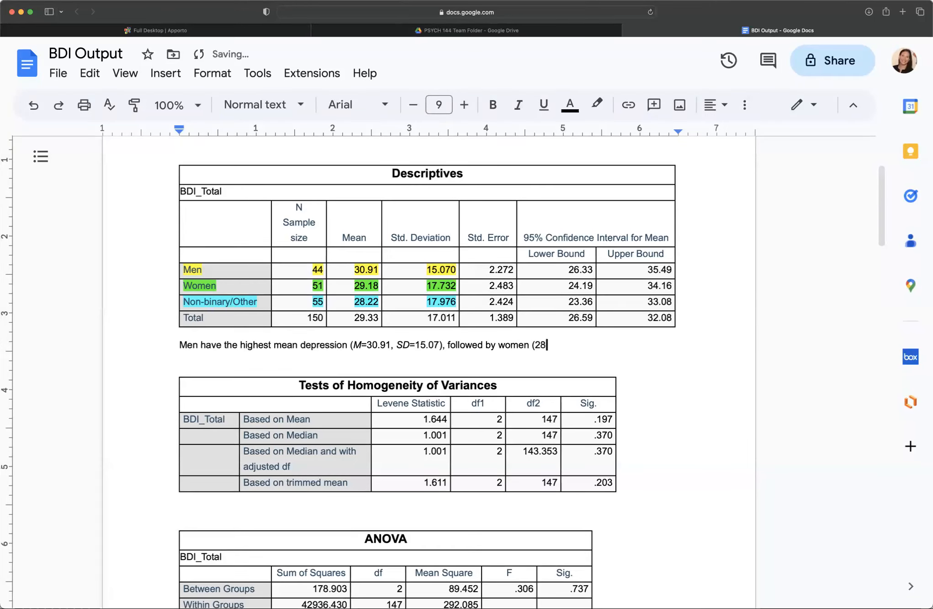
pyautogui.write('M=')
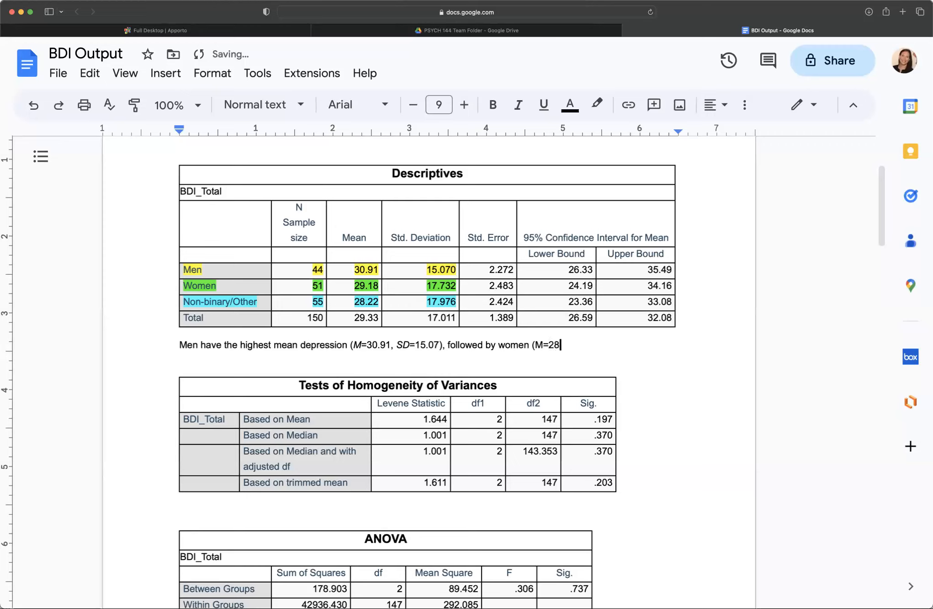
pyautogui.write('.22, SD=17.')
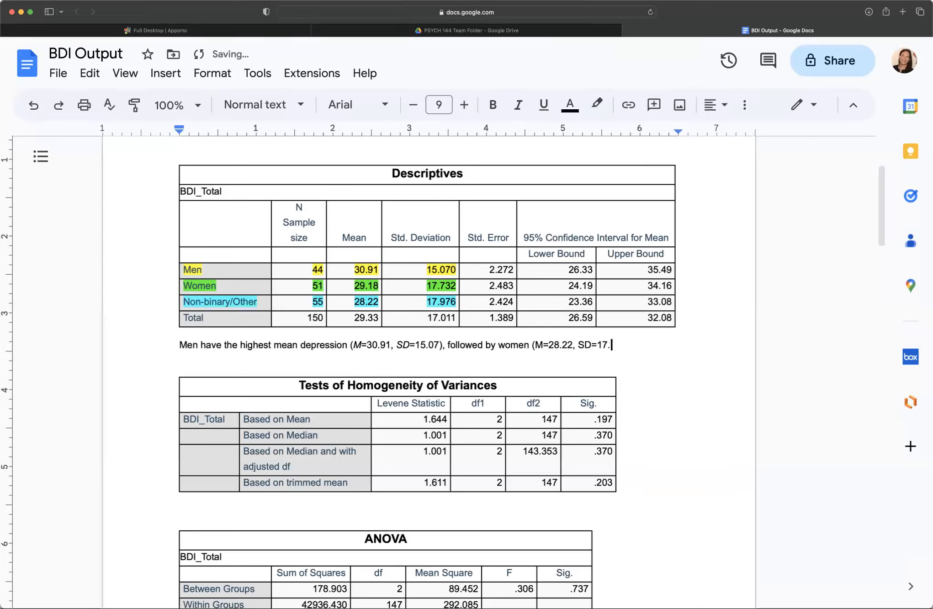
pyautogui.write('01),')
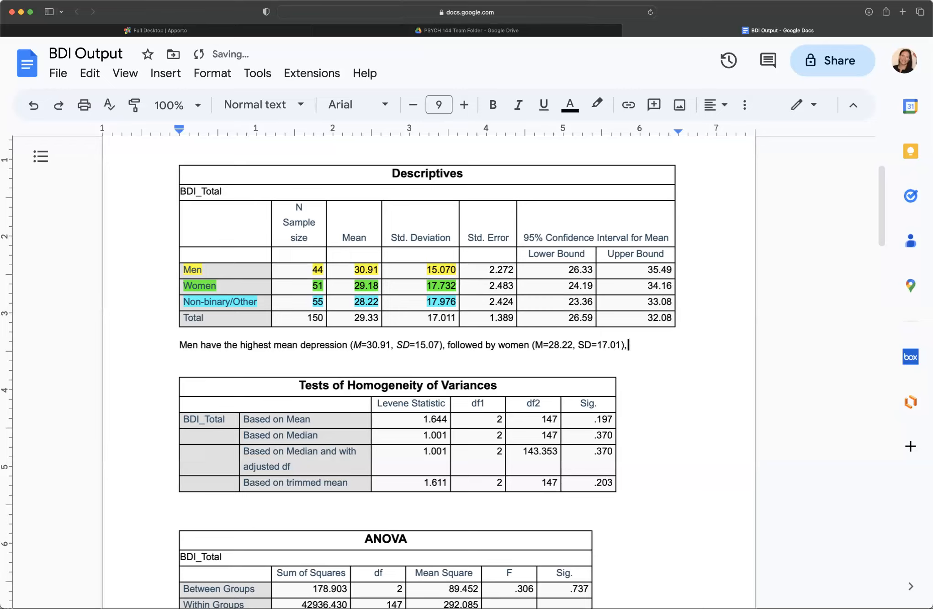
# Add 'and non-binary individuals (M=28.22, SD=17.98)' to the note.
pyautogui.write('and non-binary')
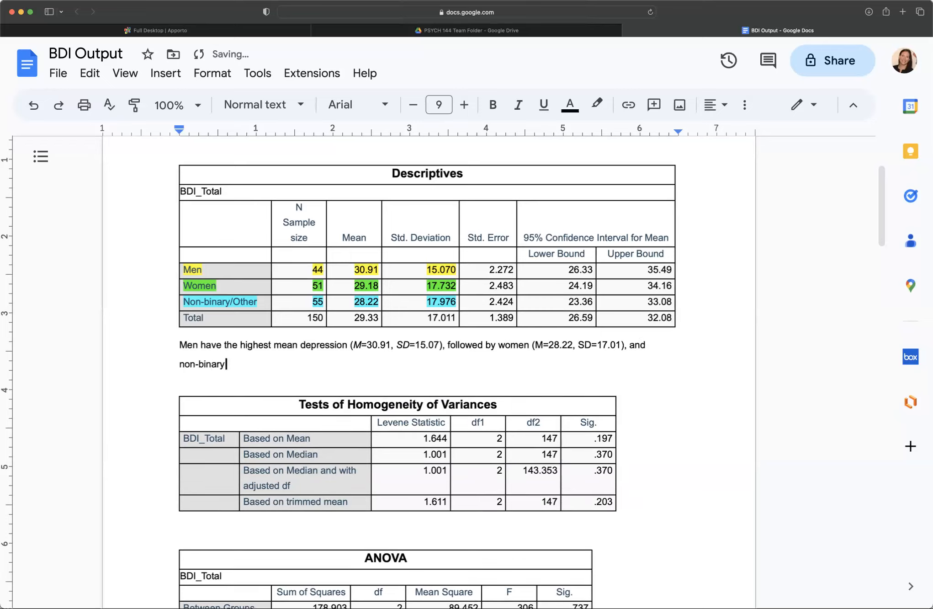
pyautogui.write('individualds')
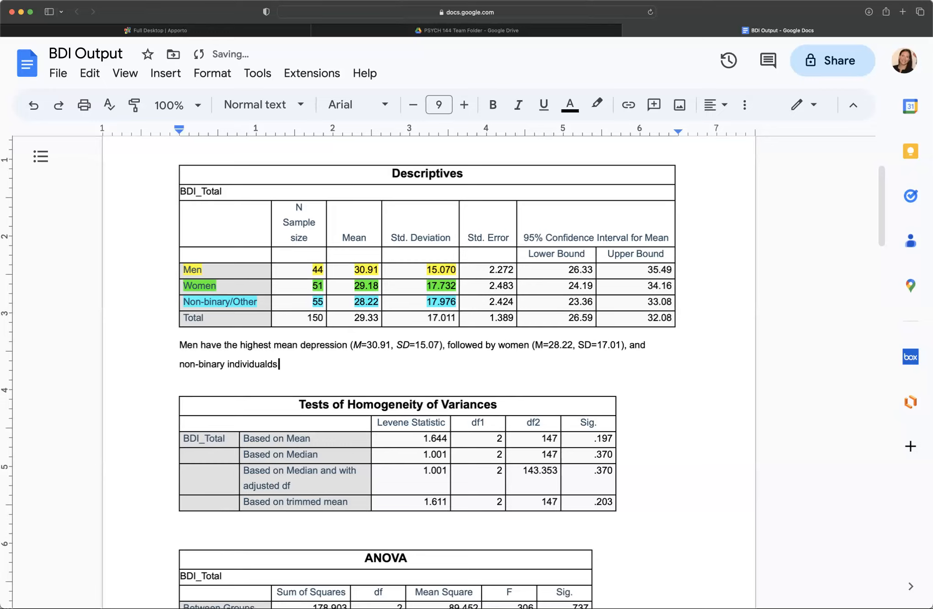
pyautogui.write('(')
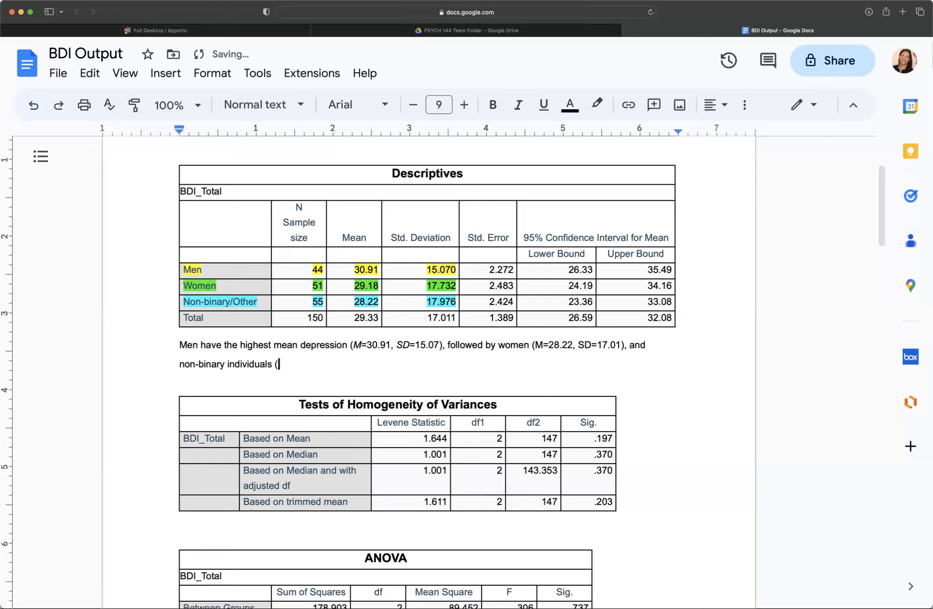
pyautogui.write('M=')
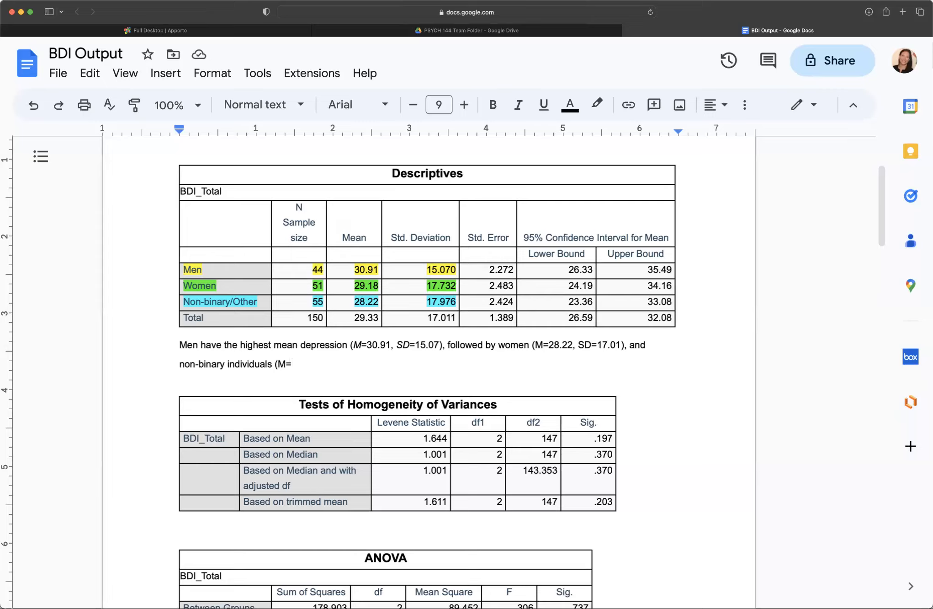
pyautogui.write('28')
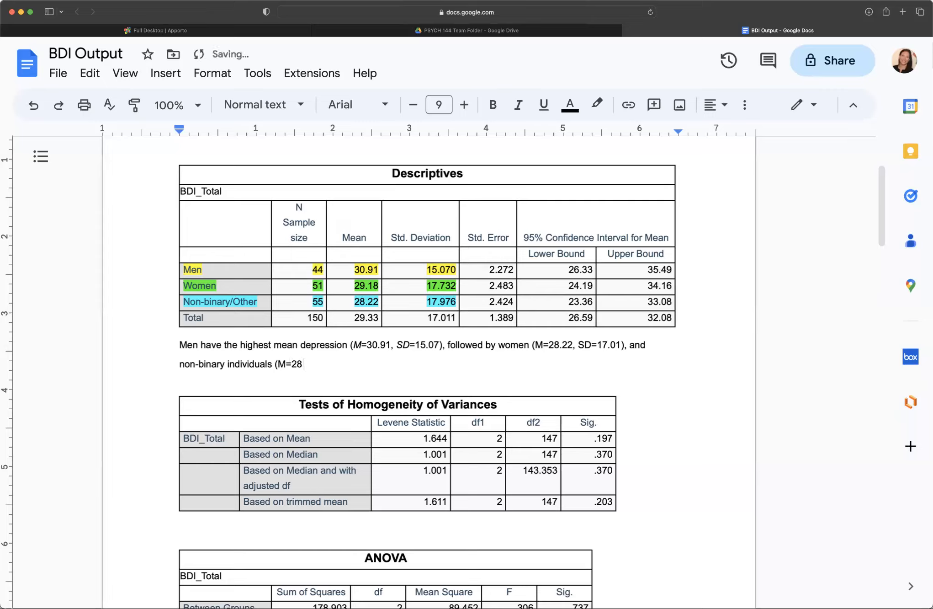
pyautogui.write('.22')
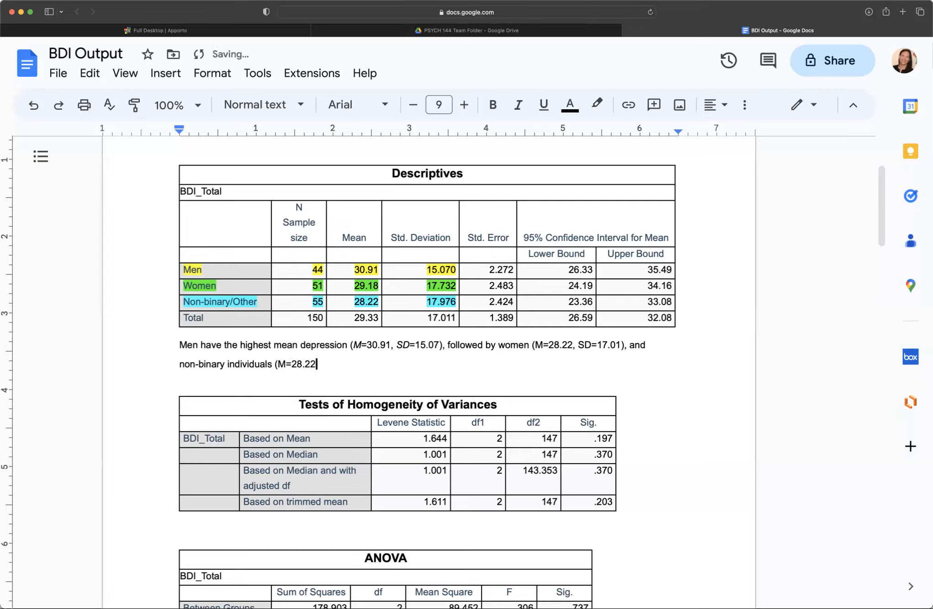
pyautogui.write(', SD=')
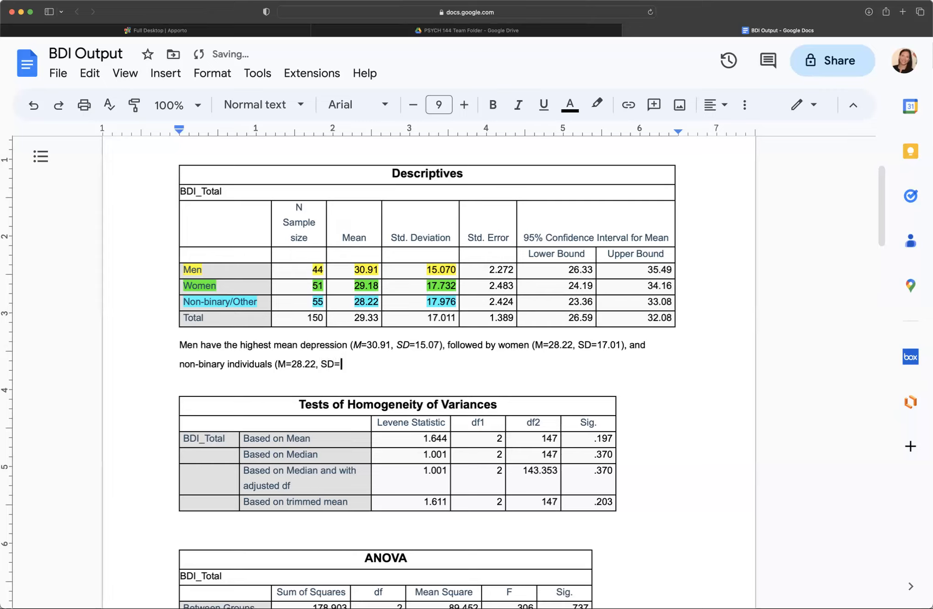
pyautogui.write('17.')
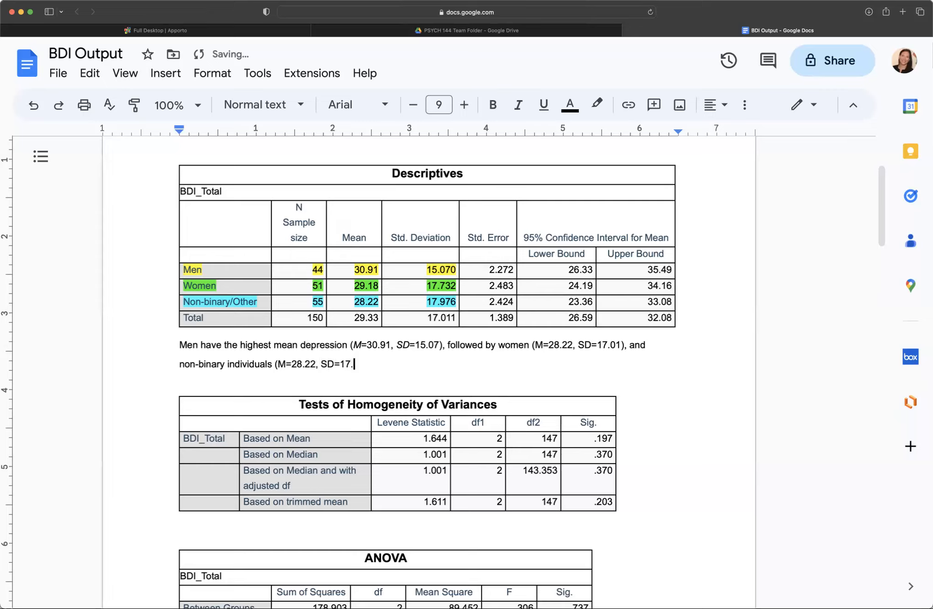
pyautogui.write('98).')
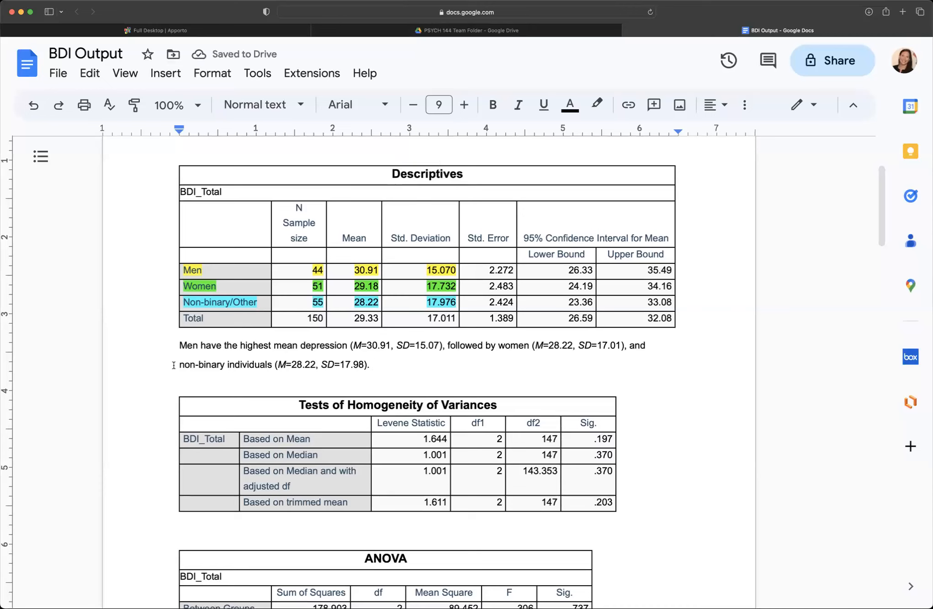
# Place the cursor after the finished note and scroll toward the Levene table.
pyautogui.click(374, 364)
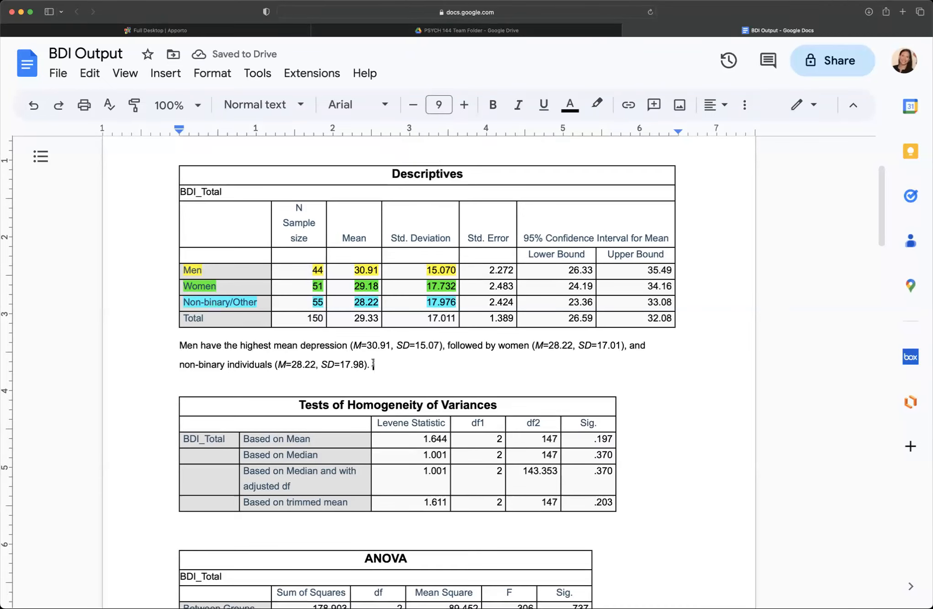
pyautogui.scroll(-3)
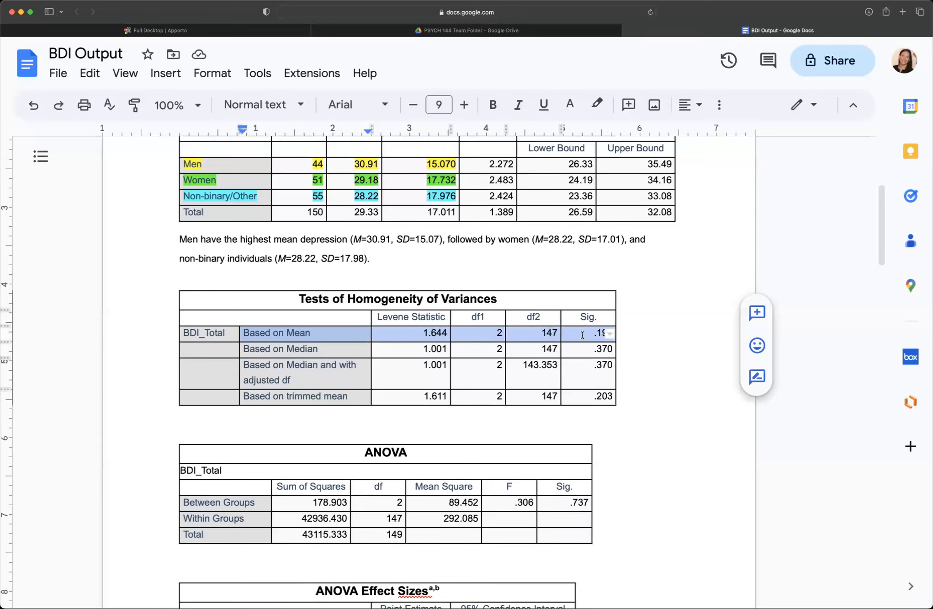
# Highlight the Based on Mean row light red and begin 'If our significance (p-value) GREATER than .'.
pyautogui.click(596, 105)
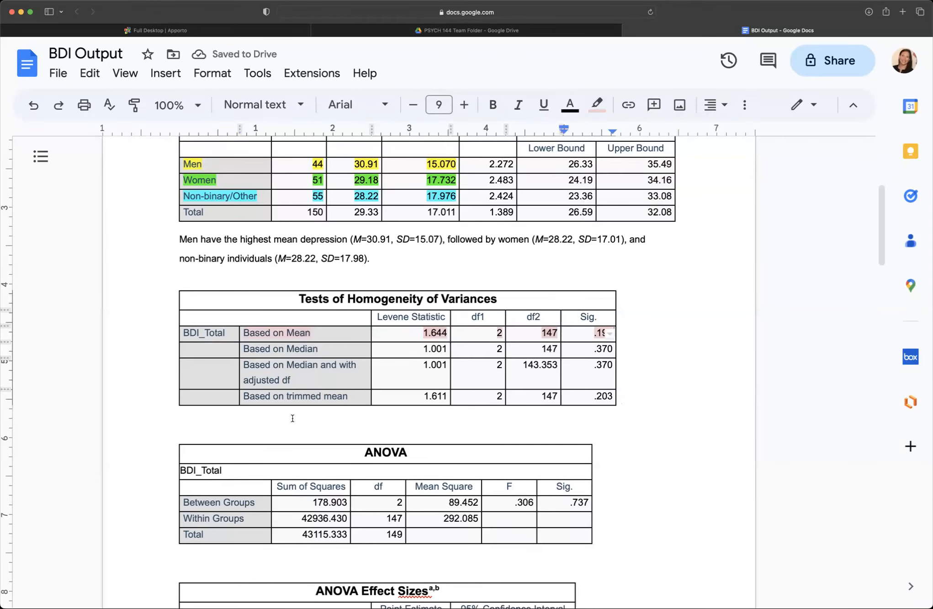
pyautogui.write('If our Levene statisti')
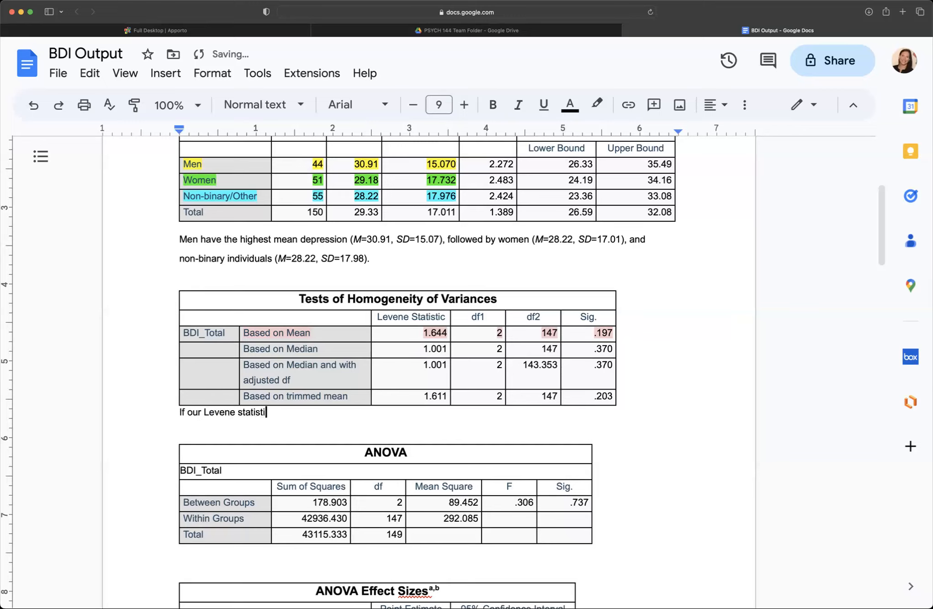
pyautogui.write('c sig')
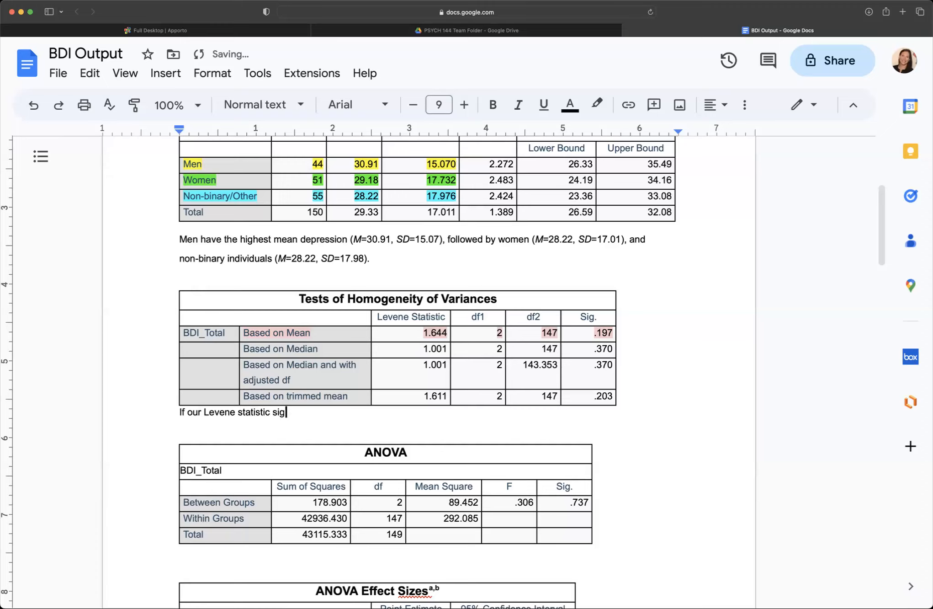
pyautogui.write('nificance (')
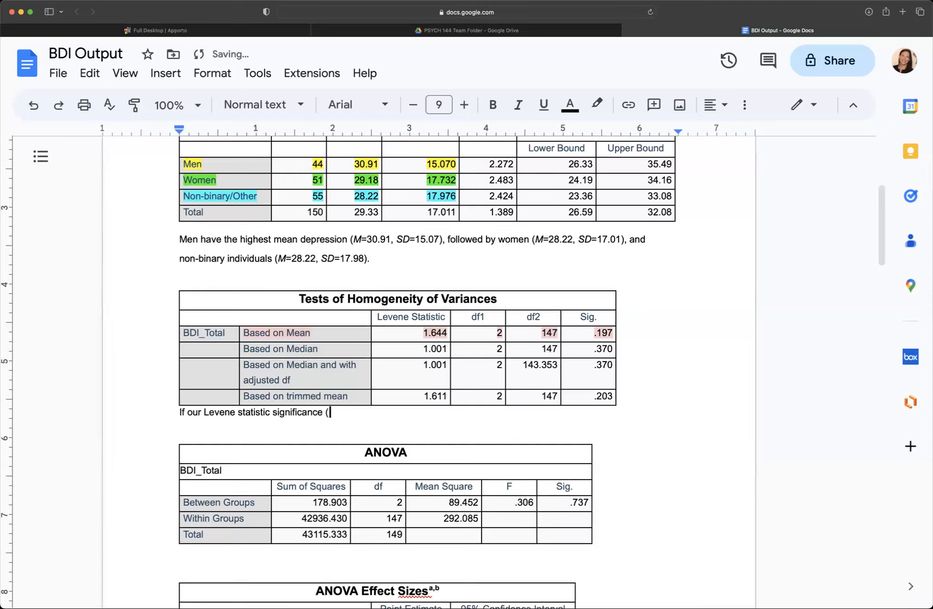
pyautogui.write('p-value')
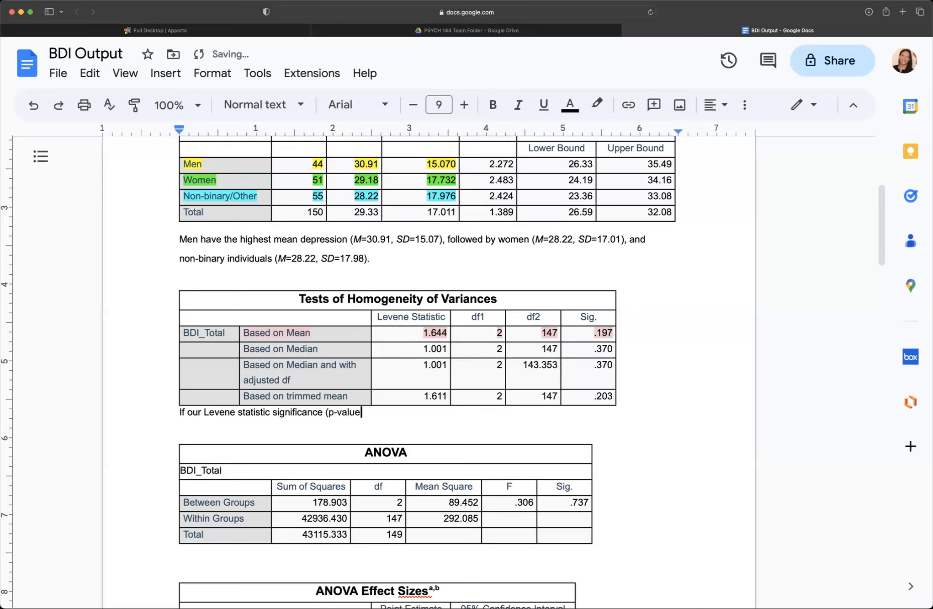
pyautogui.write(')')
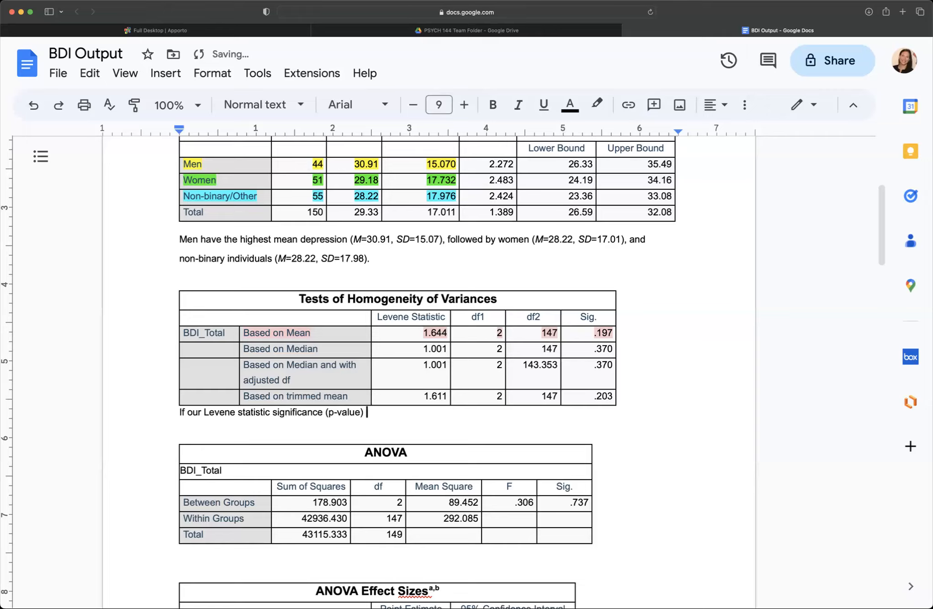
pyautogui.write('GREAT')
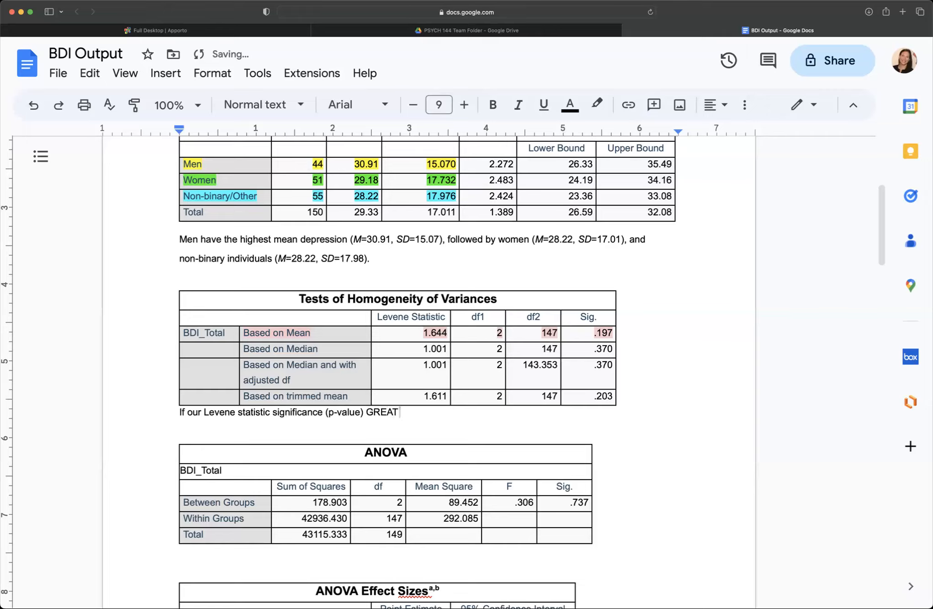
pyautogui.write('ER than .')
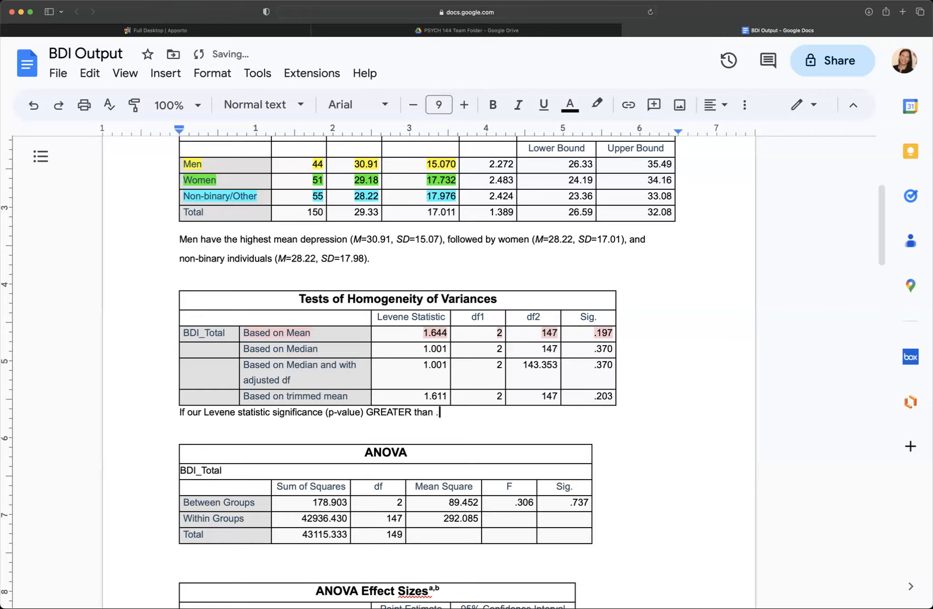
# Finish the note: '05, we can assume equal variances across all groups.'.
pyautogui.write('05, we can')
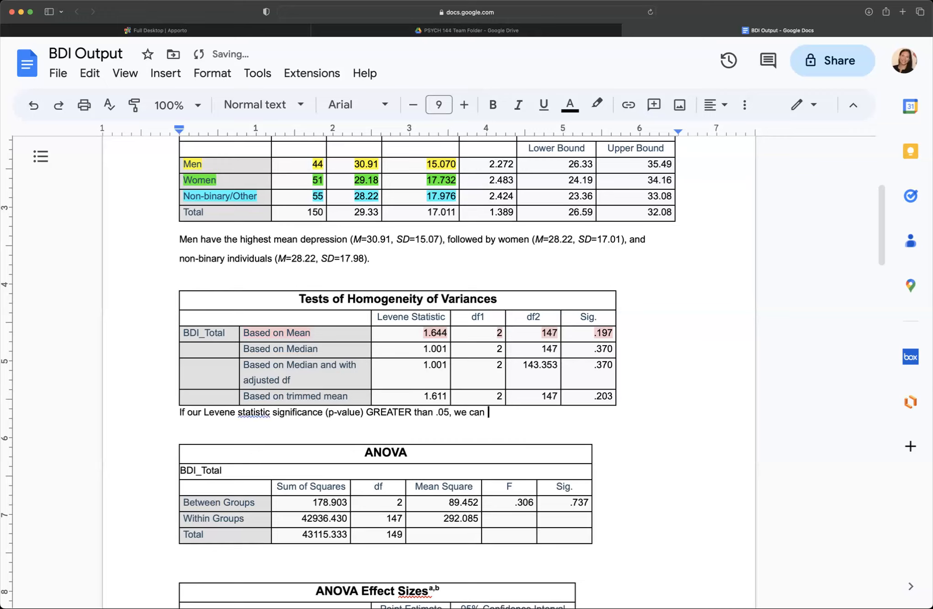
pyautogui.write('assume equal')
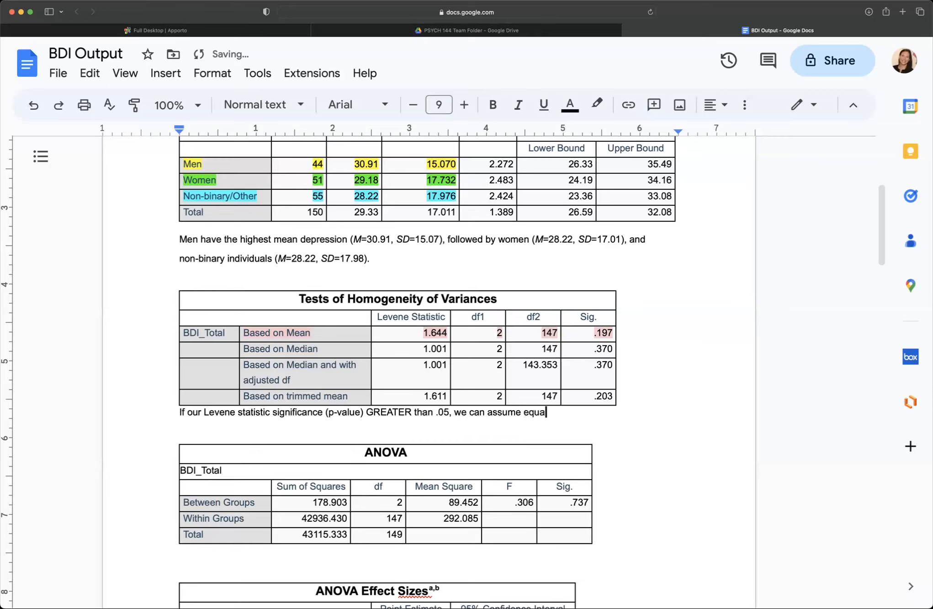
pyautogui.write('varia')
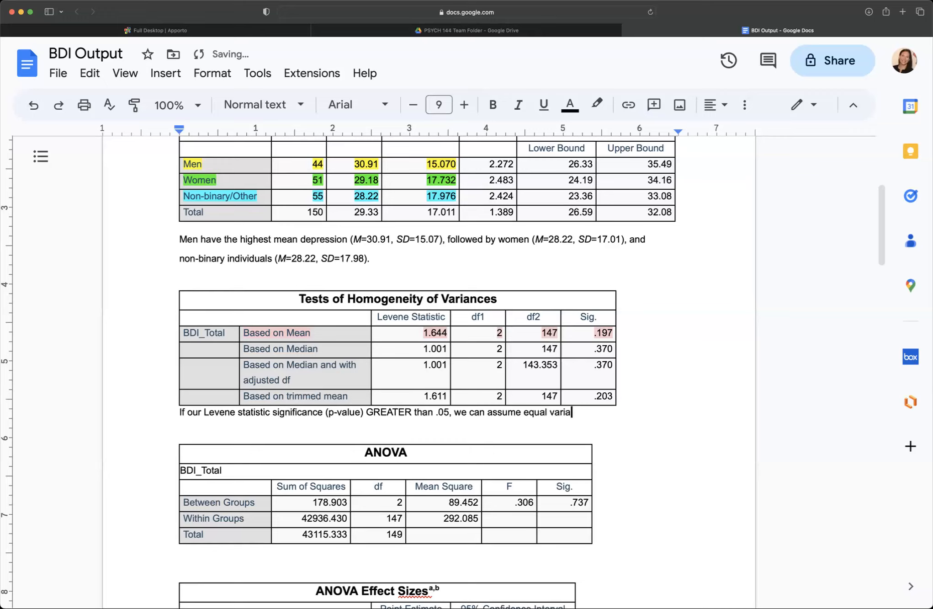
pyautogui.press('backspace')
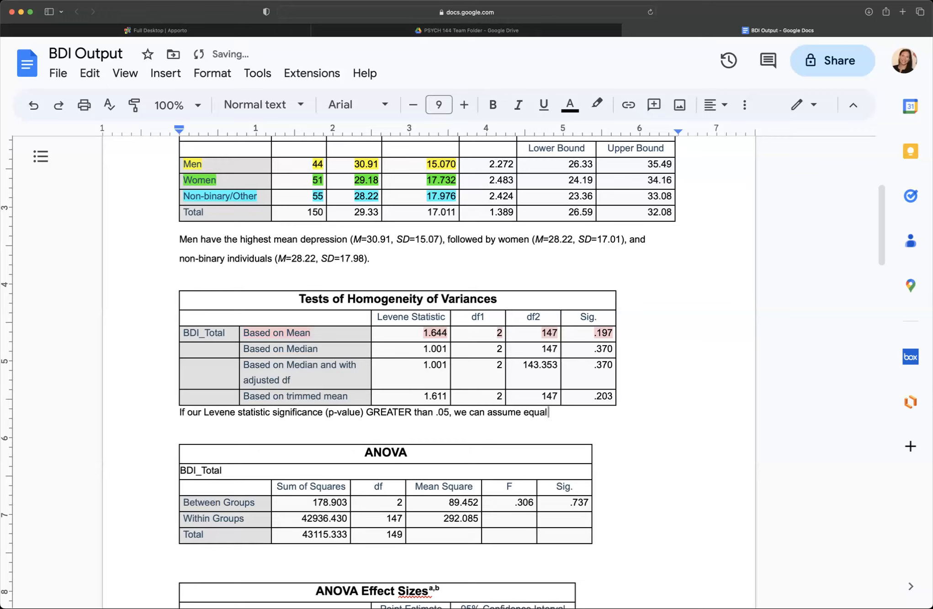
pyautogui.write('variances across')
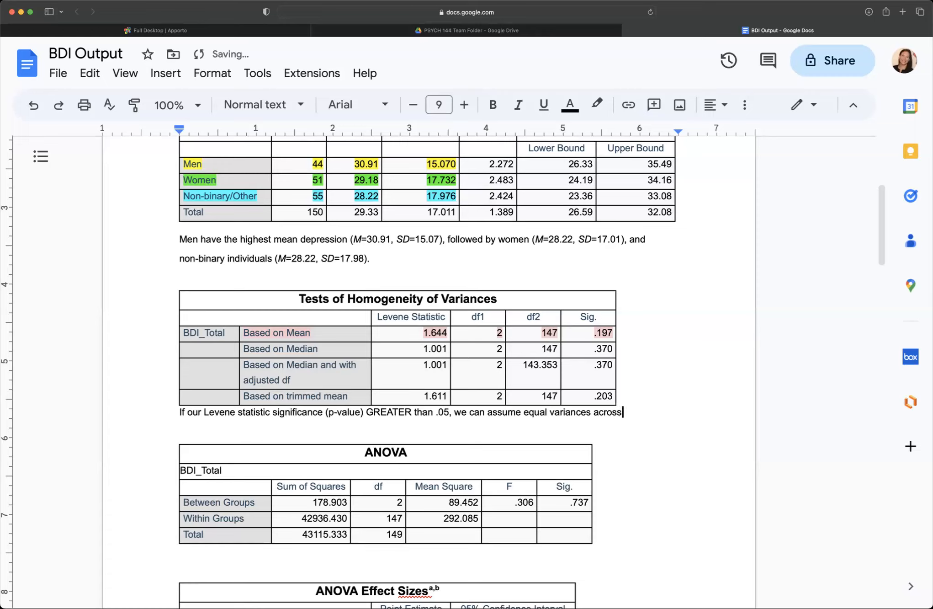
pyautogui.write('all grou')
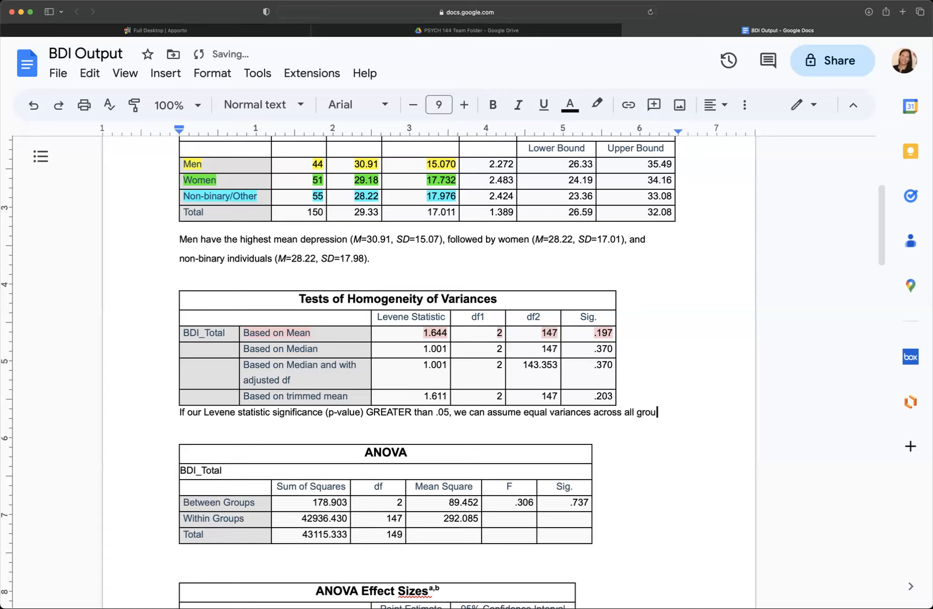
pyautogui.write('ps.')
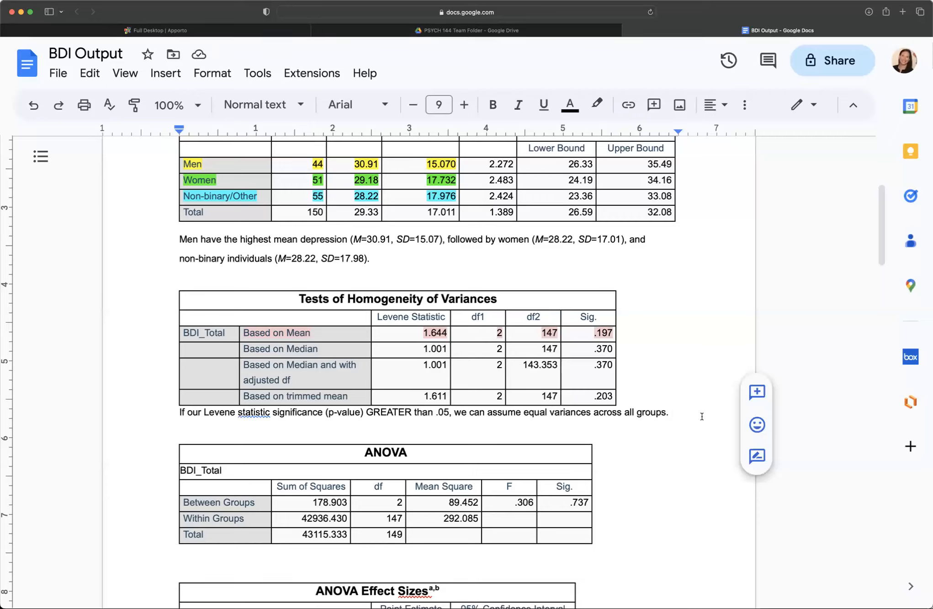
# Type 'The p-value here is .20, so we can FAIL to reject the null that there is no difference.'.
pyautogui.write('The p-')
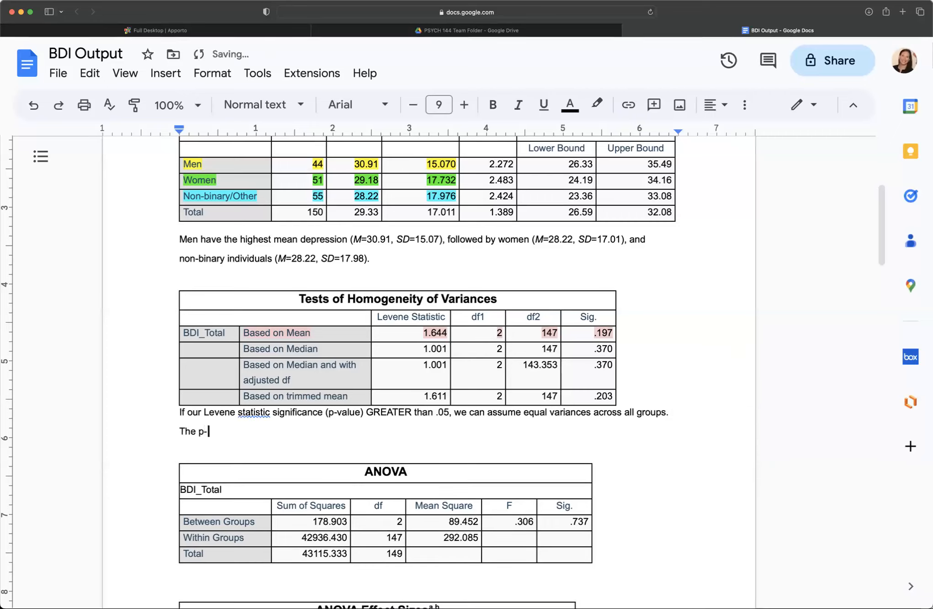
pyautogui.write('value here is .')
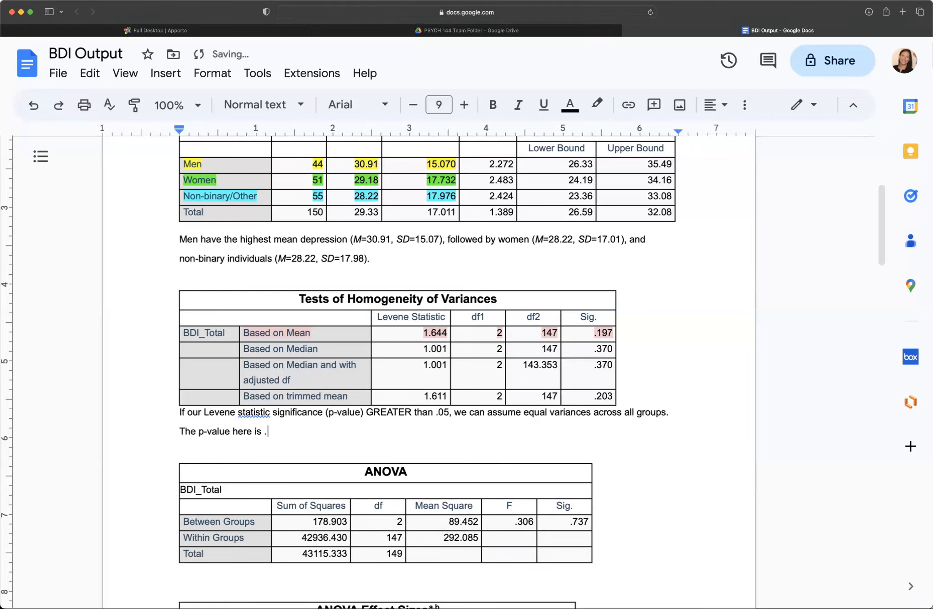
pyautogui.write('20, so we')
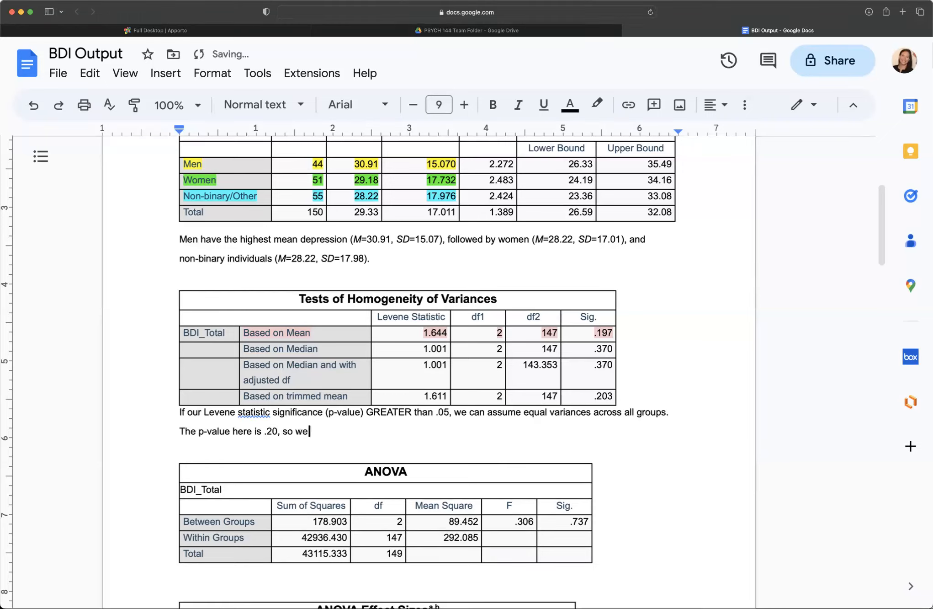
pyautogui.write('can F')
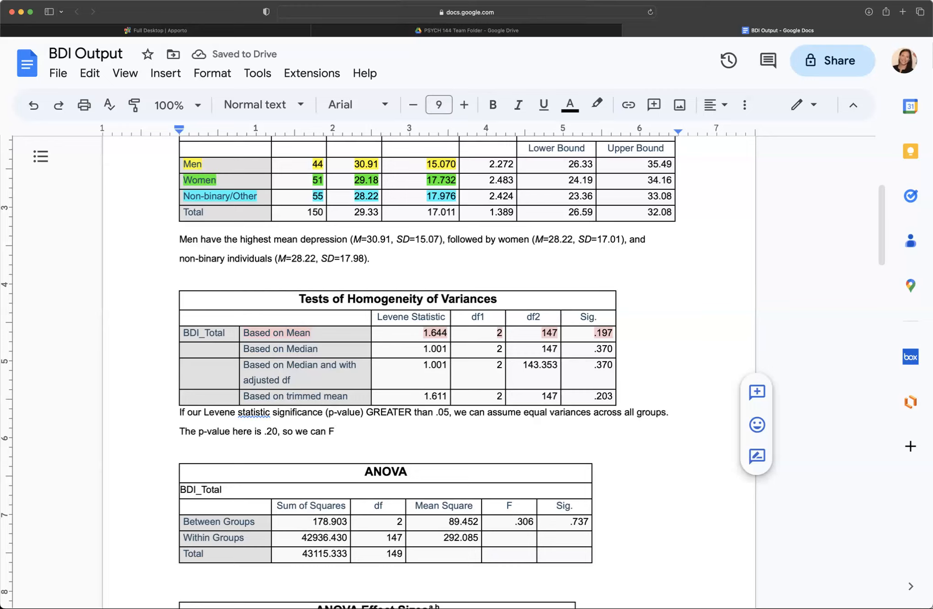
pyautogui.write('FAIL to reject the null')
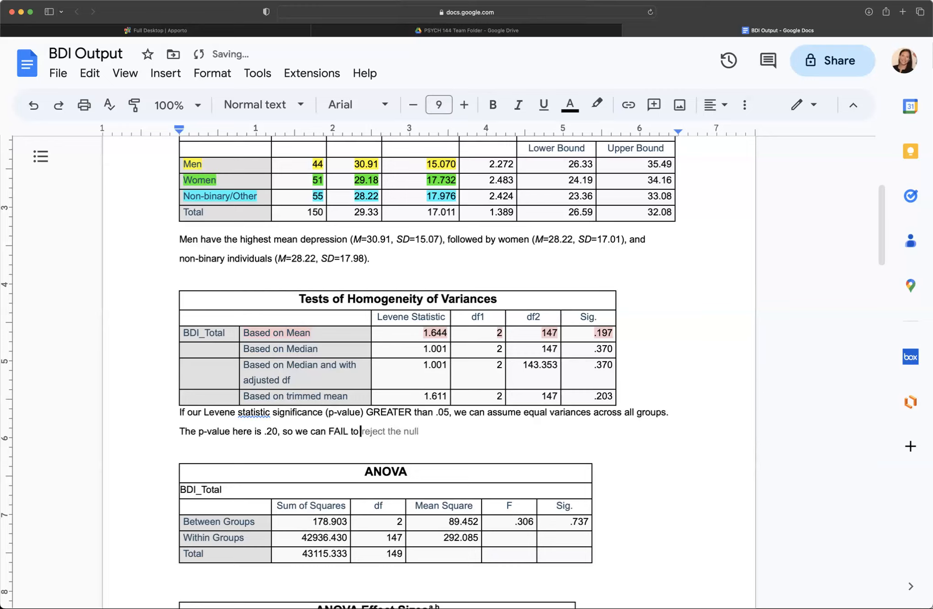
pyautogui.write('t the null t')
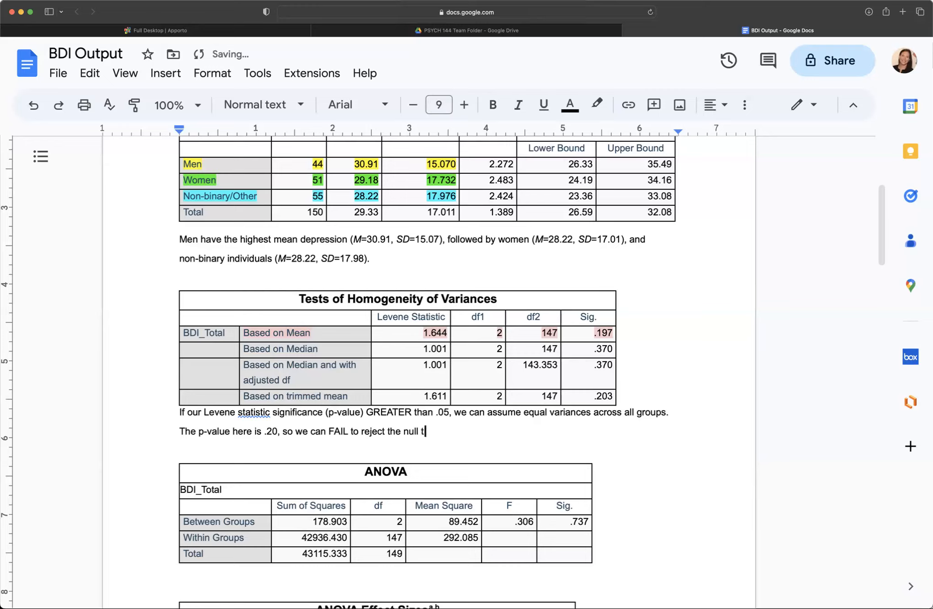
pyautogui.write('hat is there ui')
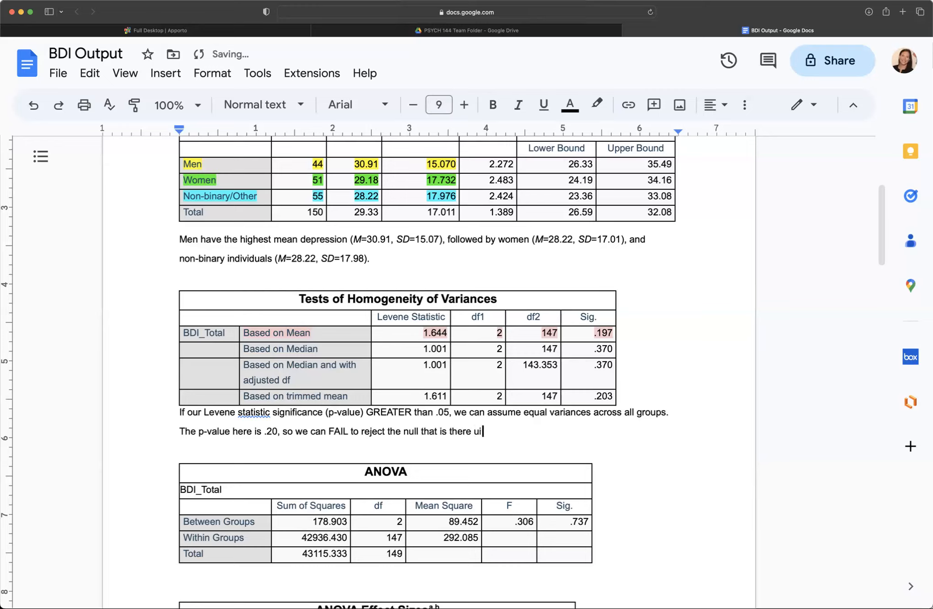
pyautogui.write('s no difference.')
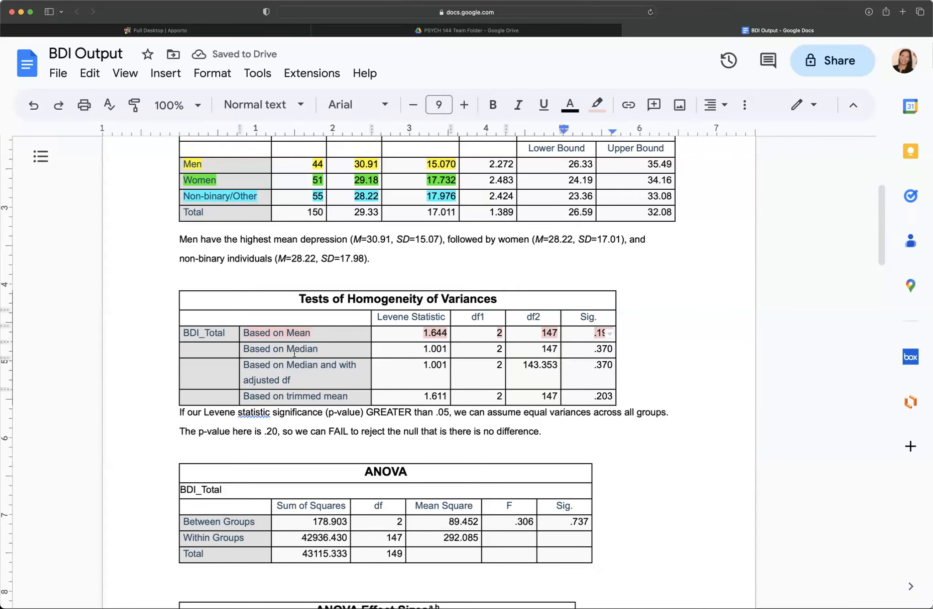
pyautogui.scroll(-3)
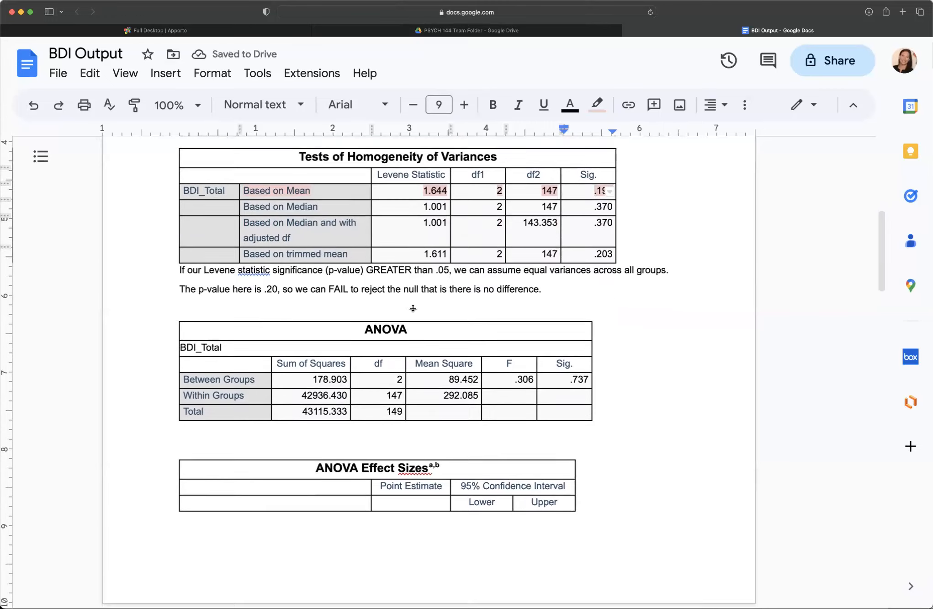
pyautogui.scroll(3)
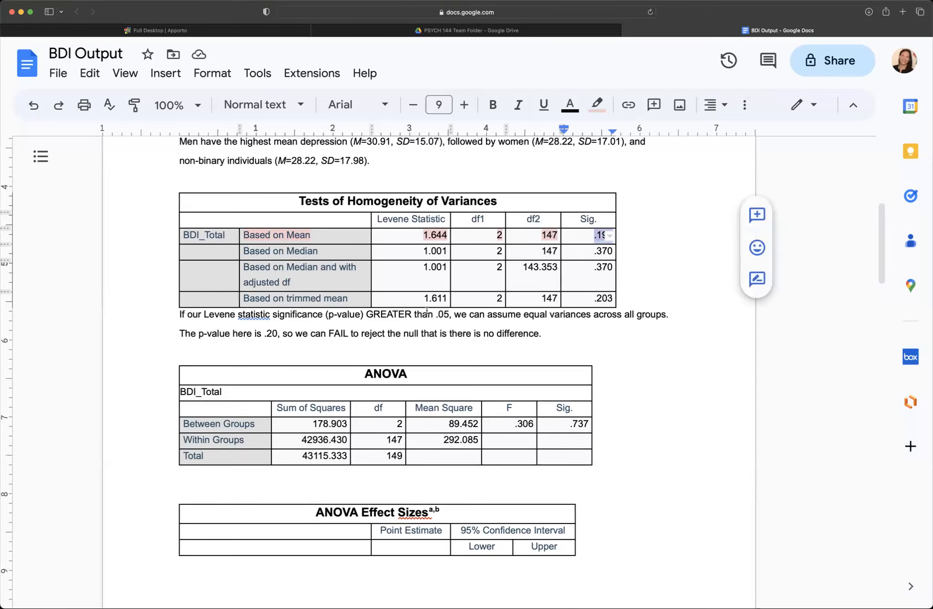
pyautogui.scroll(-3)
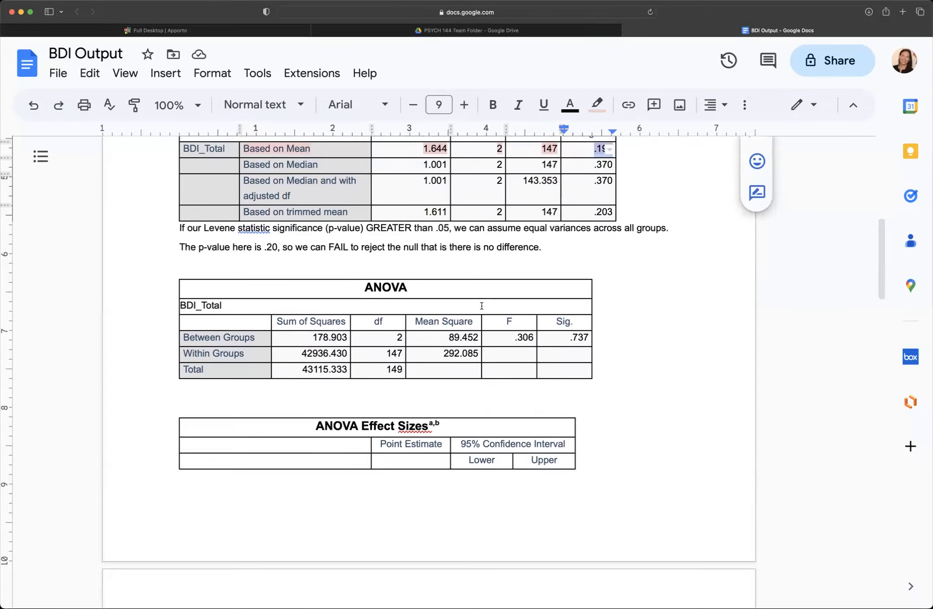
pyautogui.scroll(-3)
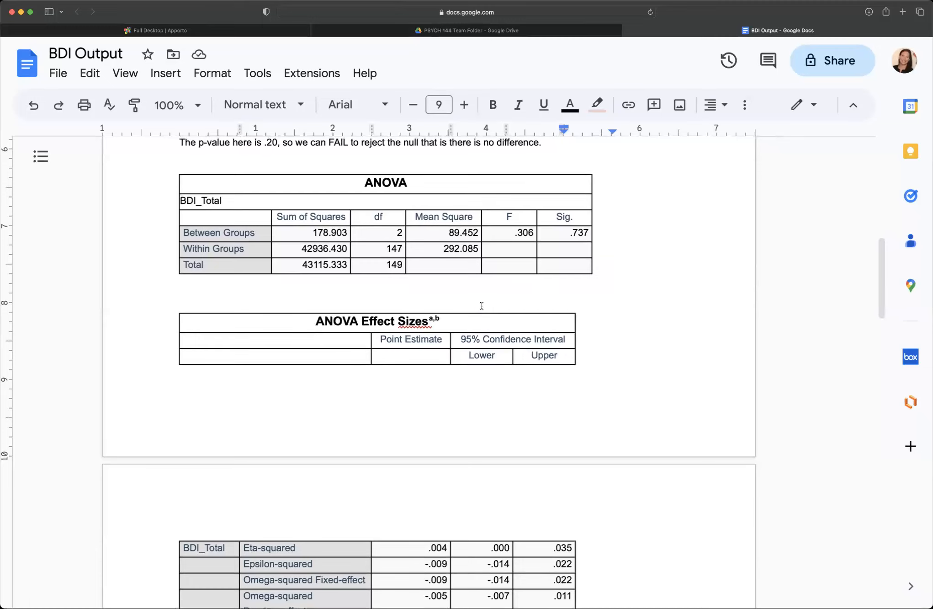
pyautogui.scroll(-3)
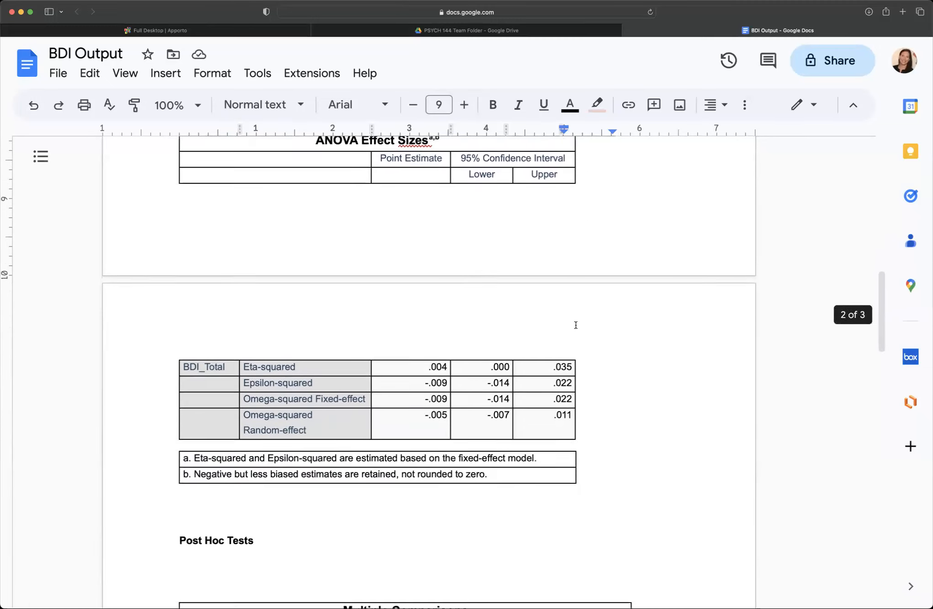
pyautogui.scroll(-3)
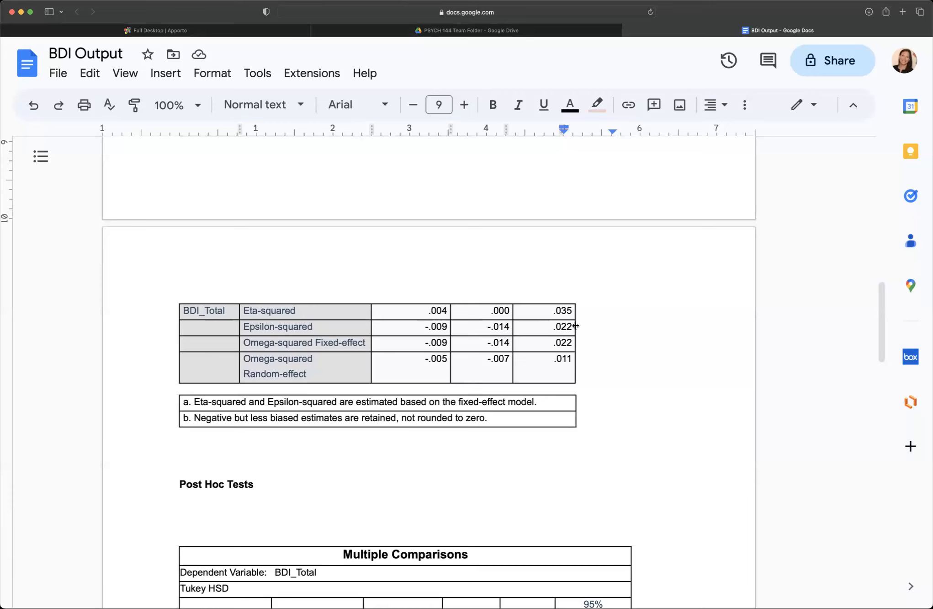
pyautogui.scroll(3)
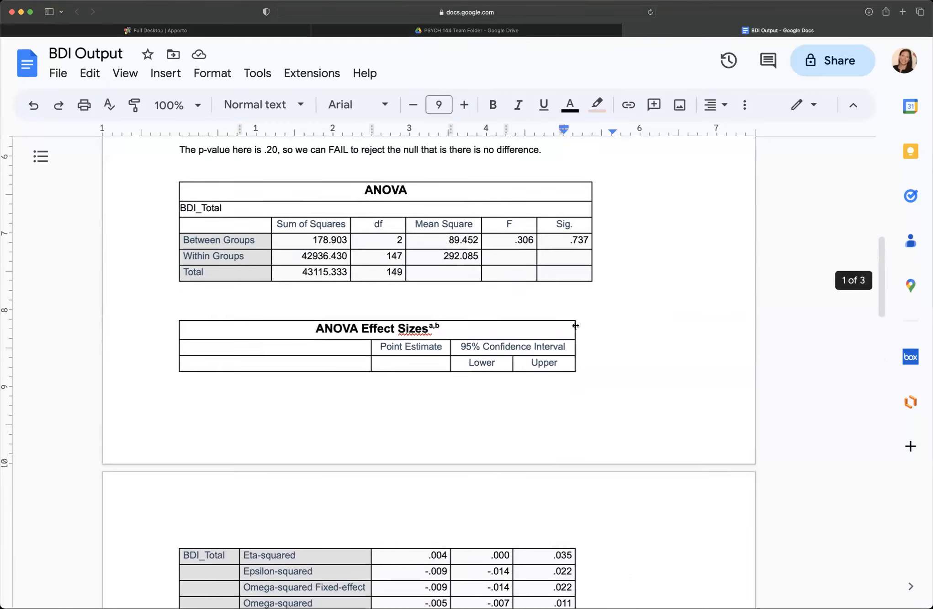
pyautogui.scroll(3)
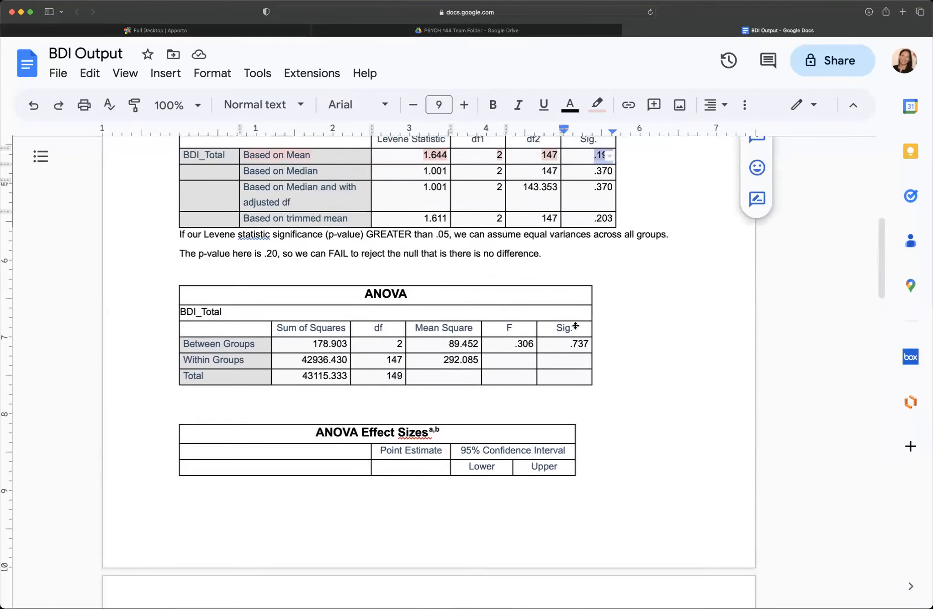
pyautogui.scroll(3)
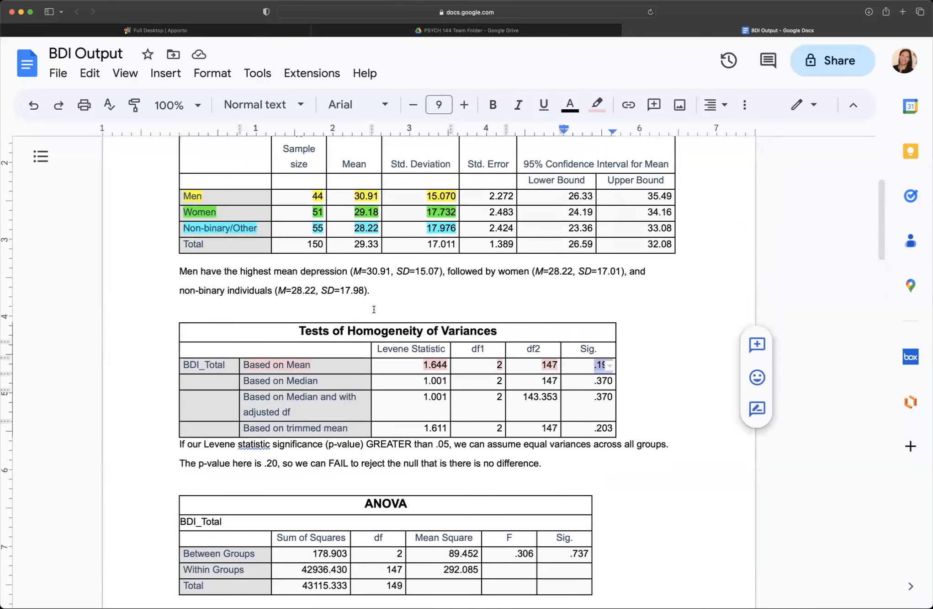
pyautogui.scroll(3)
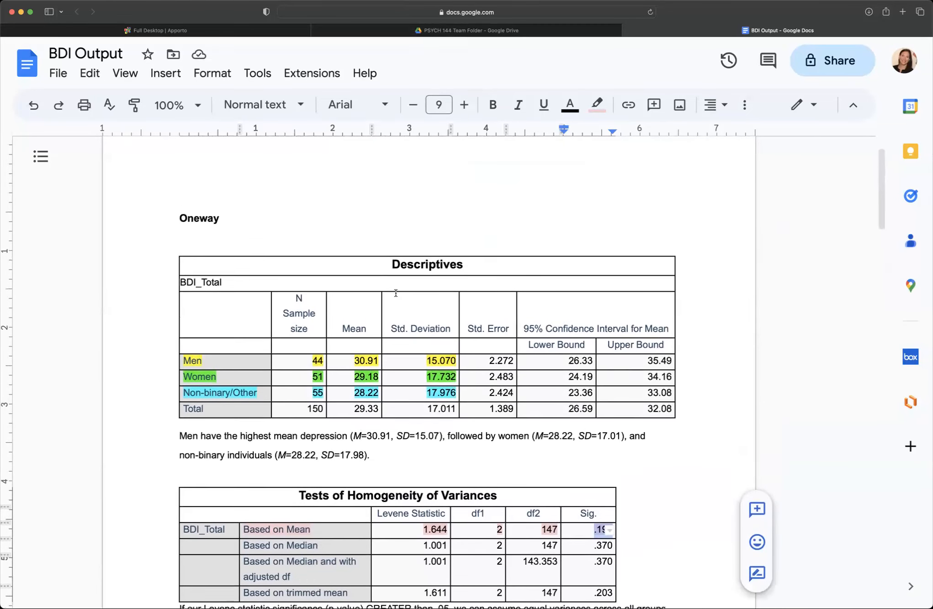
pyautogui.scroll(-3)
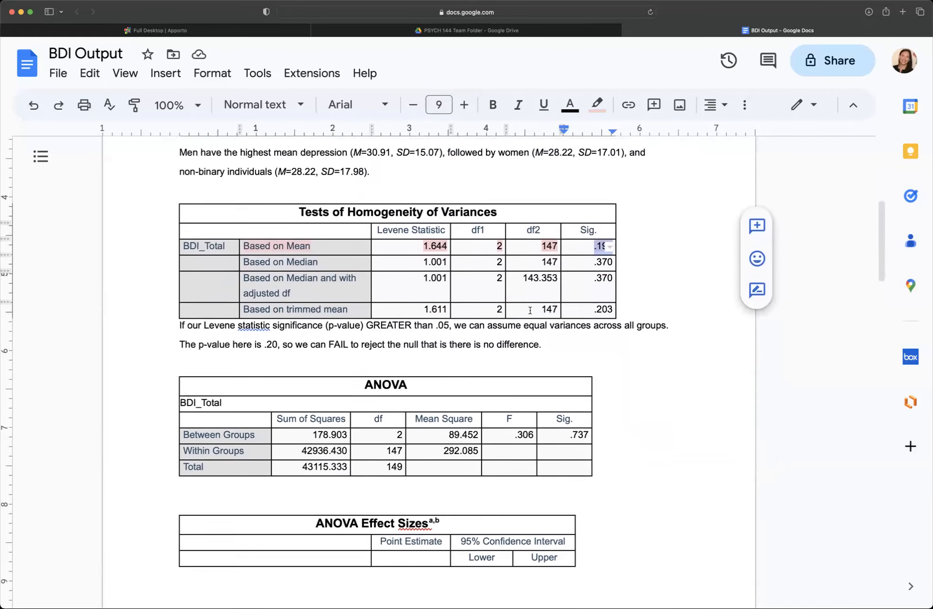
pyautogui.scroll(-3)
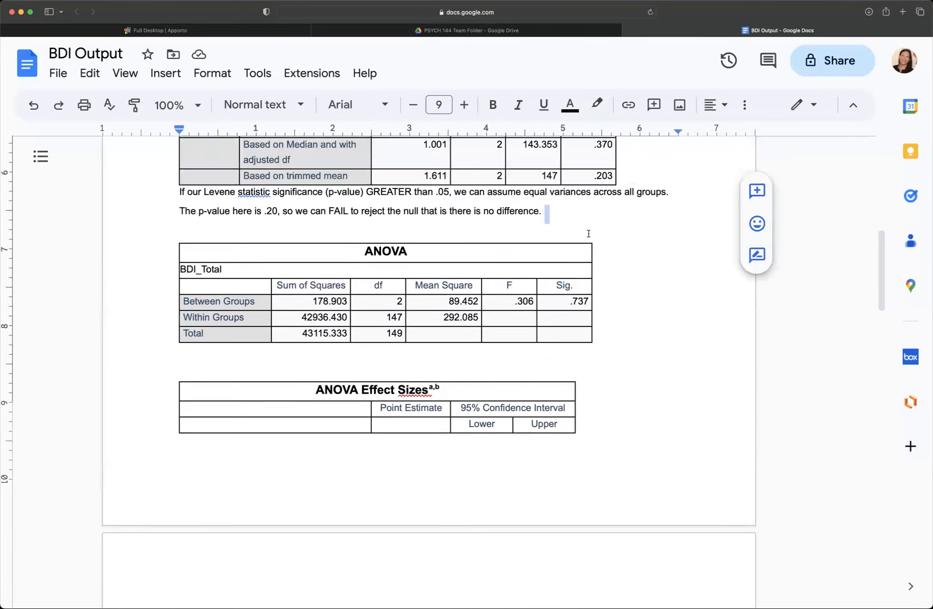
pyautogui.scroll(3)
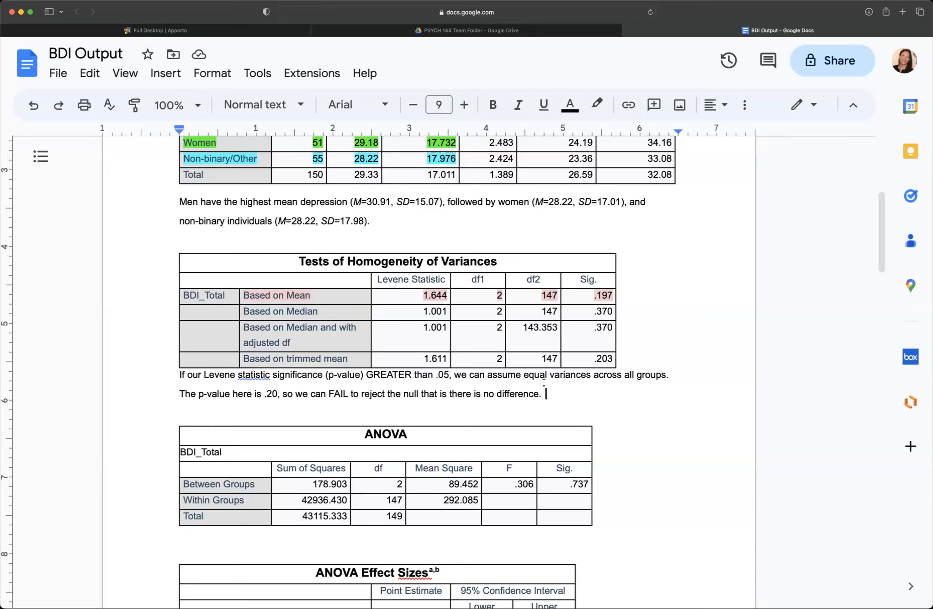
pyautogui.scroll(-3)
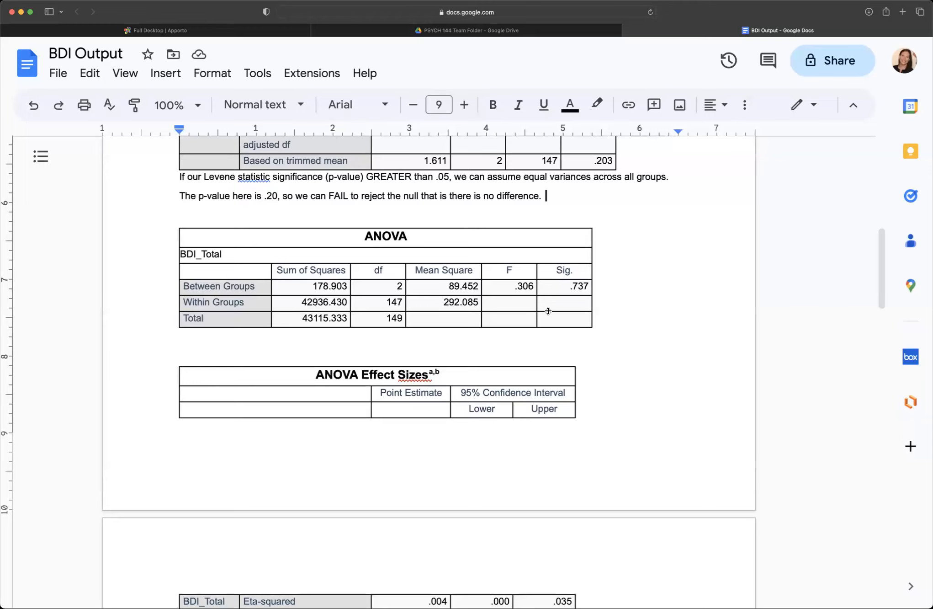
pyautogui.moveTo(303, 268)
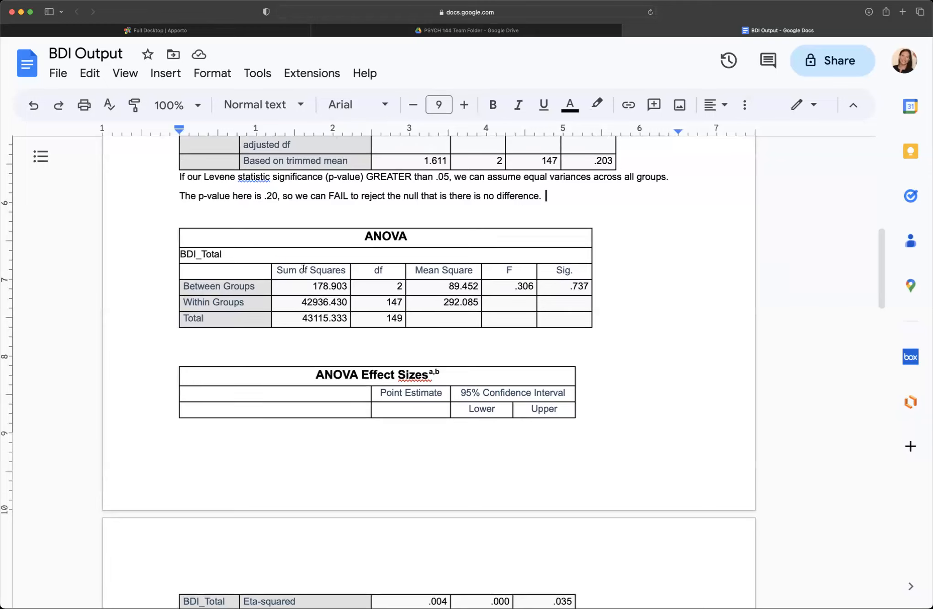
# Highlight the Between and Within Groups labels and df values yellow.
pyautogui.click(183, 217)
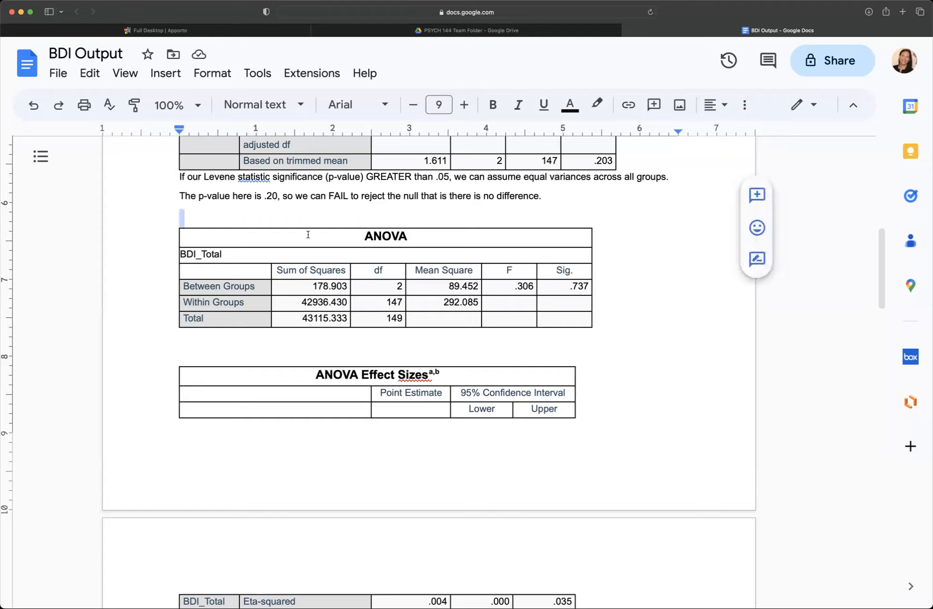
pyautogui.click(196, 337)
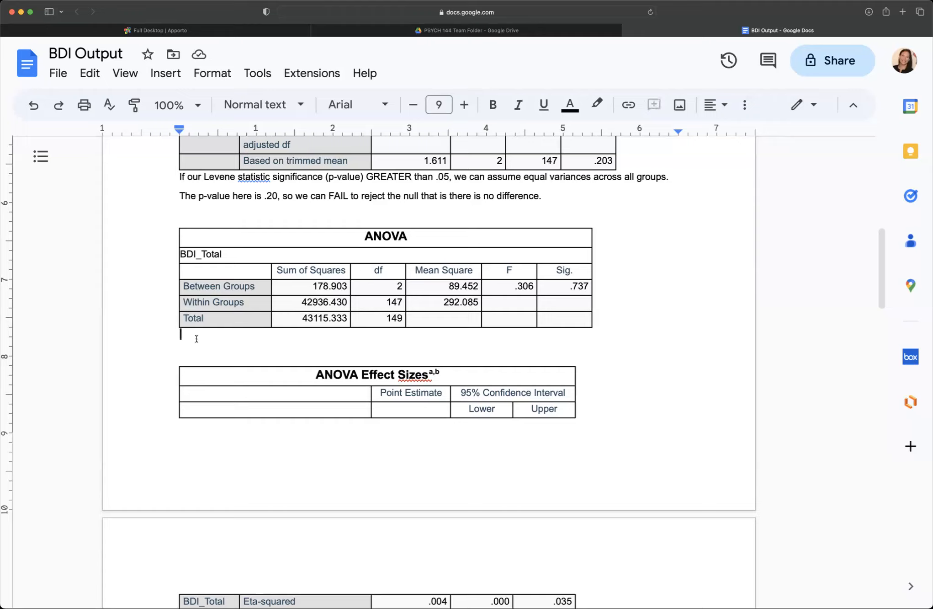
pyautogui.moveTo(401, 283)
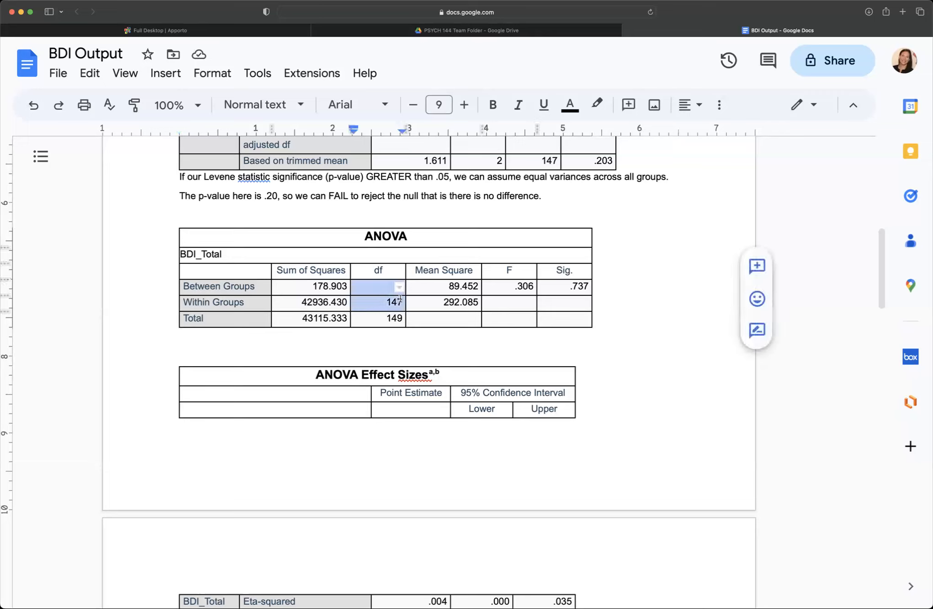
pyautogui.moveTo(596, 104)
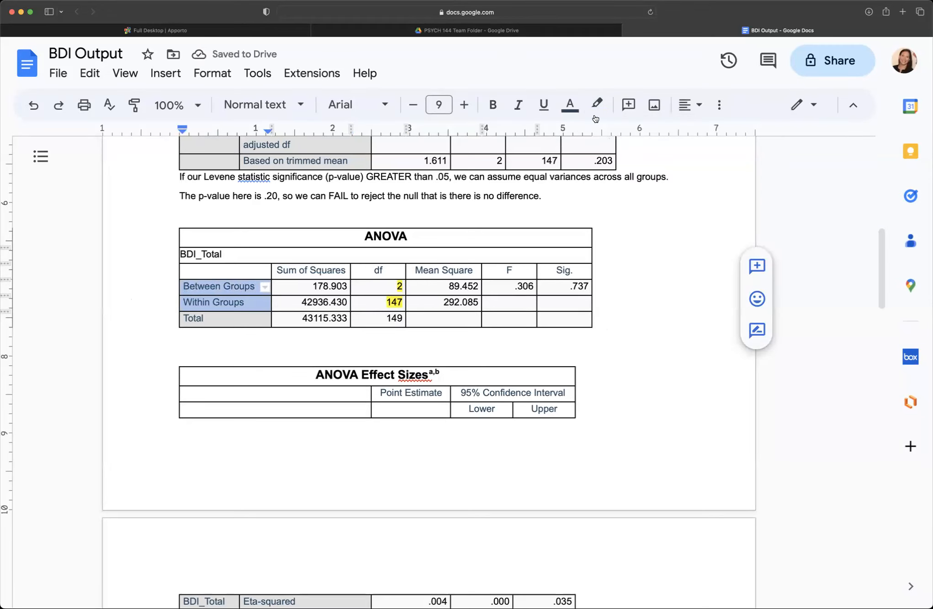
pyautogui.click(597, 105)
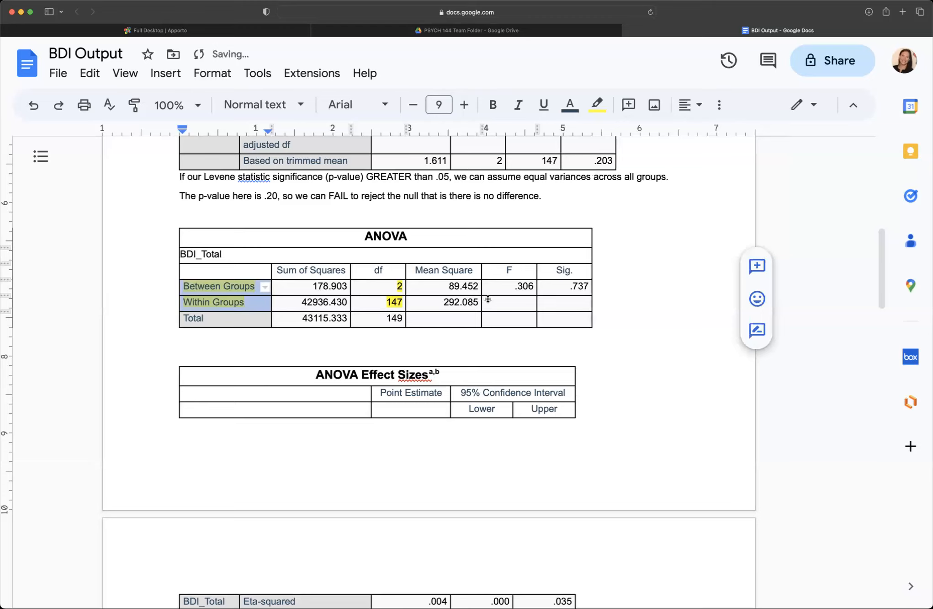
pyautogui.click(509, 286)
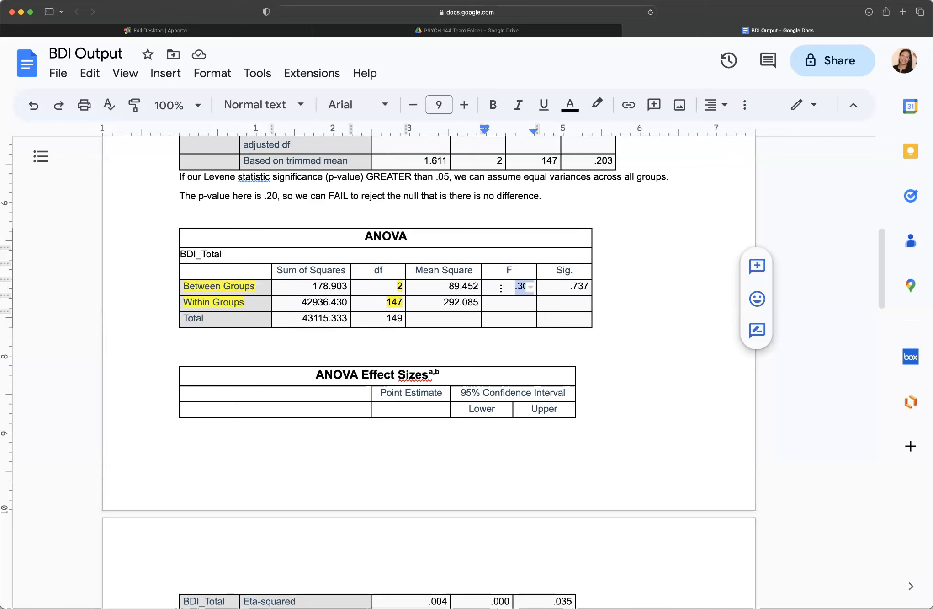
pyautogui.moveTo(534, 302)
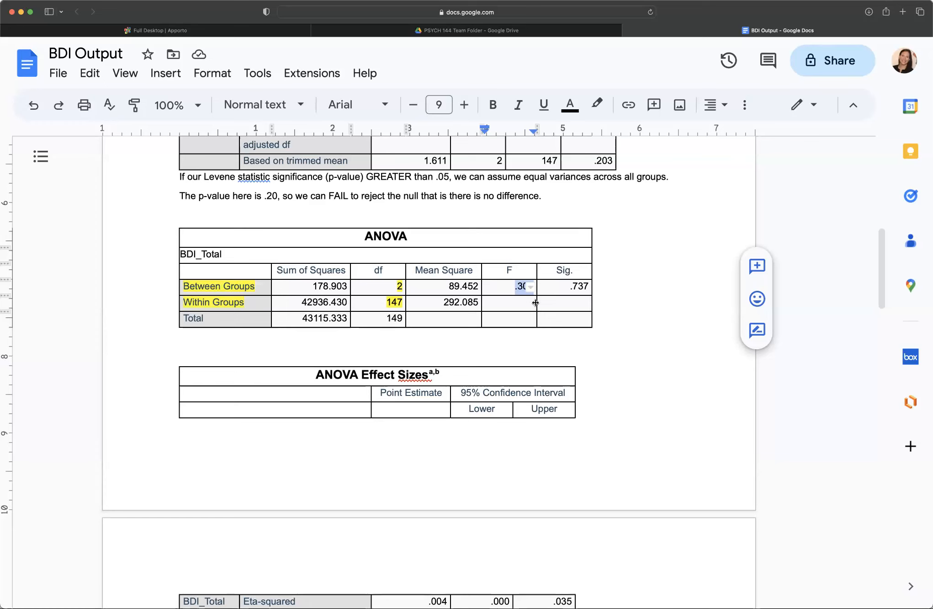
# Highlight the F value .306 light red and the Sig. value .737 light purple.
pyautogui.click(595, 104)
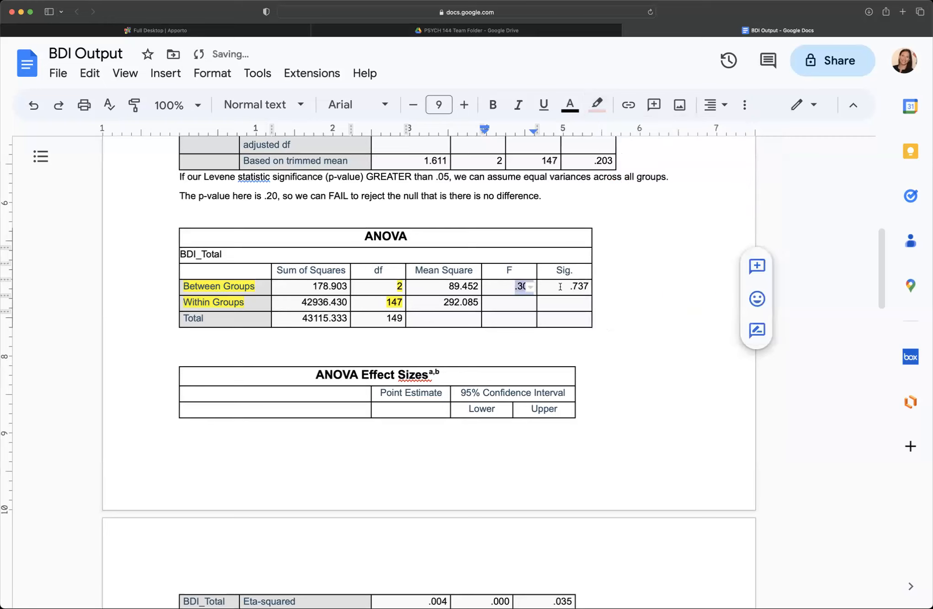
pyautogui.click(597, 104)
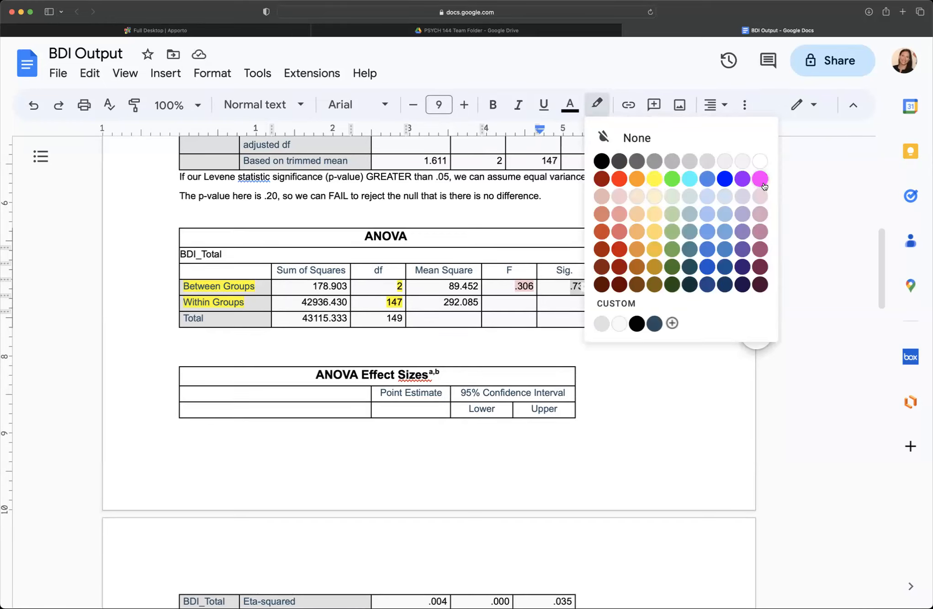
pyautogui.click(760, 179)
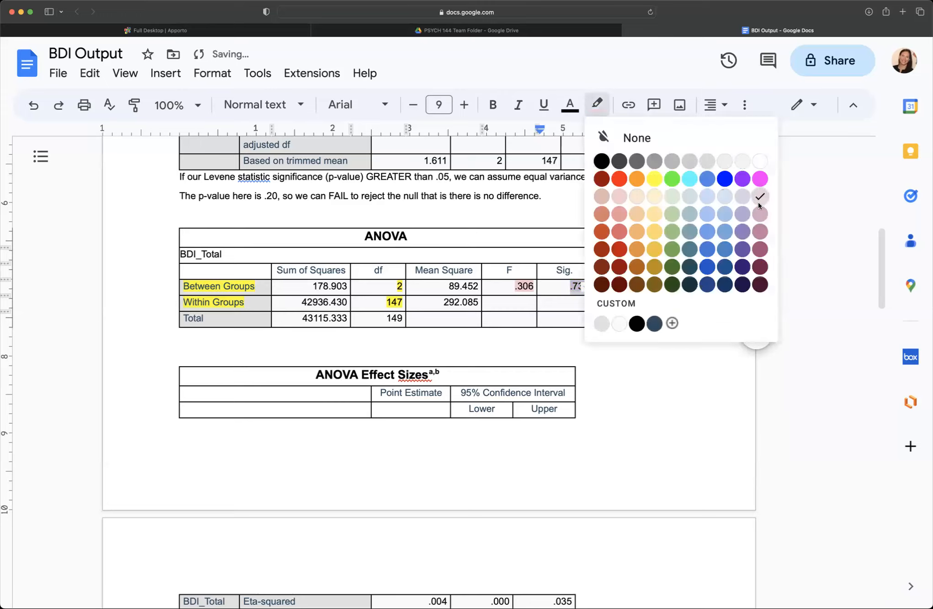
pyautogui.click(602, 137)
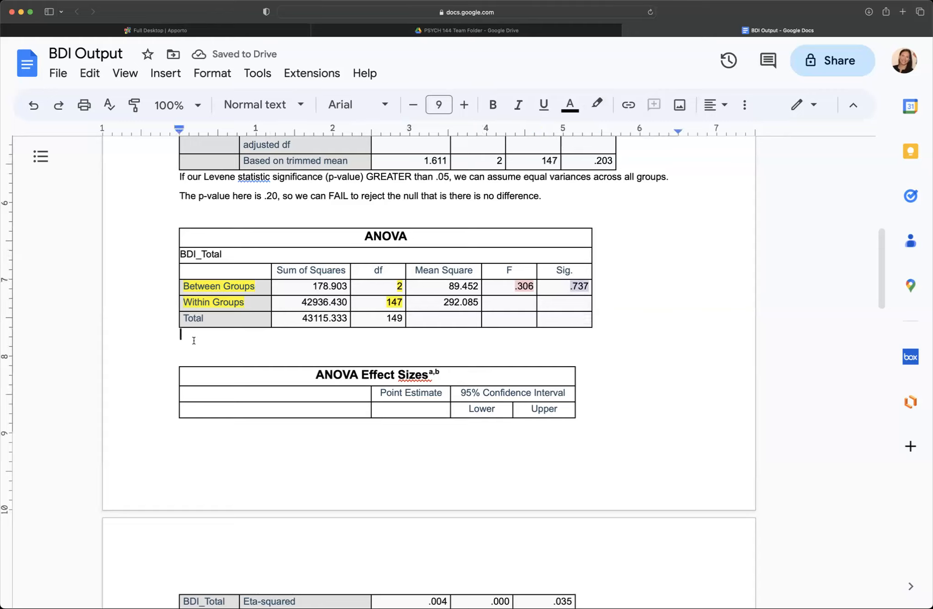
# Below the ANOVA table, note F-score = 0.31 and p-value = .74.
pyautogui.write('F')
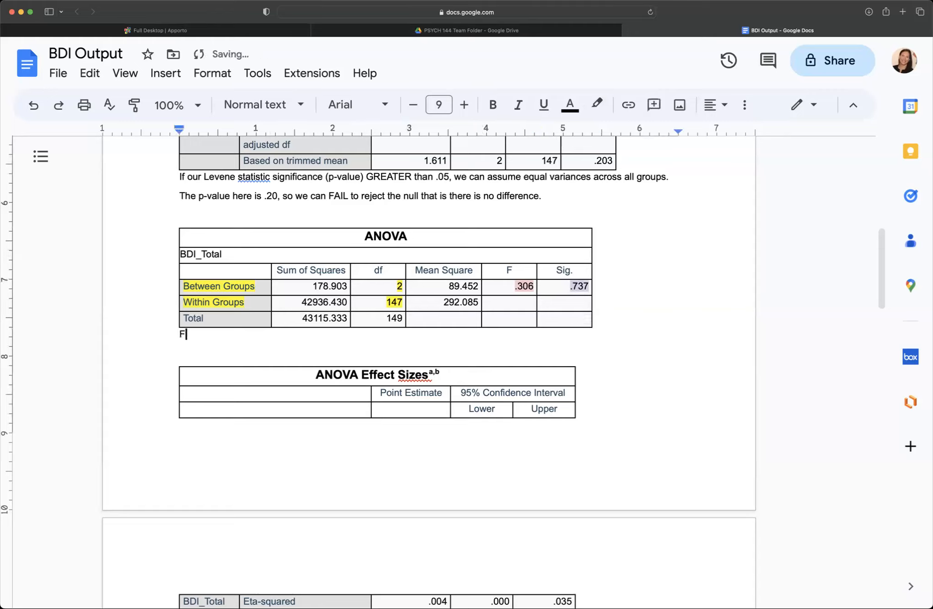
pyautogui.write('-value -')
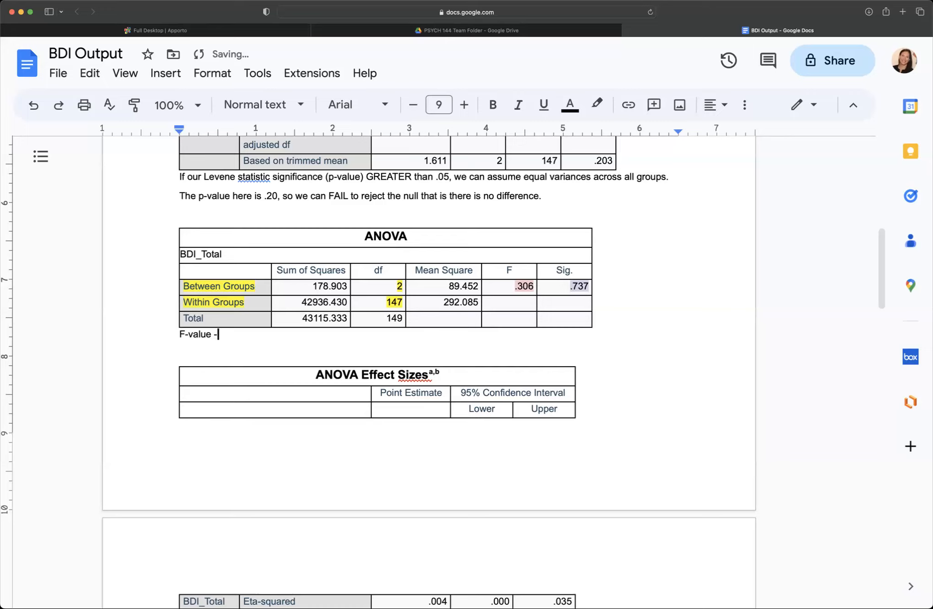
pyautogui.write('F-score = 0.31')
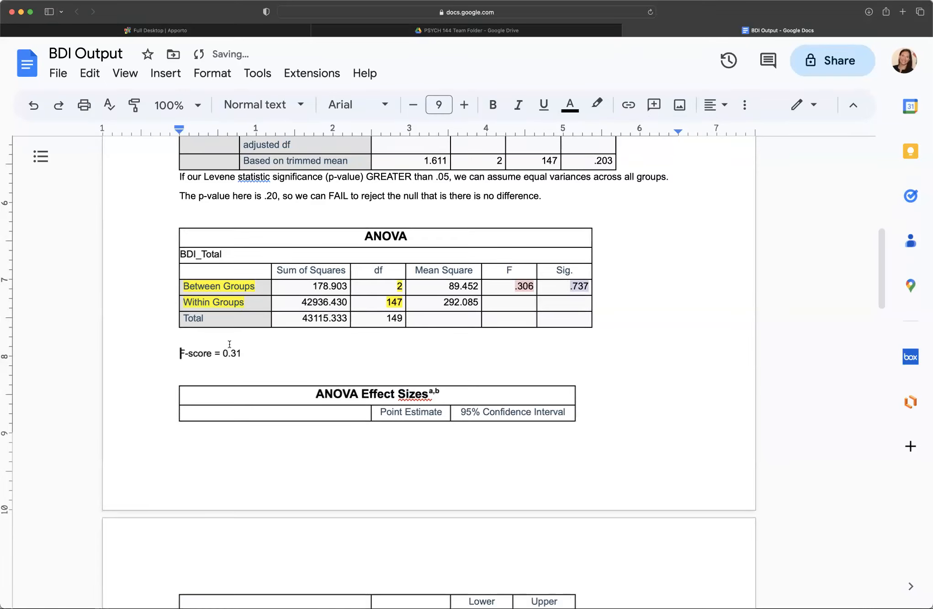
pyautogui.scroll(-3)
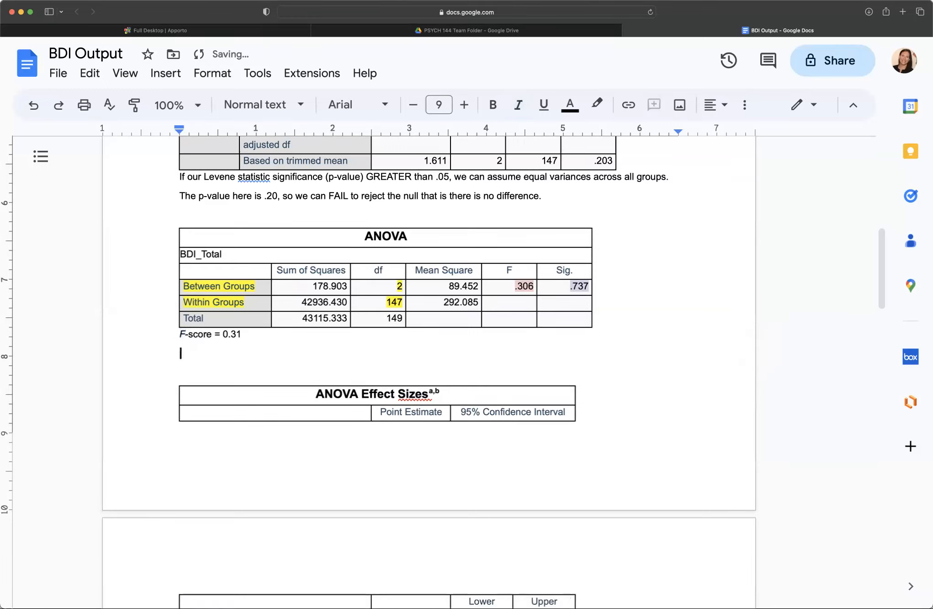
pyautogui.write('Signi')
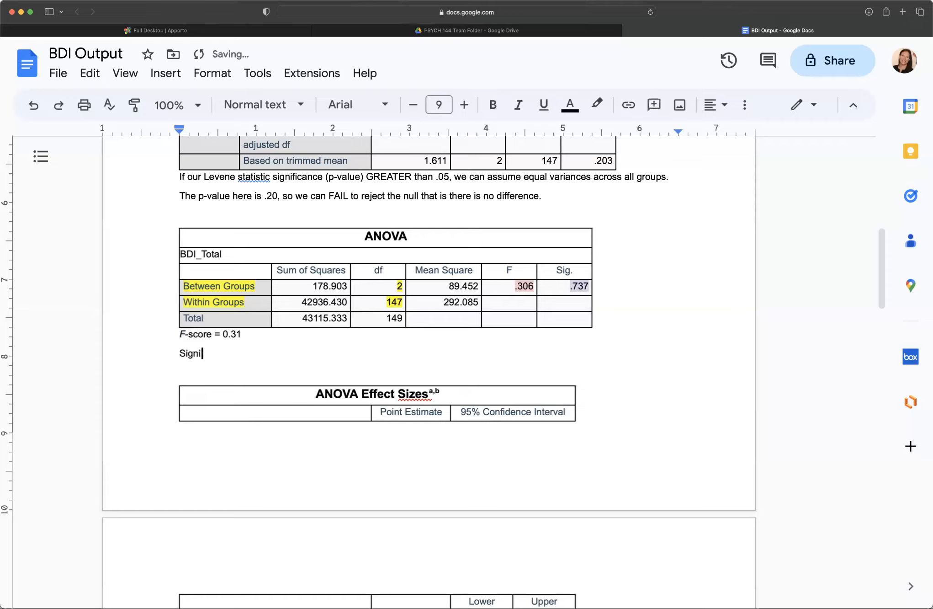
pyautogui.write('p-valu')
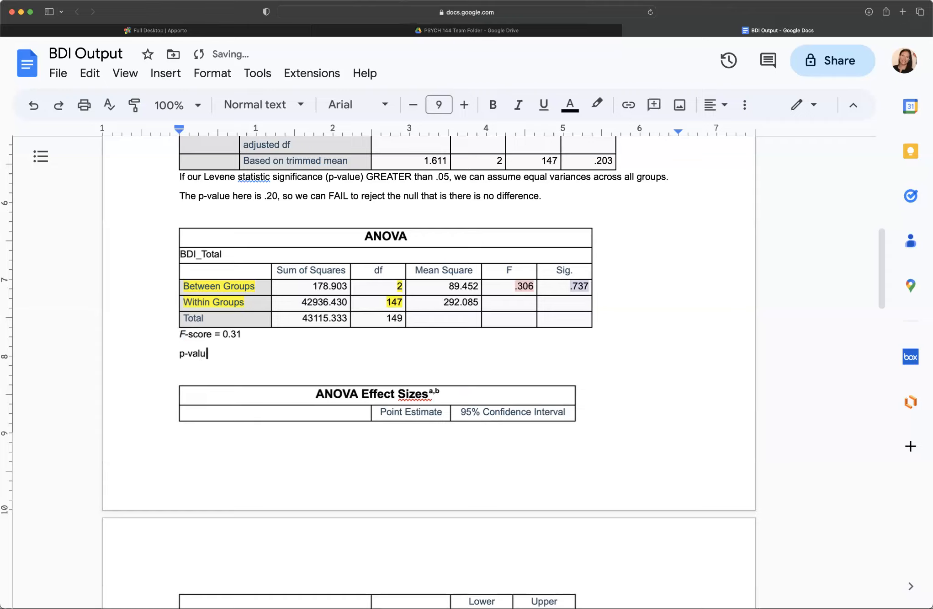
pyautogui.write('e')
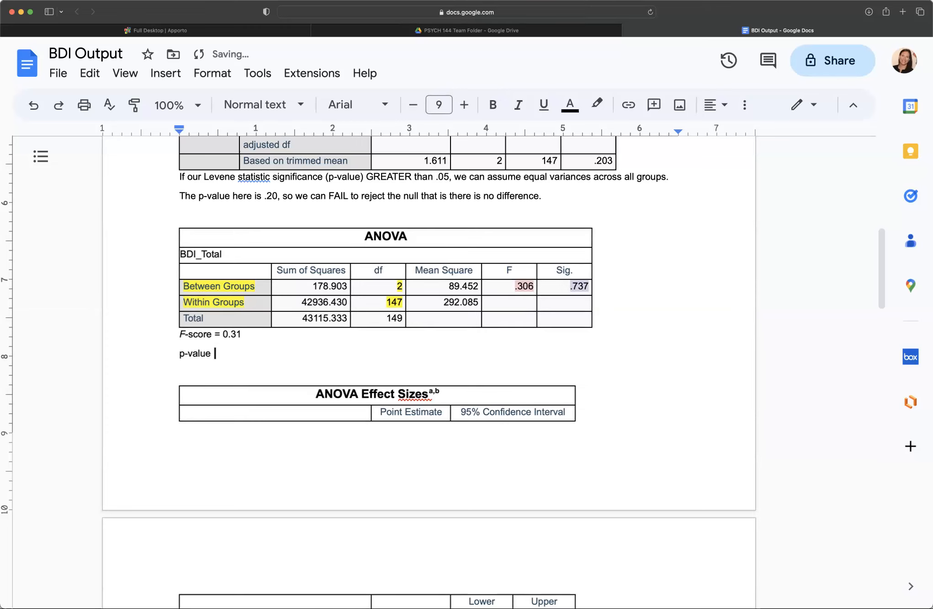
pyautogui.write('=')
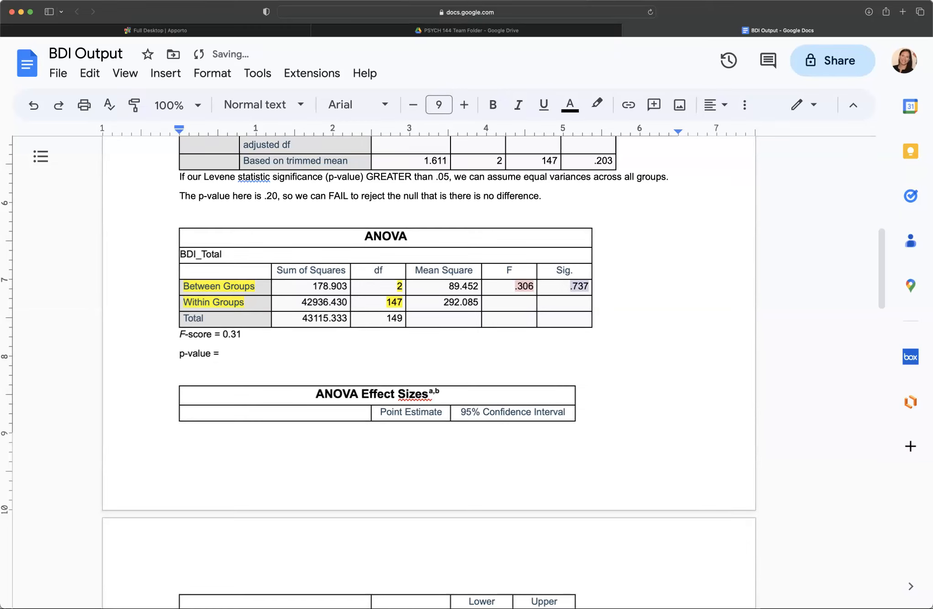
pyautogui.write('.74')
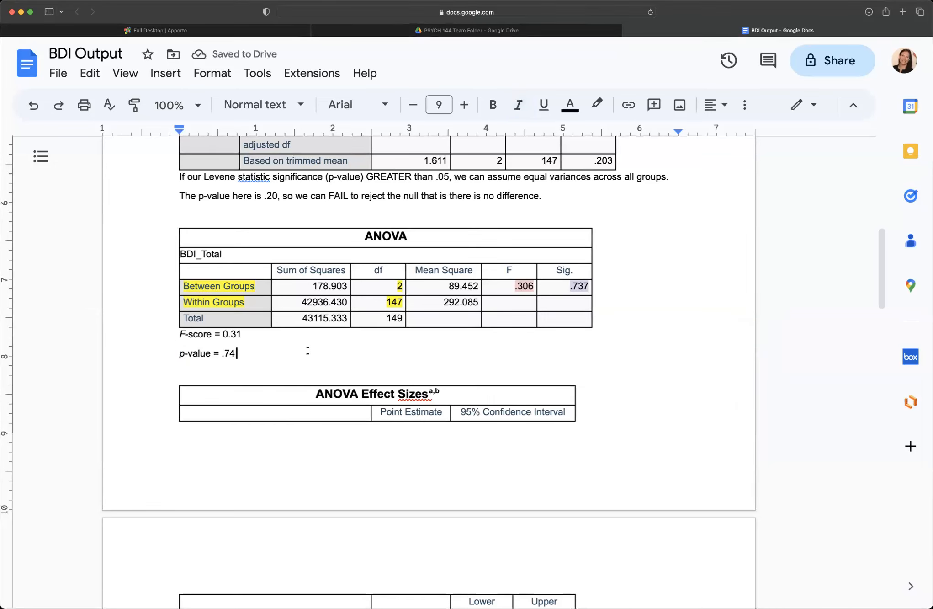
# Add the degrees of freedom line df = (2,147).
pyautogui.write('df')
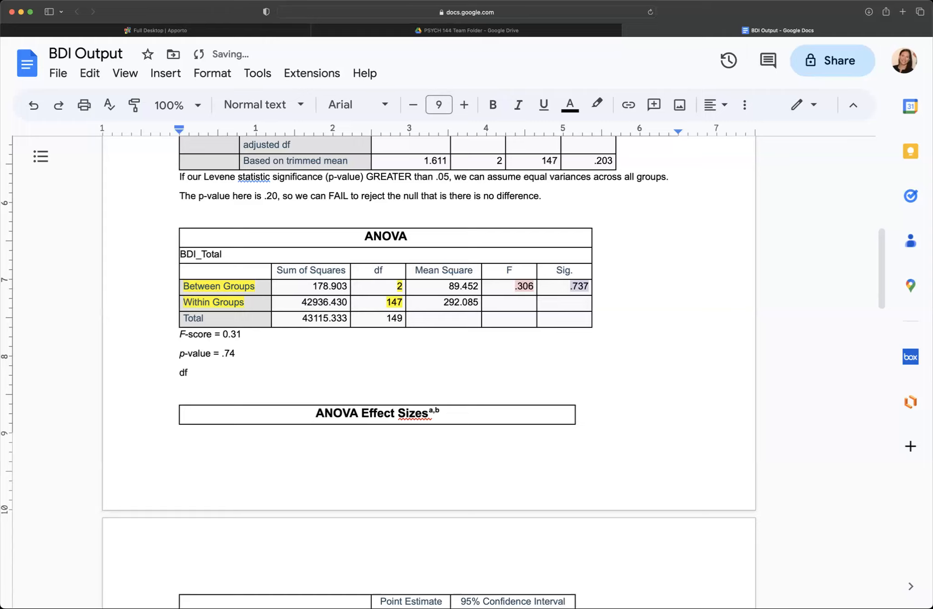
pyautogui.write('=')
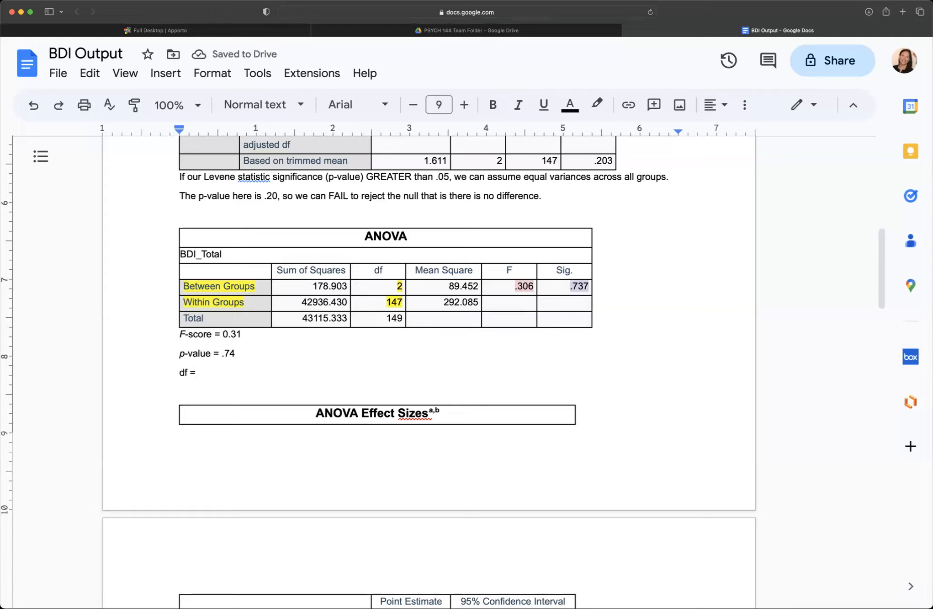
pyautogui.write('(')
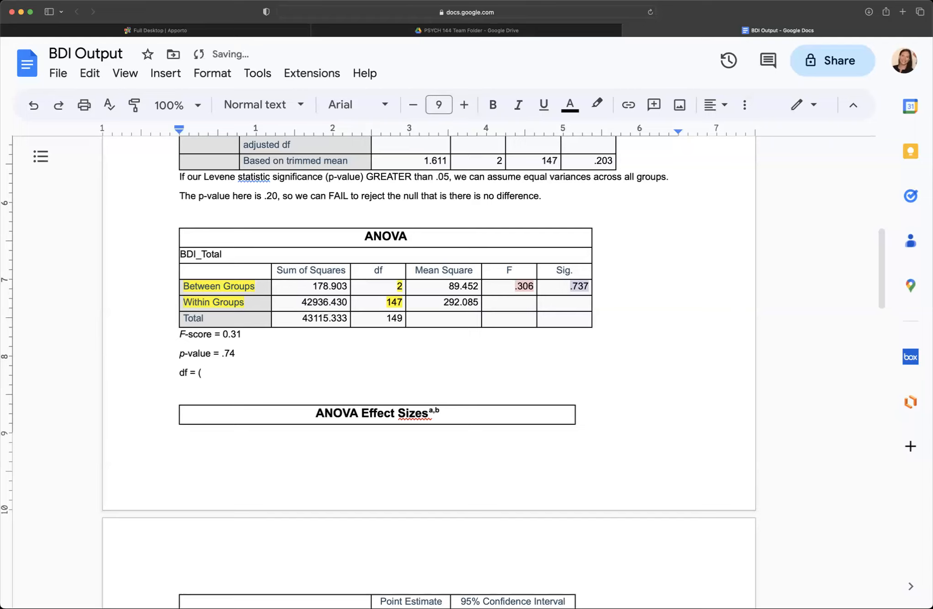
pyautogui.write('2,')
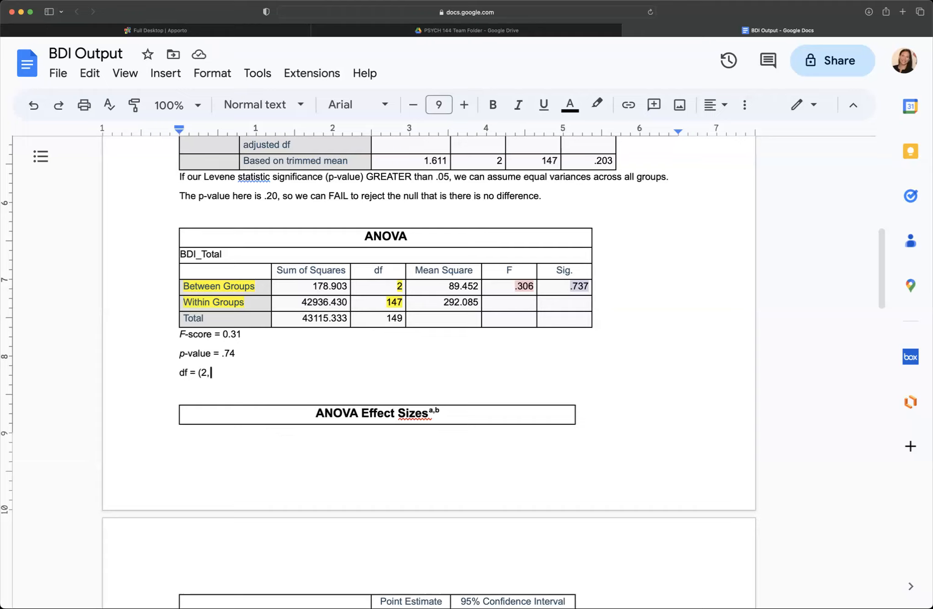
pyautogui.write('147)')
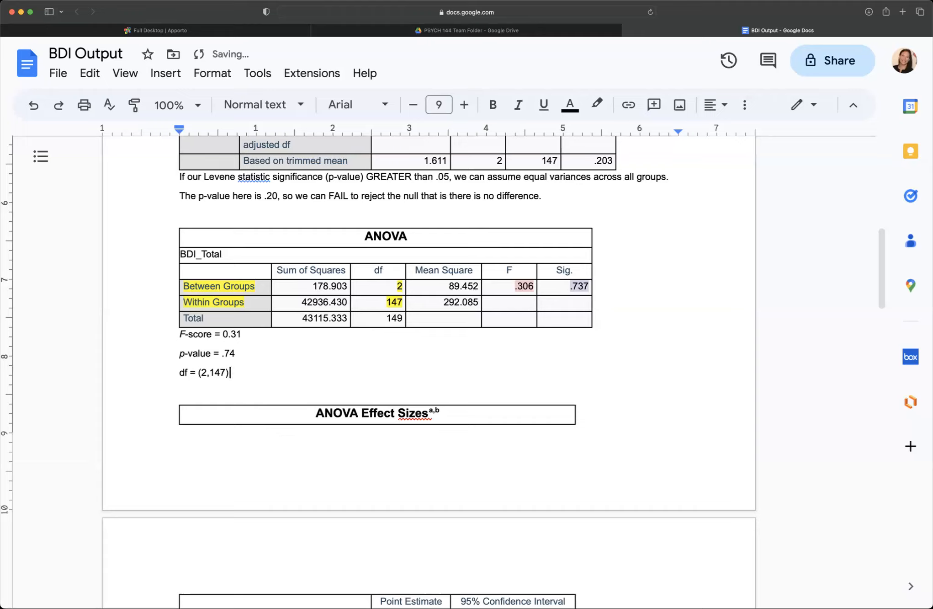
pyautogui.moveTo(173, 353)
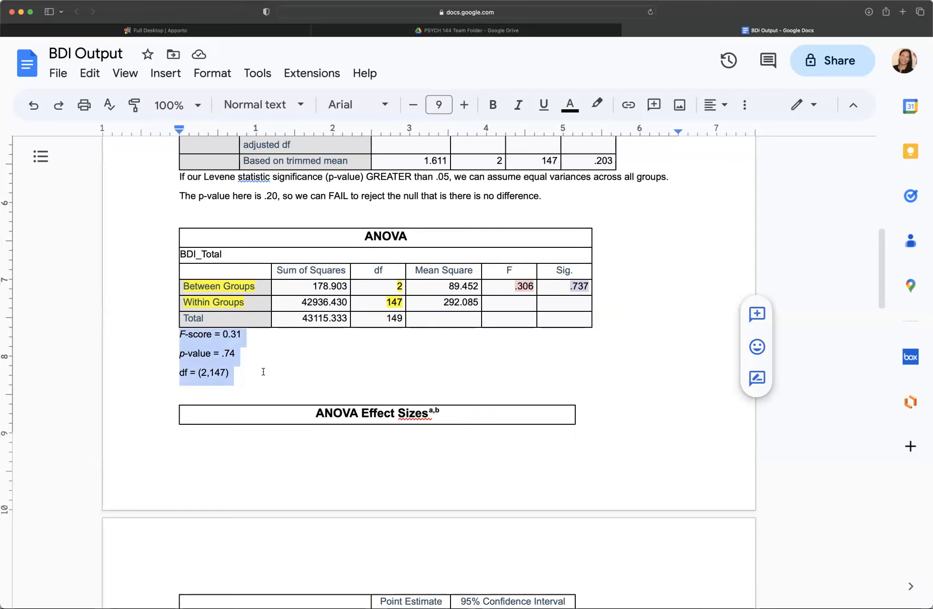
# Add a 'FAIL to REJECT' conclusion line beneath the df = (2,147) note.
pyautogui.click(432, 302)
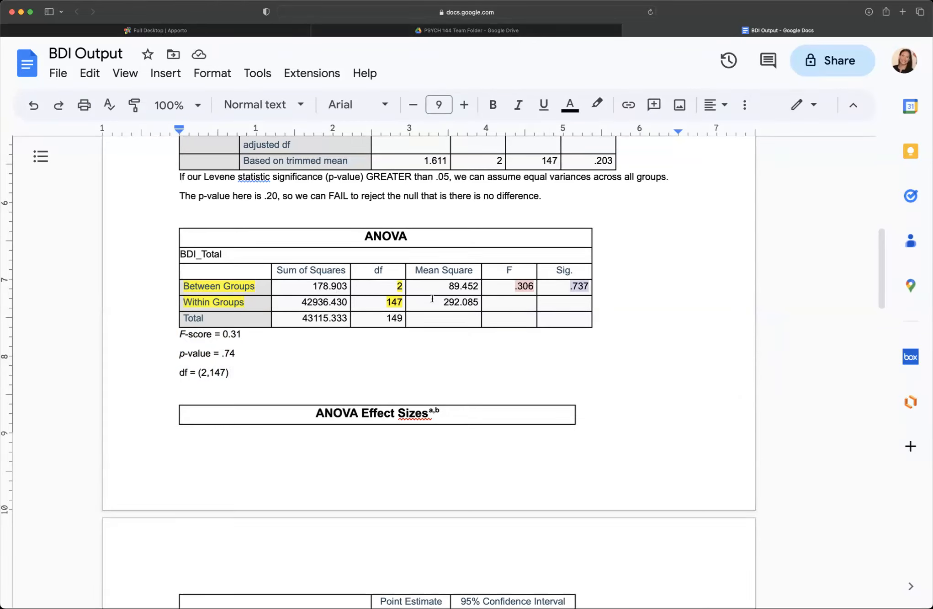
pyautogui.click(576, 286)
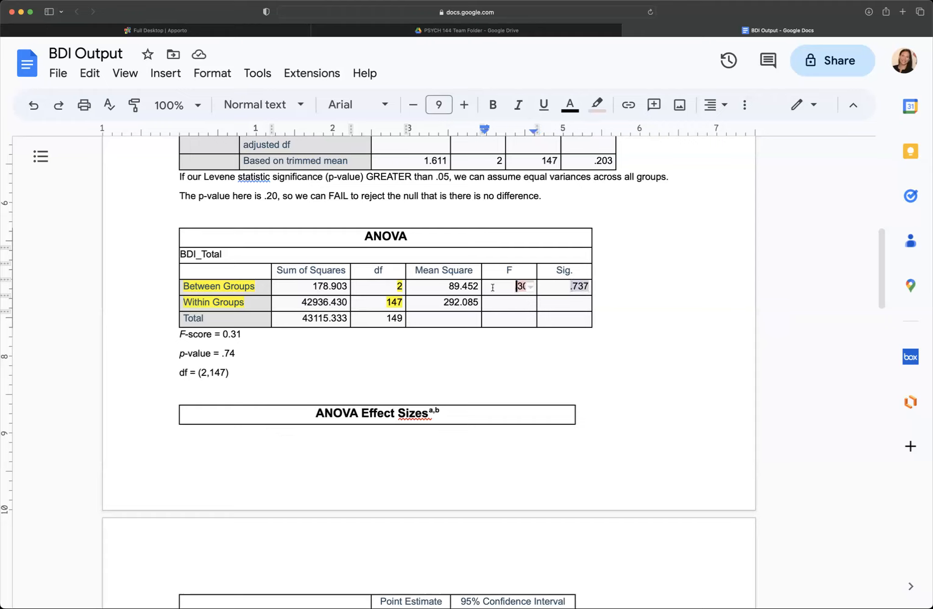
pyautogui.moveTo(706, 351)
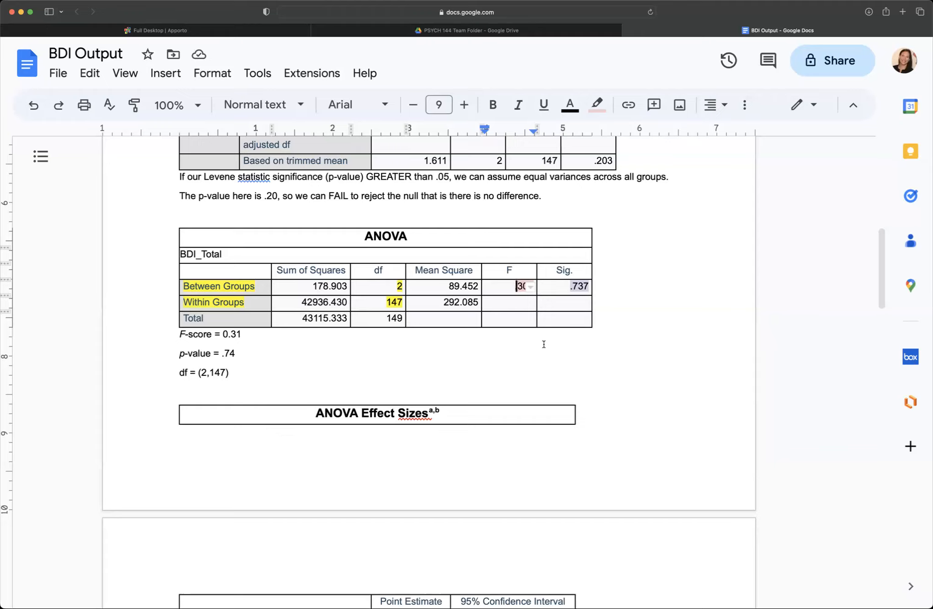
pyautogui.moveTo(252, 375)
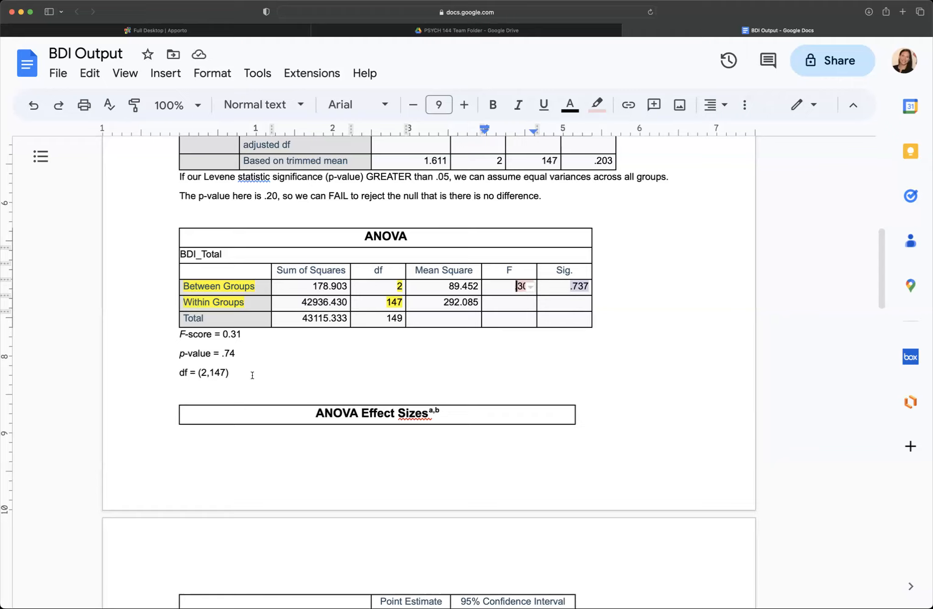
pyautogui.moveTo(418, 323)
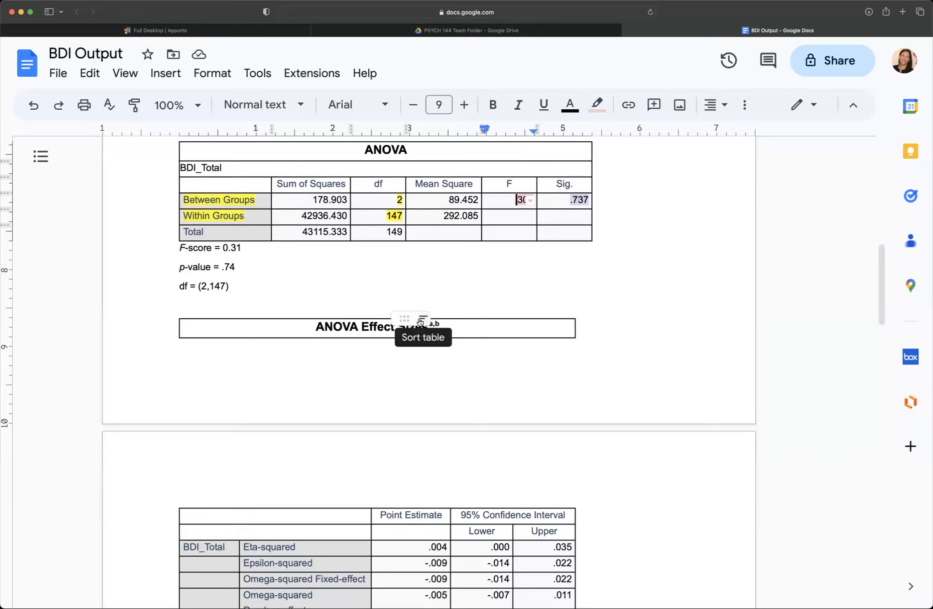
pyautogui.moveTo(226, 311)
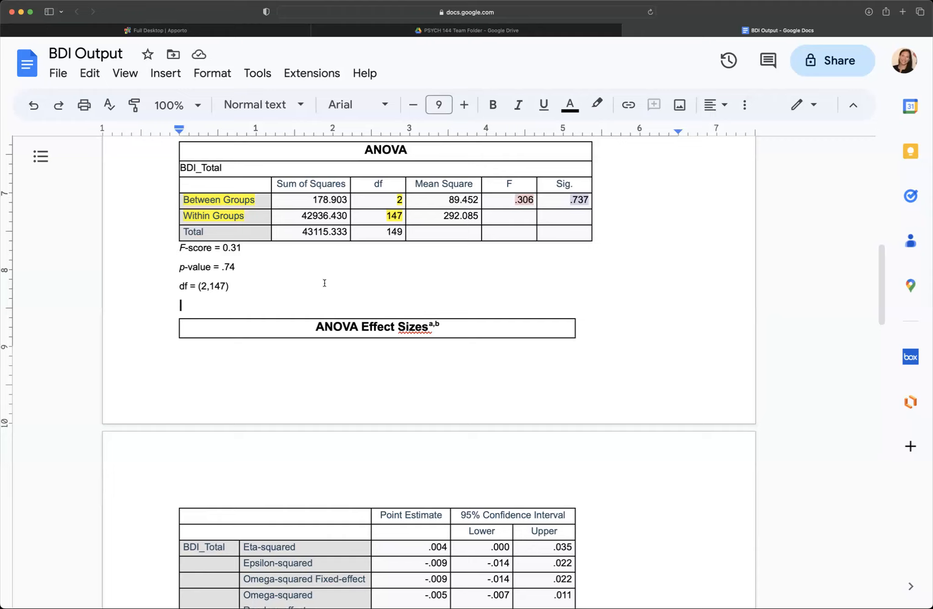
pyautogui.write('FAIL')
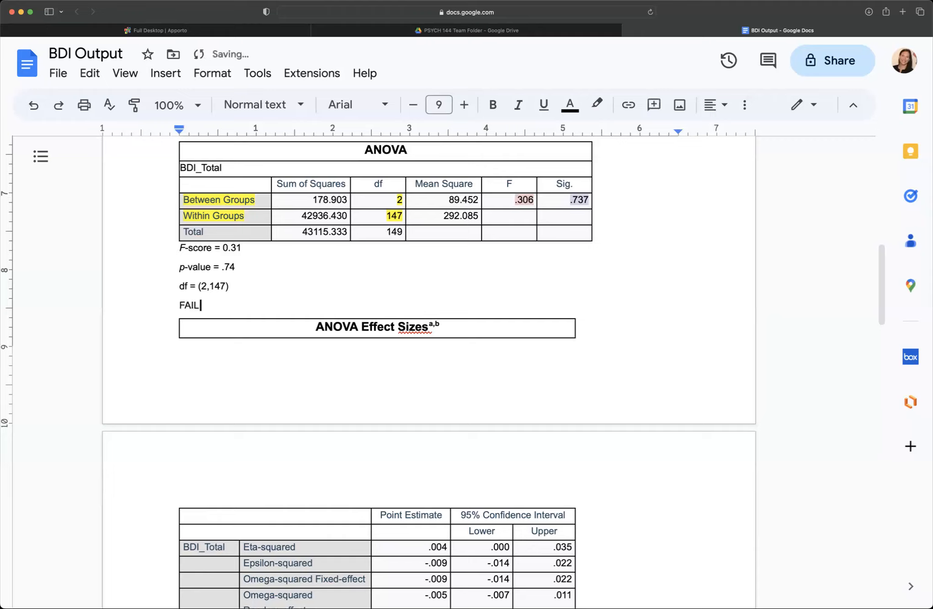
pyautogui.write('to REJCTE')
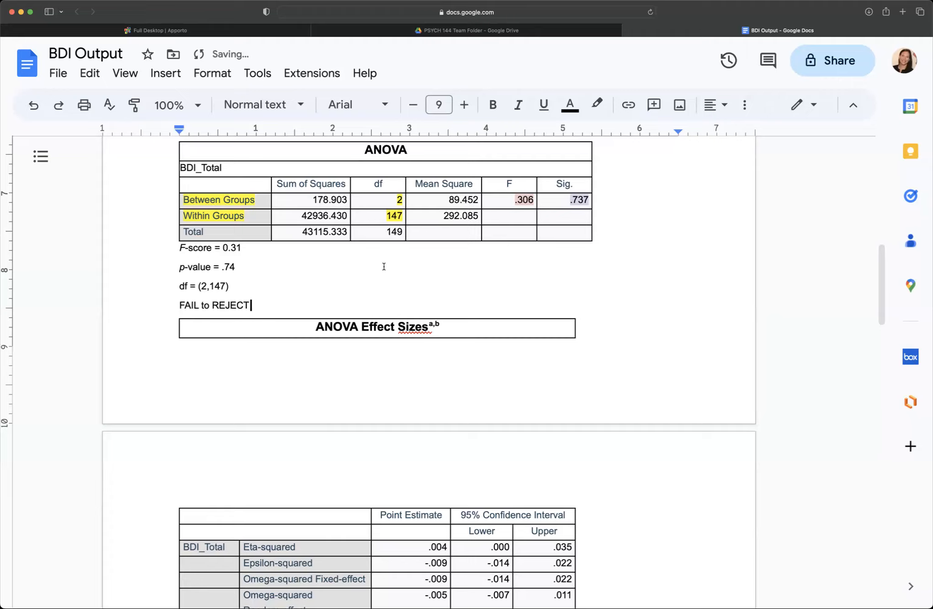
pyautogui.scroll(-3)
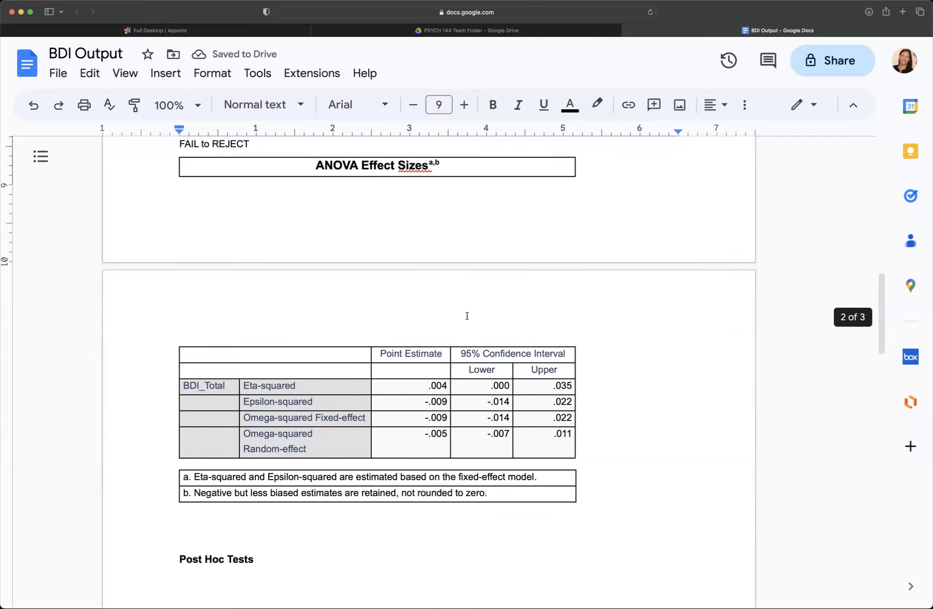
# Highlight the Eta-squared label and its .004 point estimate yellow in the Effect Sizes table.
pyautogui.scroll(-3)
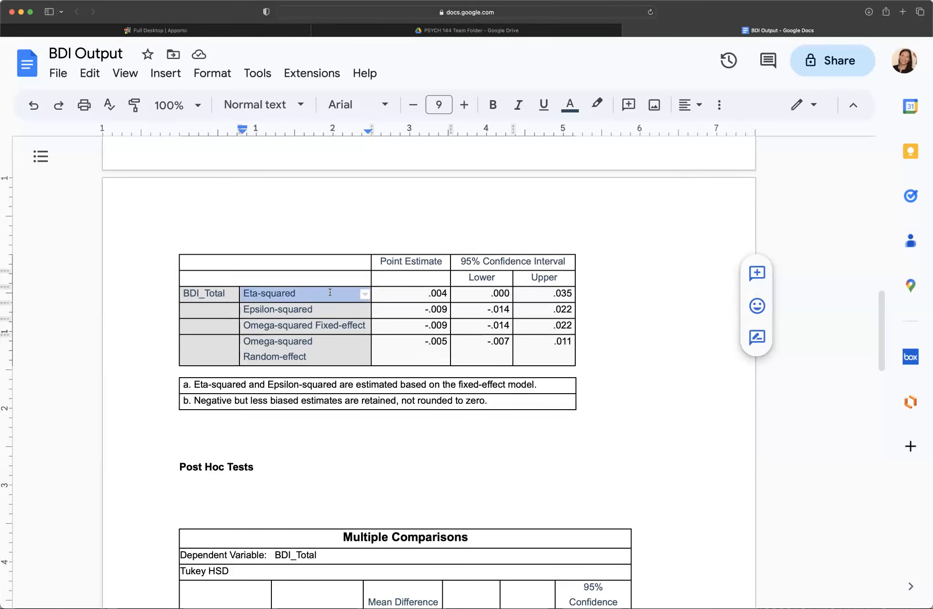
pyautogui.moveTo(374, 302)
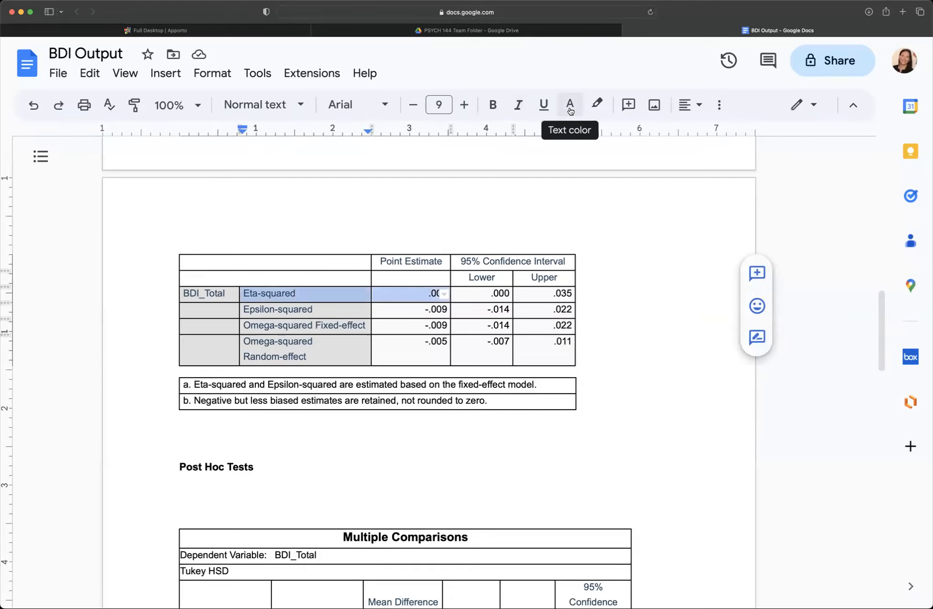
pyautogui.click(597, 105)
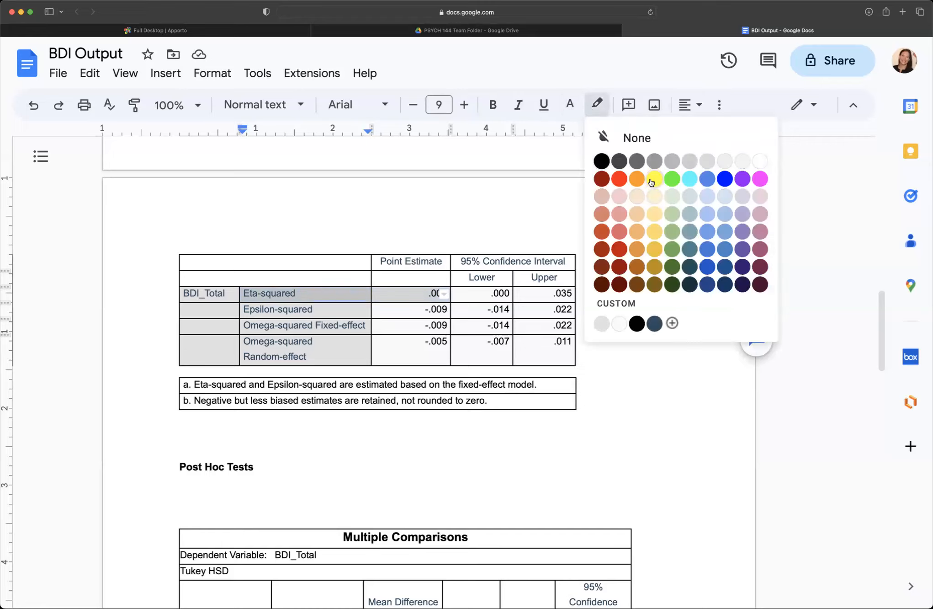
pyautogui.click(654, 178)
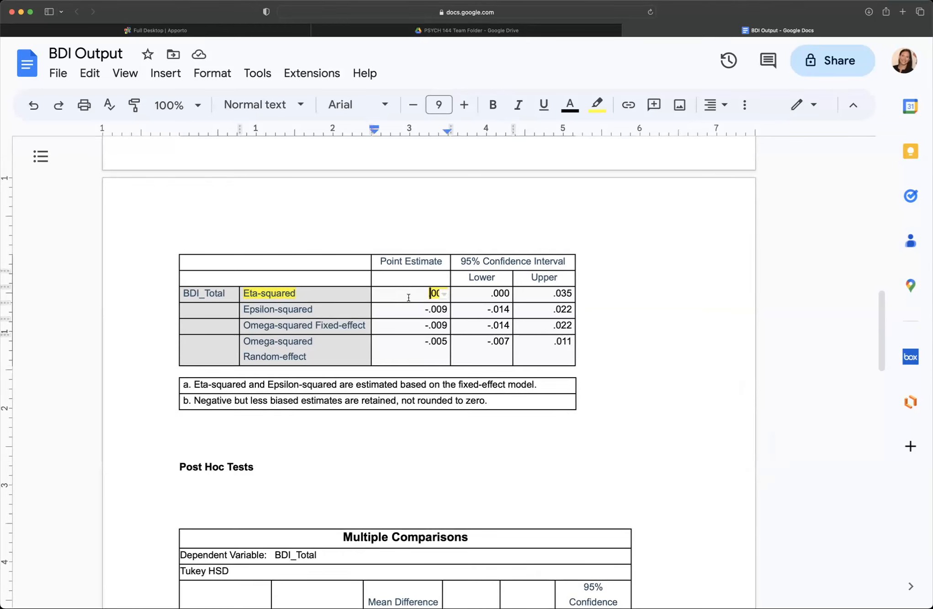
pyautogui.write('.004')
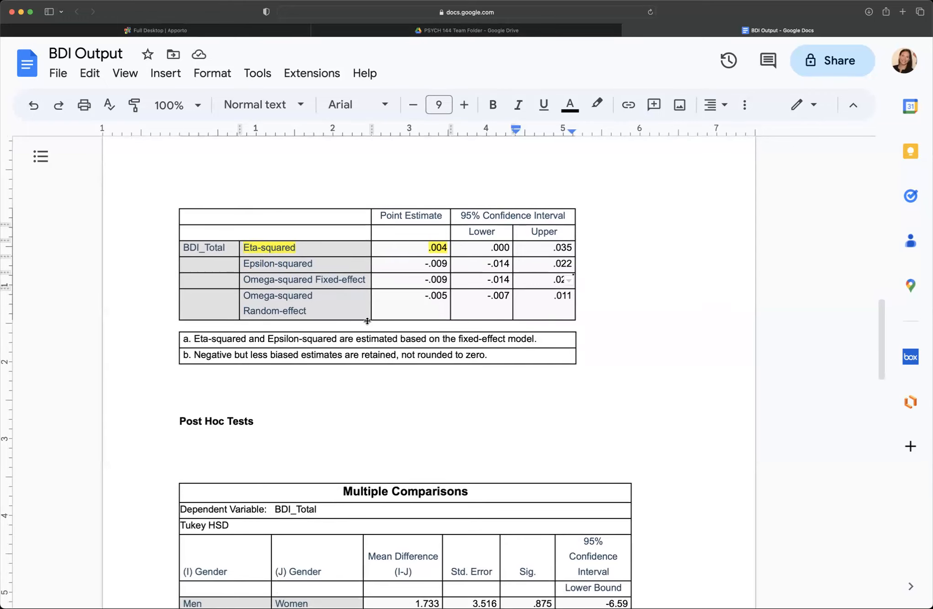
pyautogui.scroll(3)
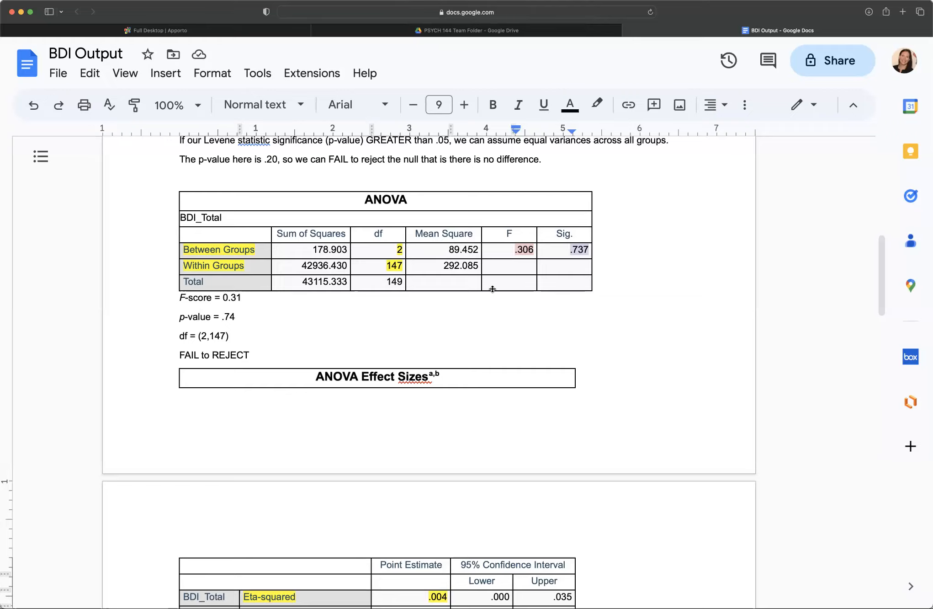
# Scroll down to the Post Hoc Tests heading and its Multiple Comparisons table.
pyautogui.scroll(-3)
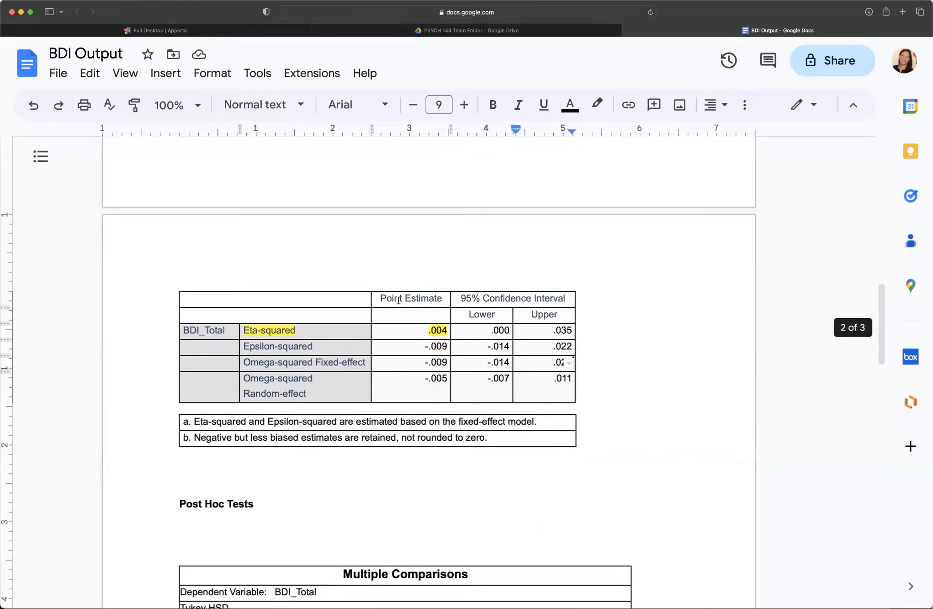
pyautogui.scroll(-3)
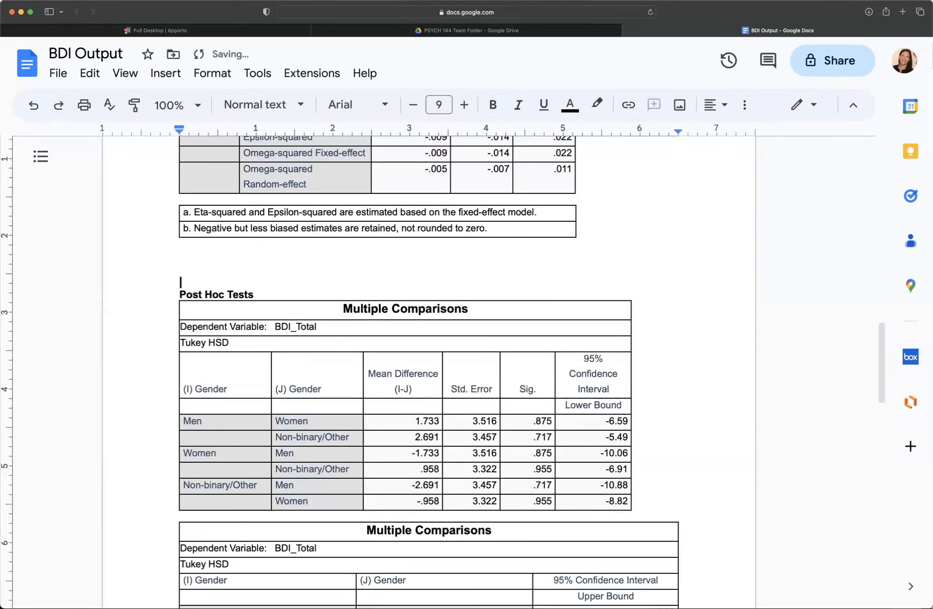
# Type 'ONLY necessary to run Post Hoc tests when the F statistic is significant'.
pyautogui.write('ONLY')
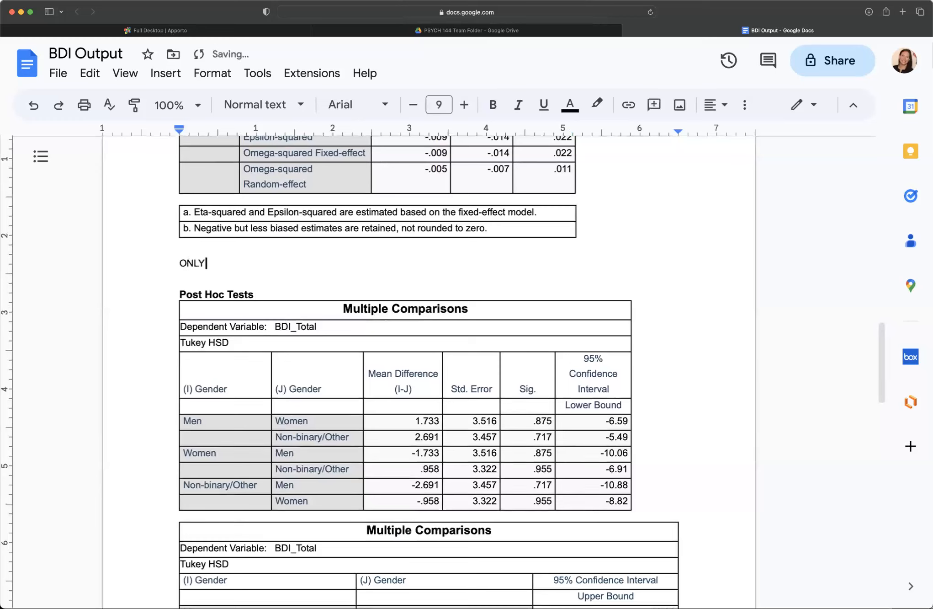
pyautogui.write('necessary to r')
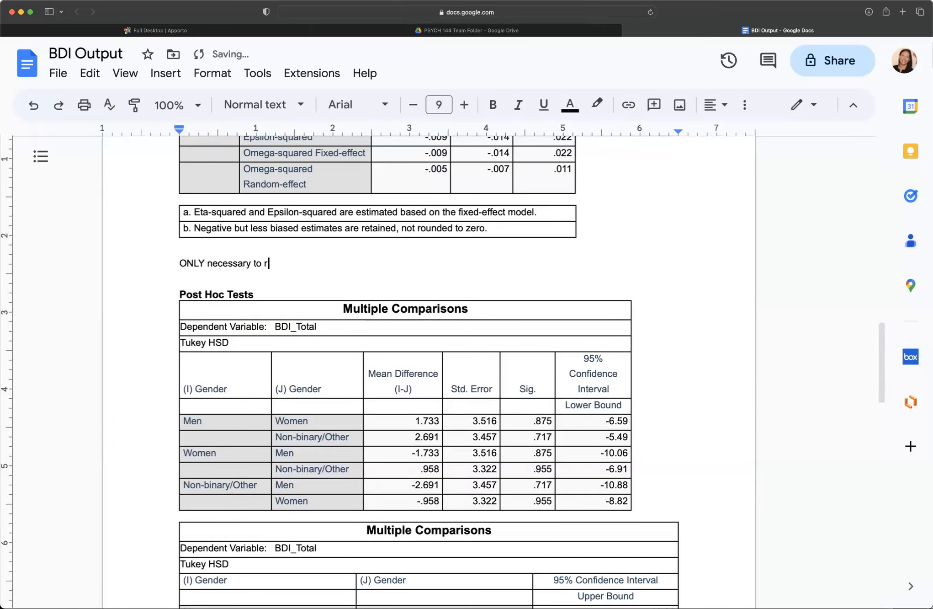
pyautogui.write('un Post')
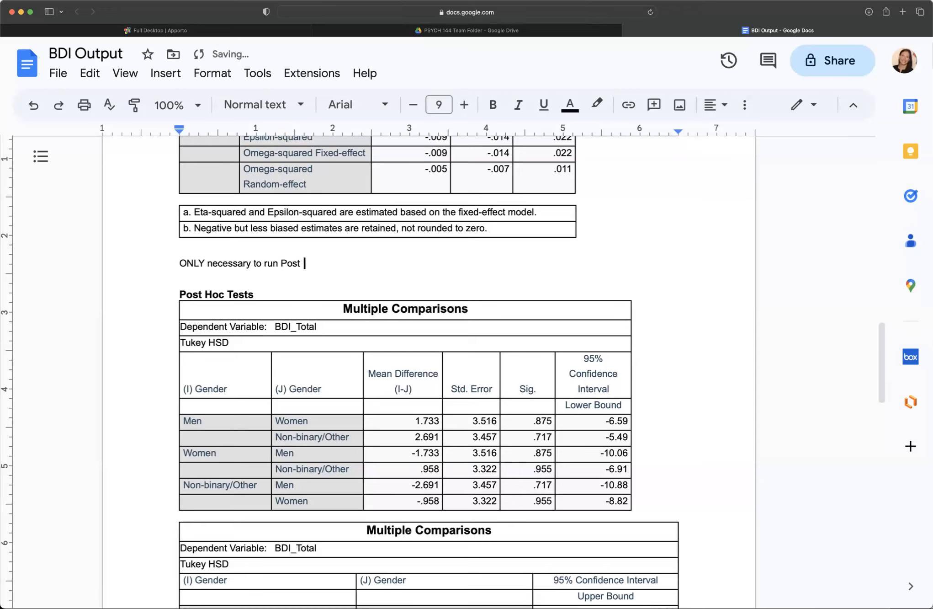
pyautogui.write('Hoc')
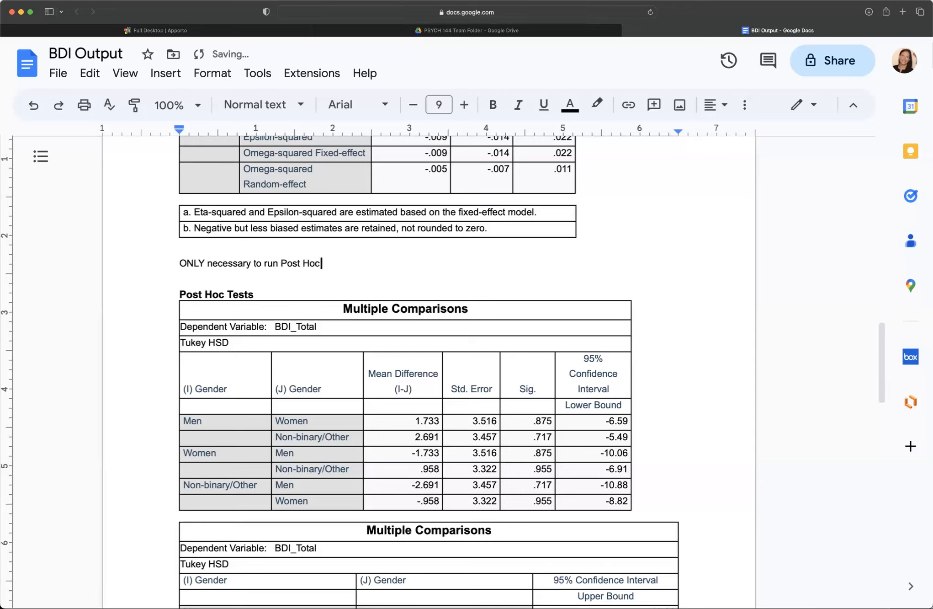
pyautogui.write('tests when the')
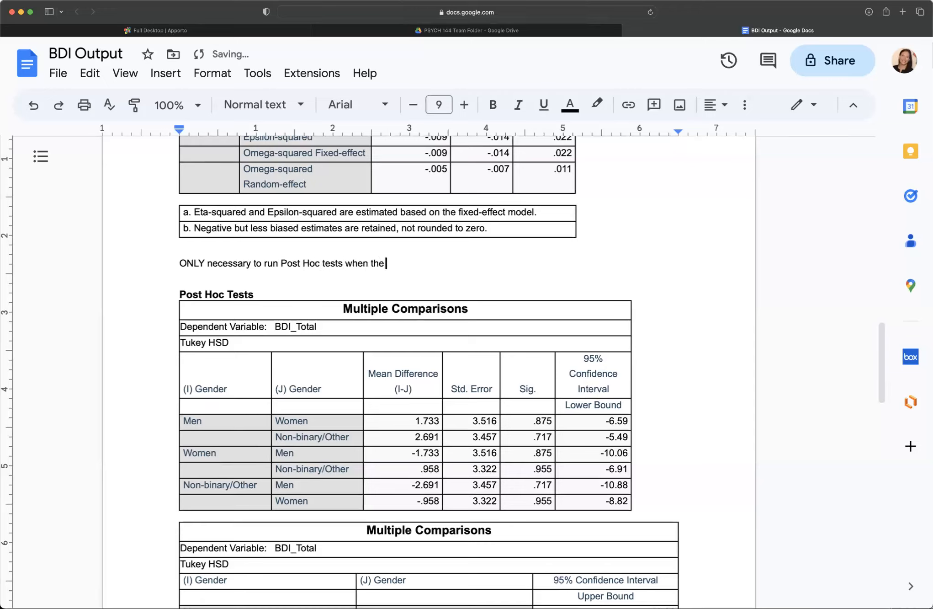
pyautogui.write('F statistic')
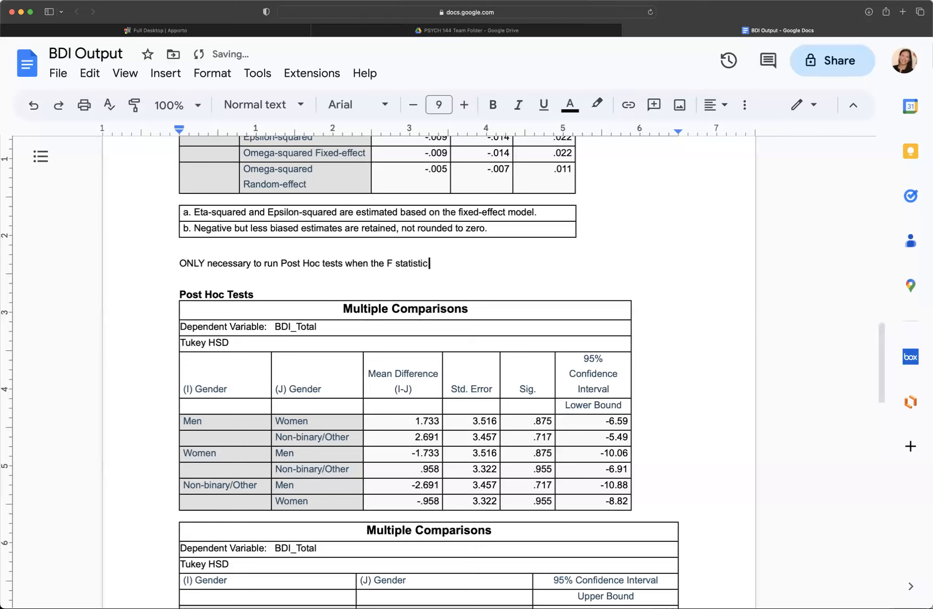
pyautogui.write('is significant or')
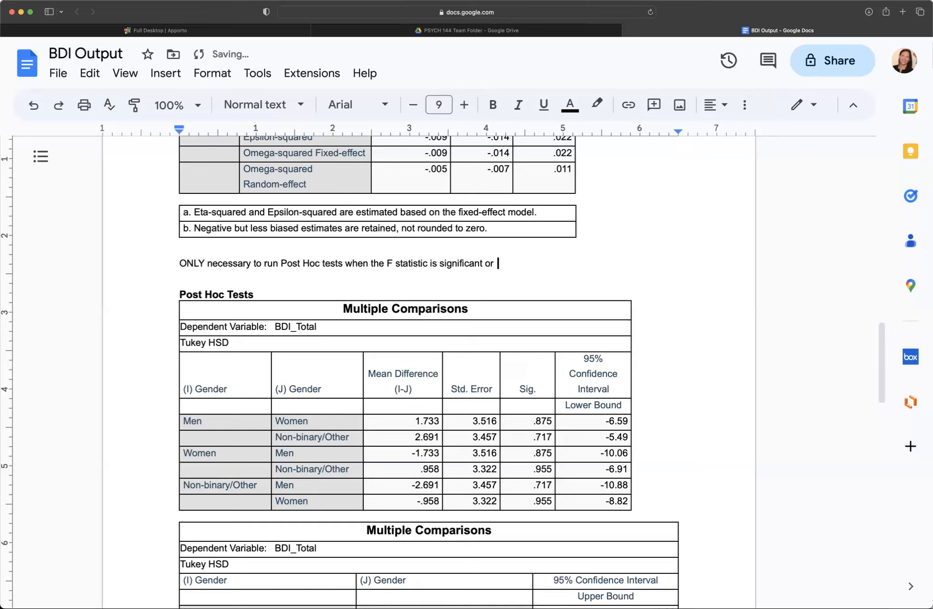
# Continue the note with '(when there is an overall difference across groups).'.
pyautogui.write('(t')
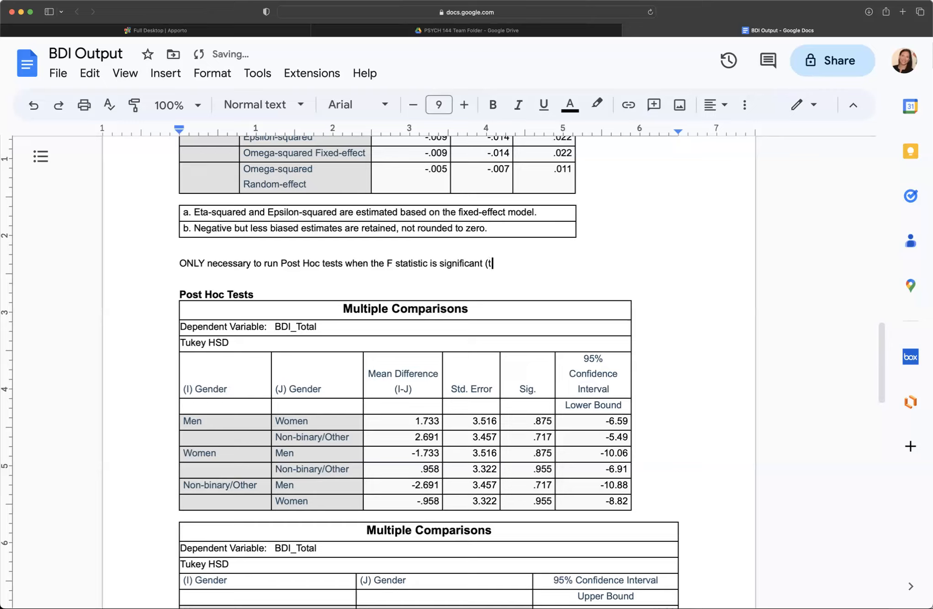
pyautogui.write('whe')
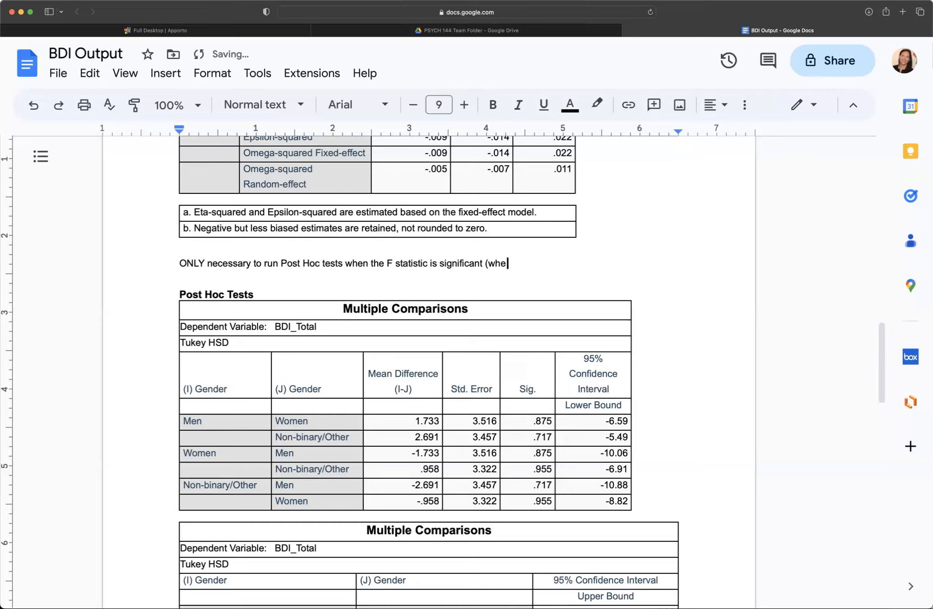
pyautogui.write('n there is an')
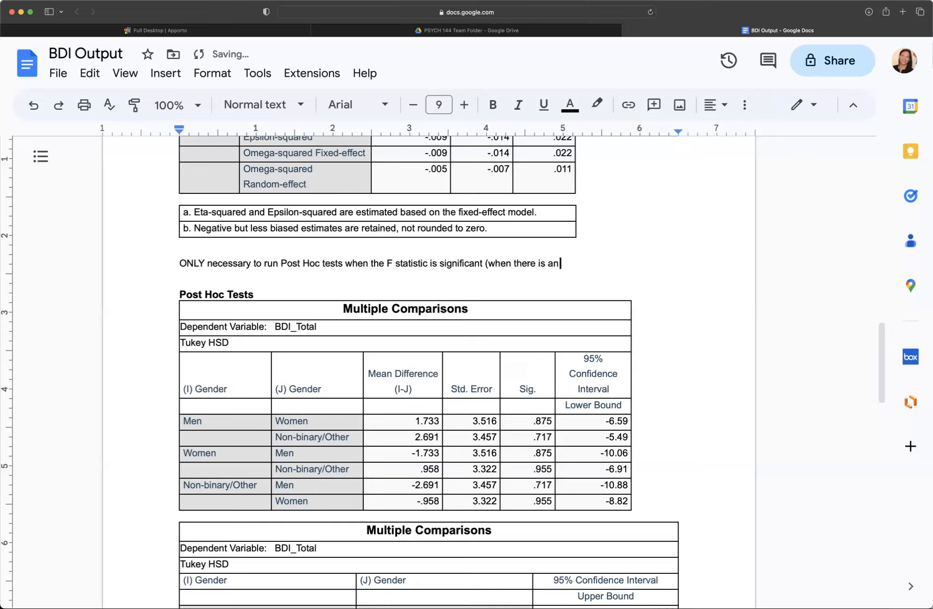
pyautogui.write('overall s')
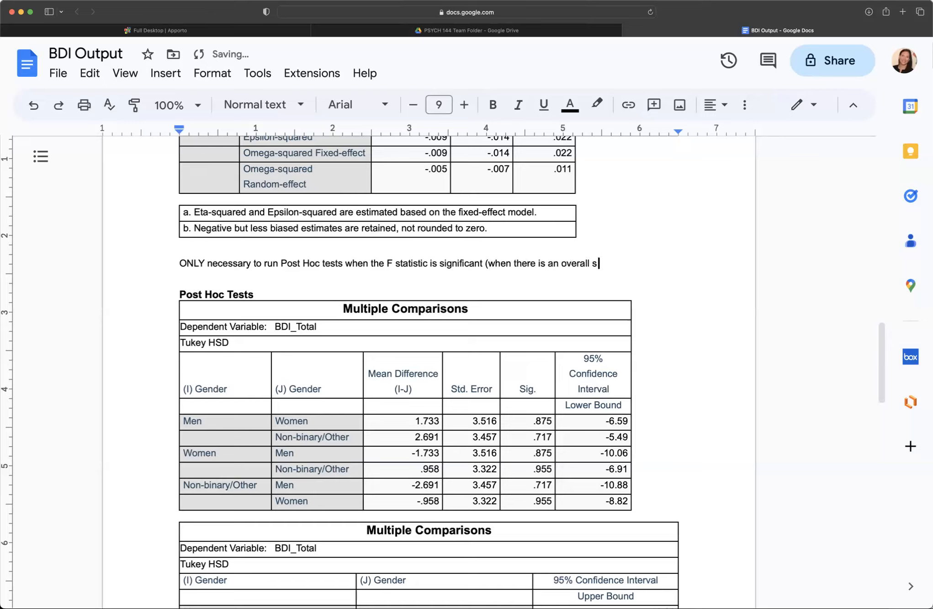
pyautogui.write('difference sc')
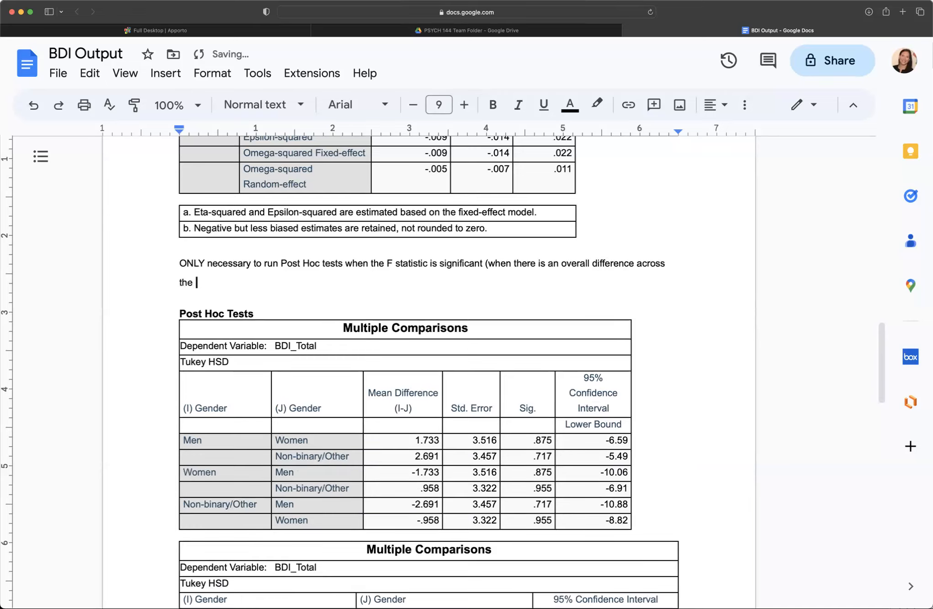
pyautogui.write('groups')
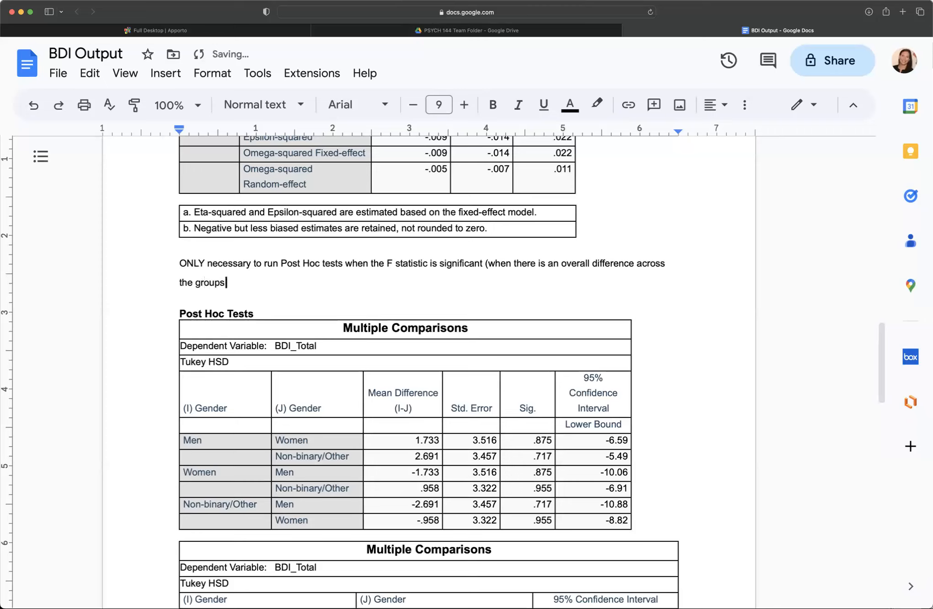
pyautogui.write('_.')
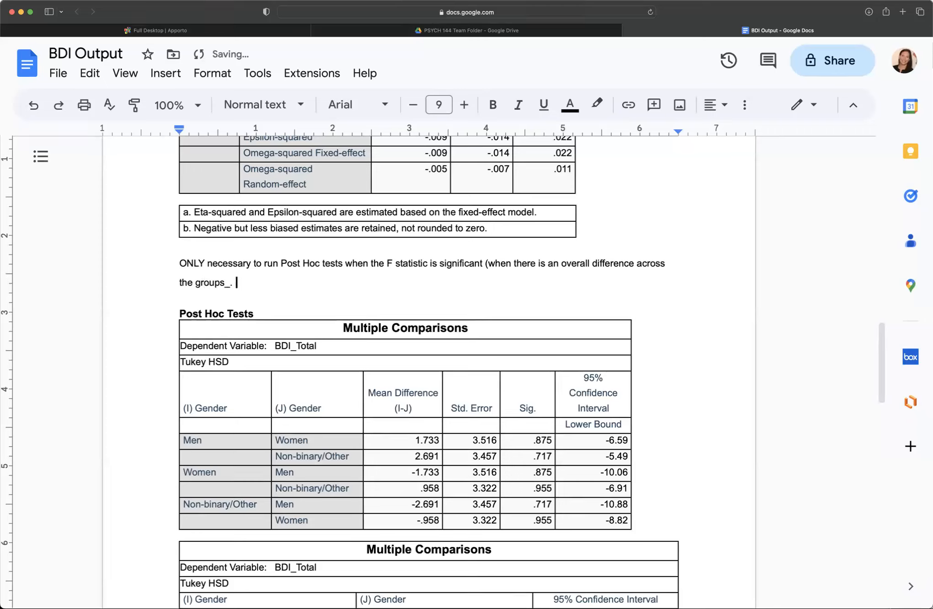
pyautogui.press('backspace')
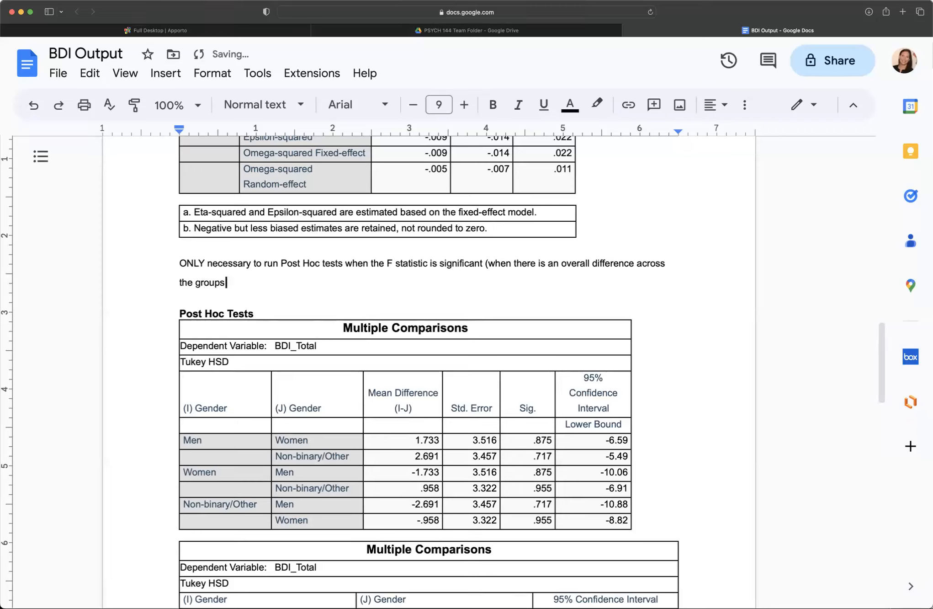
pyautogui.write(').')
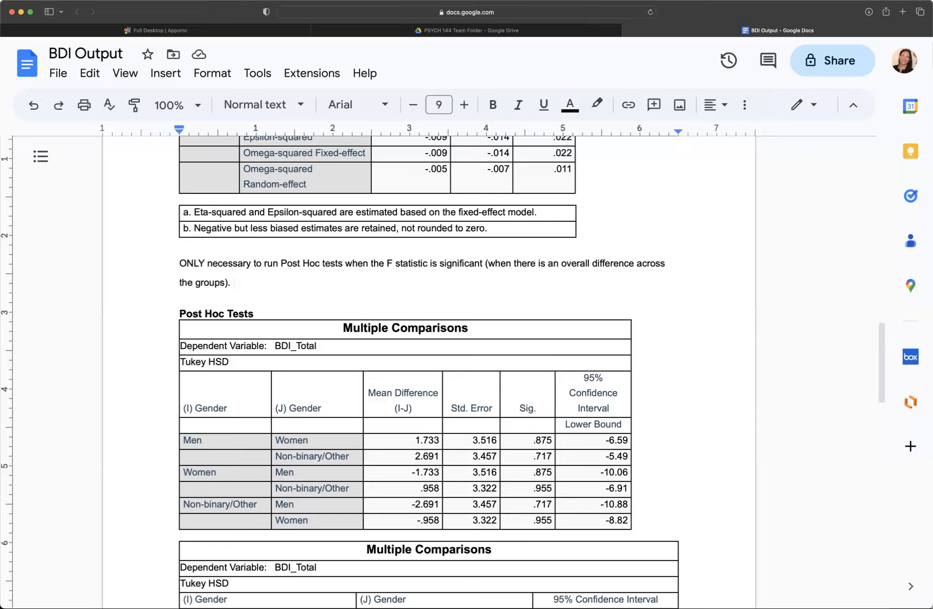
# Select the 'ONLY necessary to run Post Hoc tests' note and highlight it yellow.
pyautogui.click(234, 282)
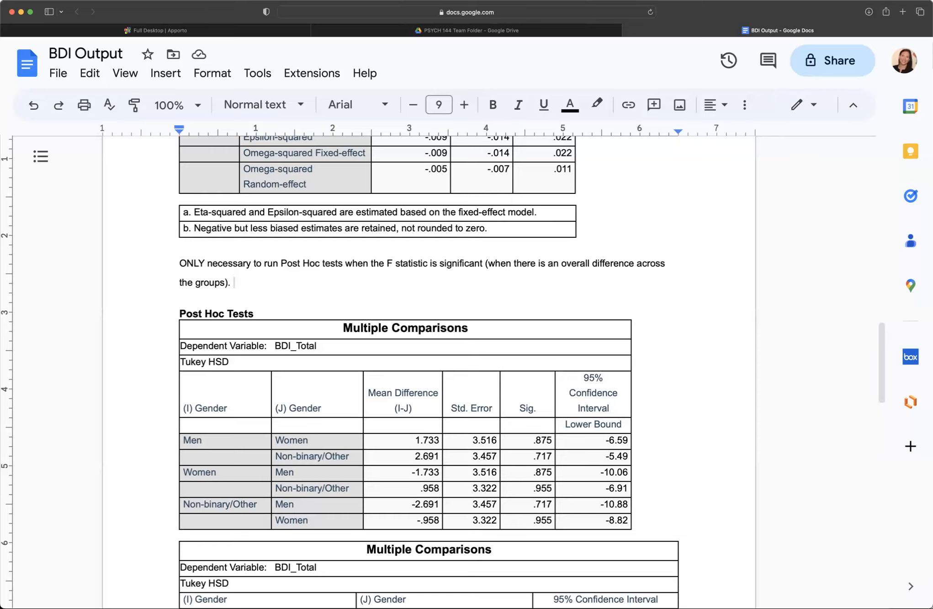
pyautogui.click(232, 282)
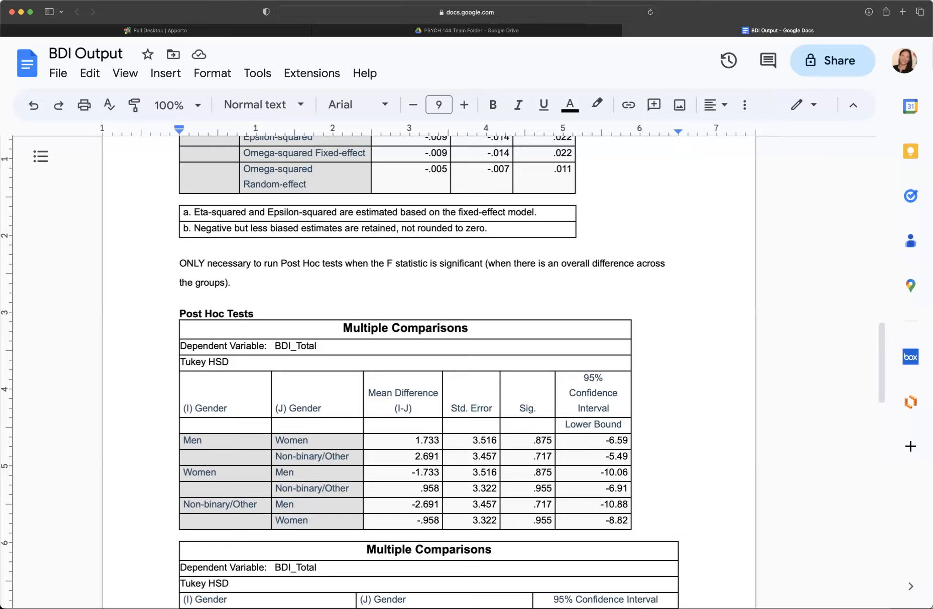
pyautogui.click(232, 282)
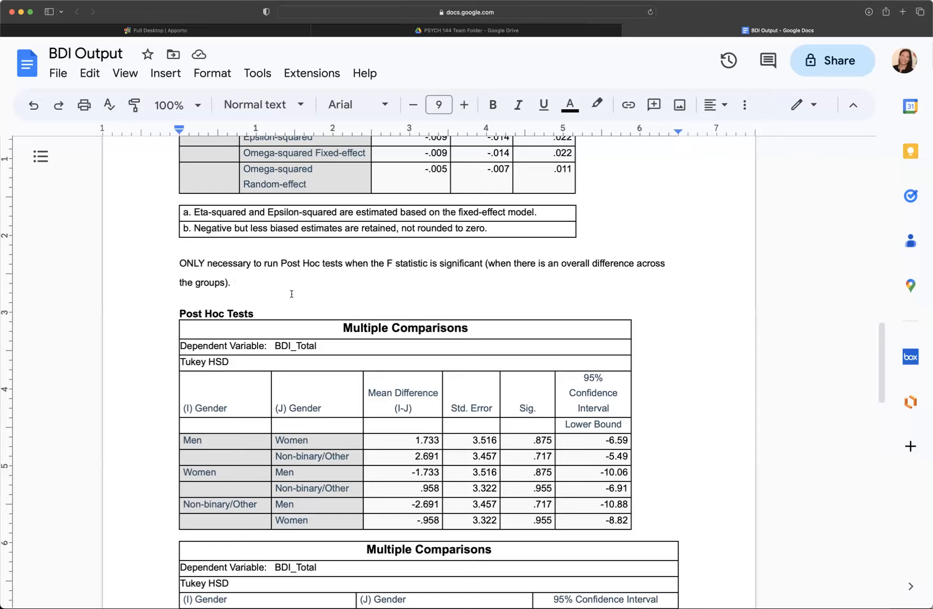
pyautogui.doubleClick(190, 263)
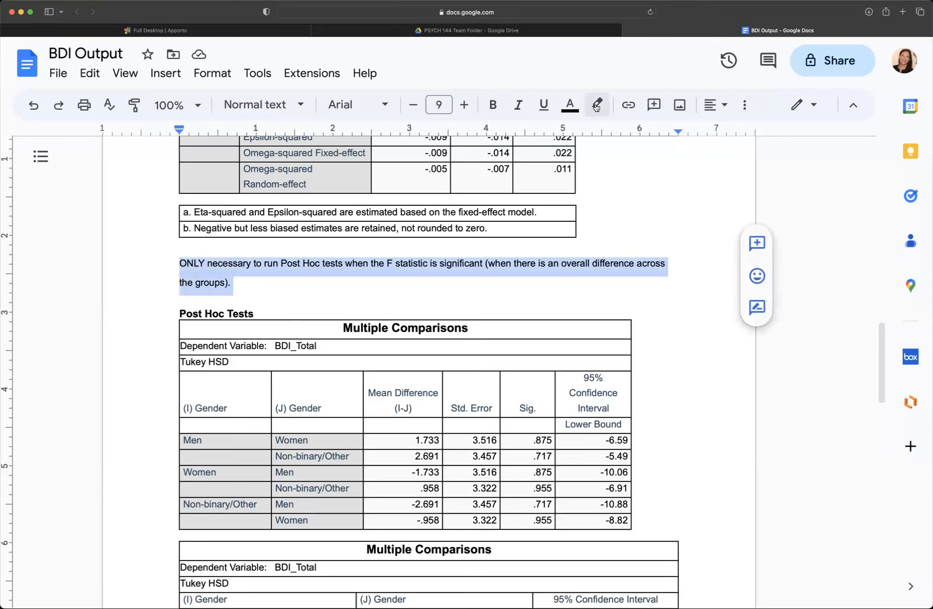
pyautogui.click(596, 104)
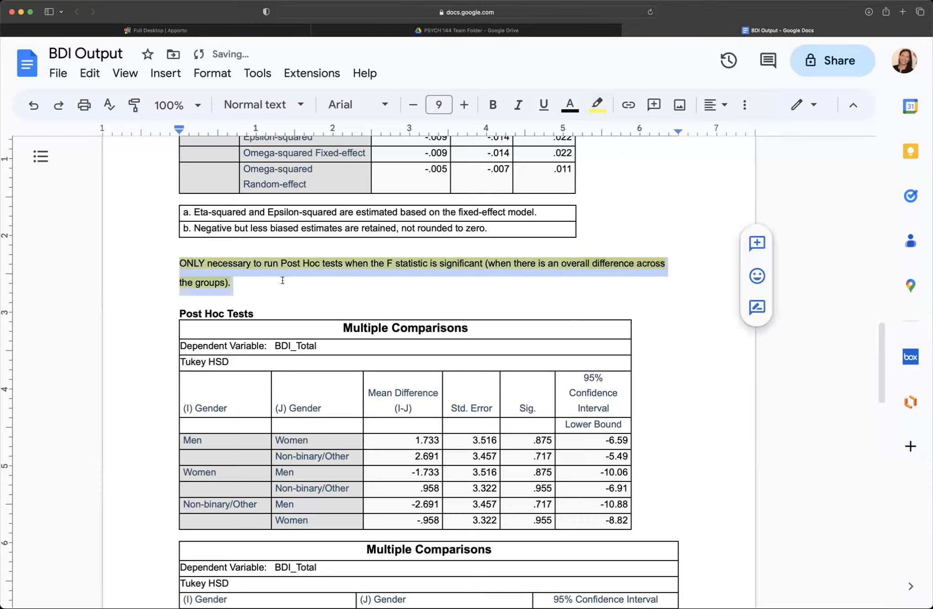
pyautogui.scroll(-3)
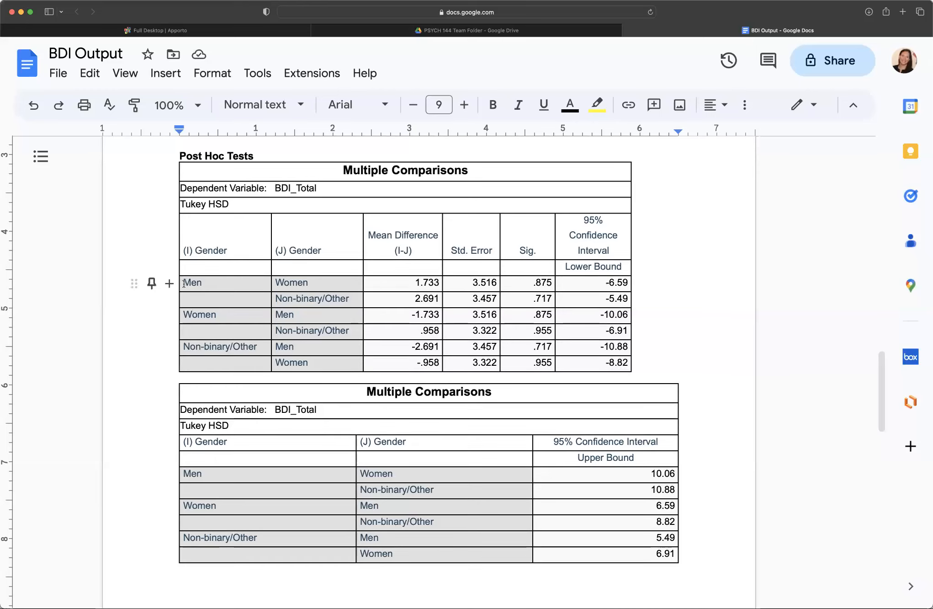
# Turn the Men and Women labels and the .875 Sig. value red.
pyautogui.click(292, 282)
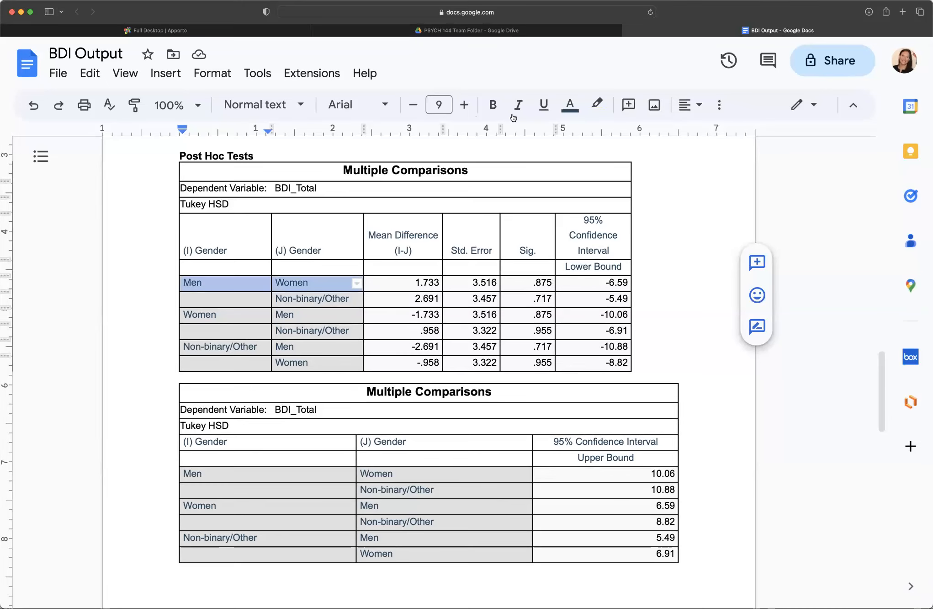
pyautogui.click(568, 105)
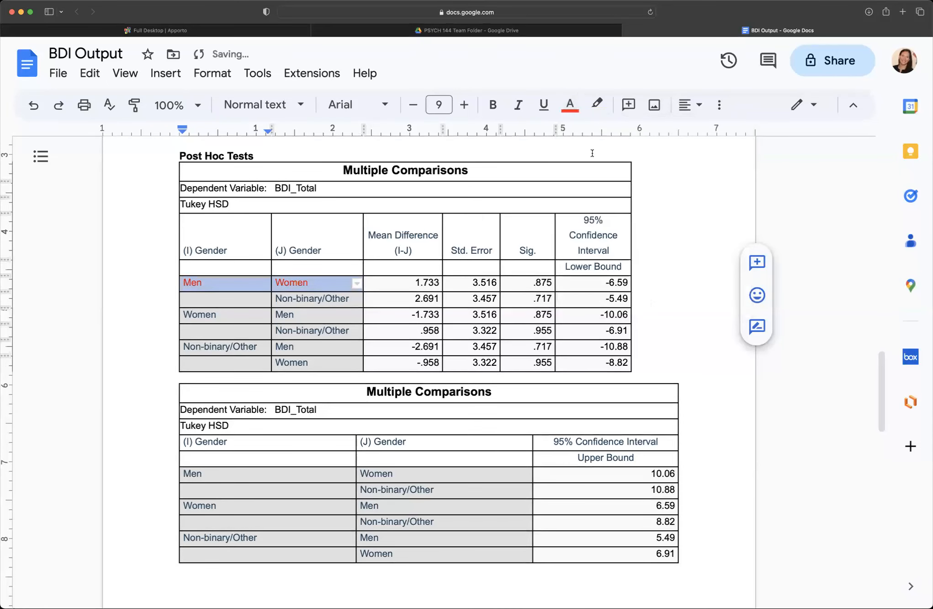
pyautogui.click(527, 282)
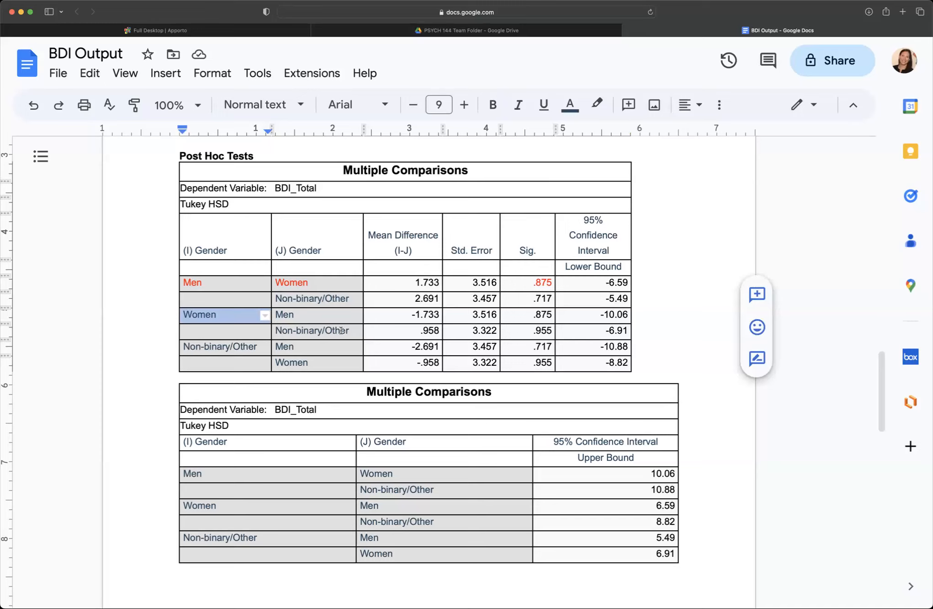
pyautogui.moveTo(569, 104)
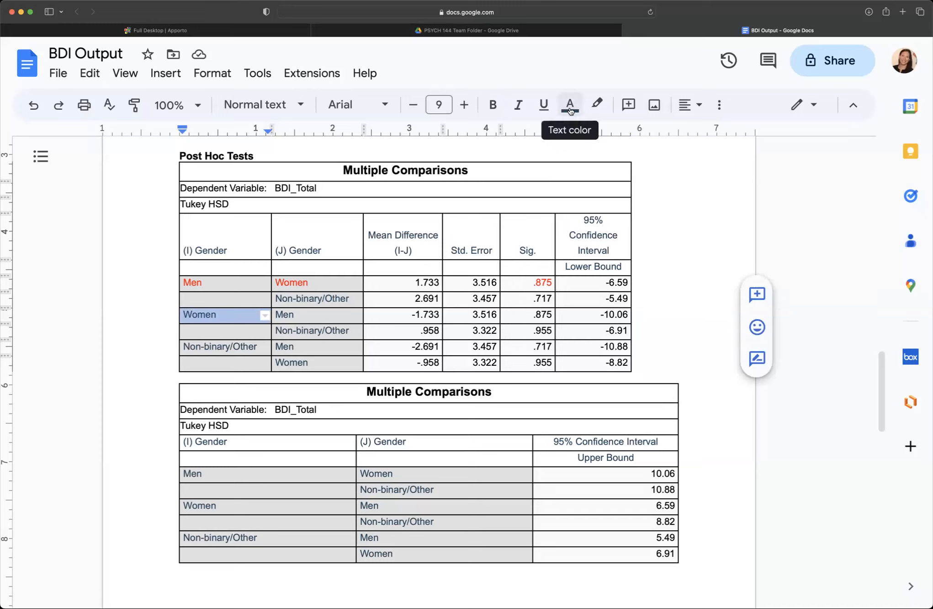
# Turn the Women–Non-binary/Other comparison and its .955 Sig. value green.
pyautogui.click(569, 105)
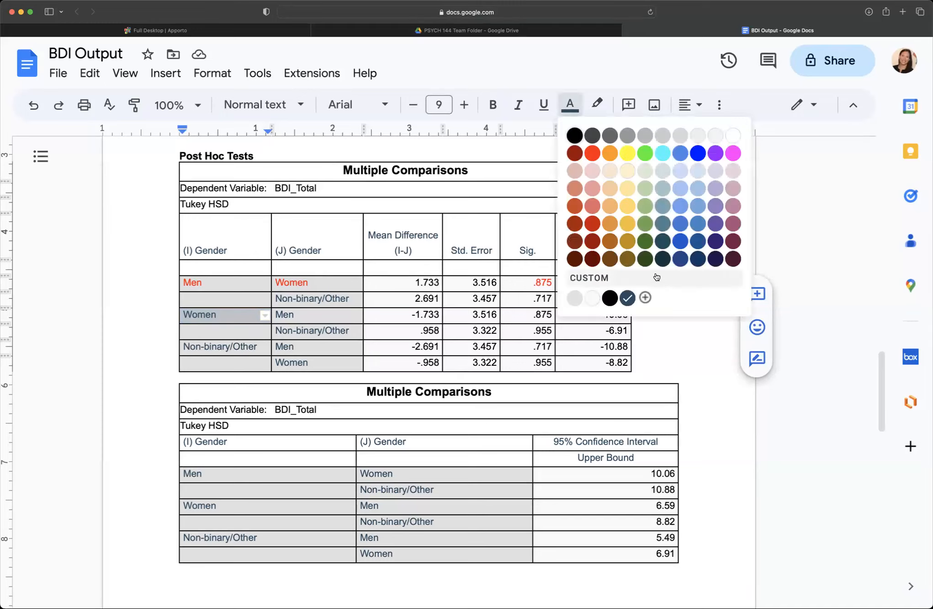
pyautogui.click(610, 298)
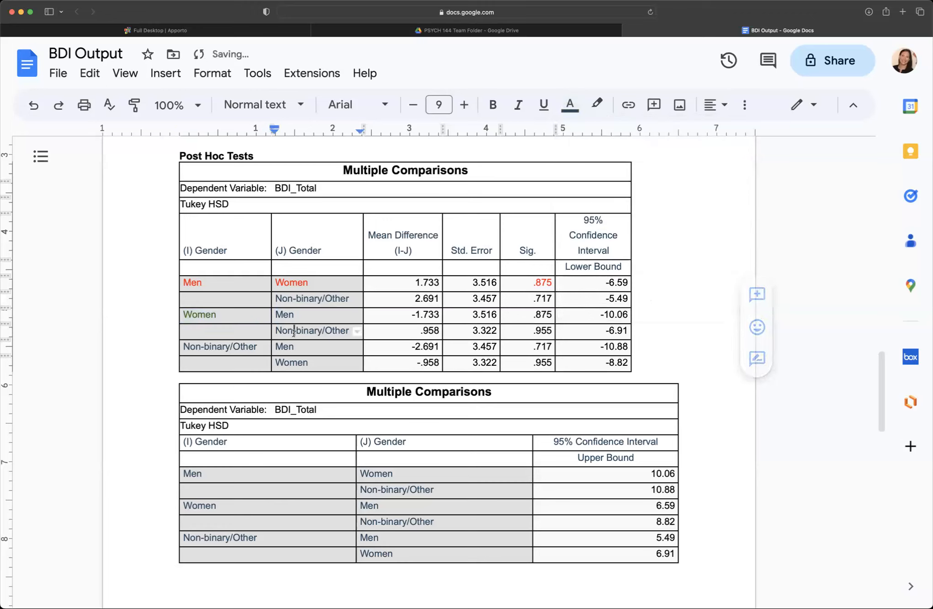
pyautogui.click(568, 105)
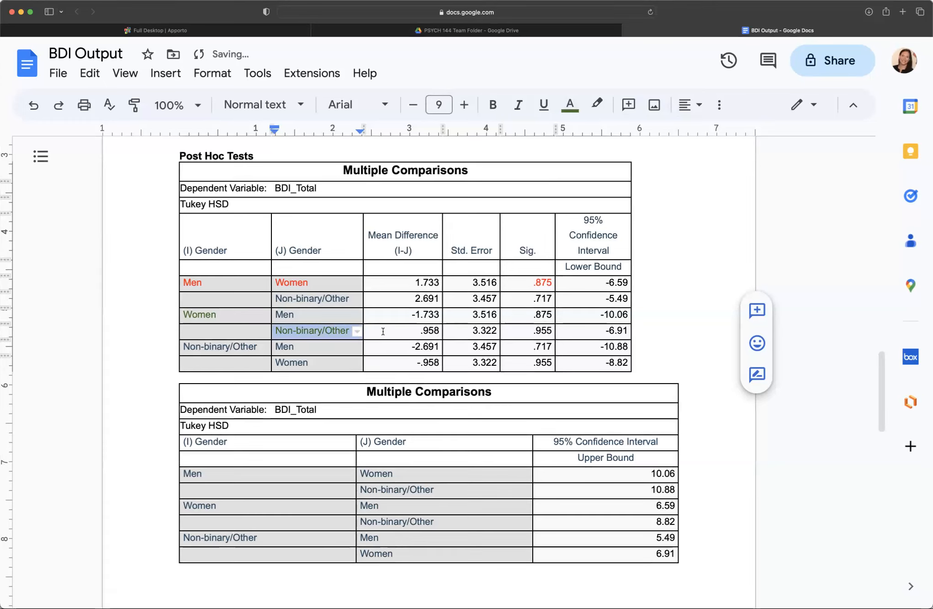
pyautogui.click(526, 330)
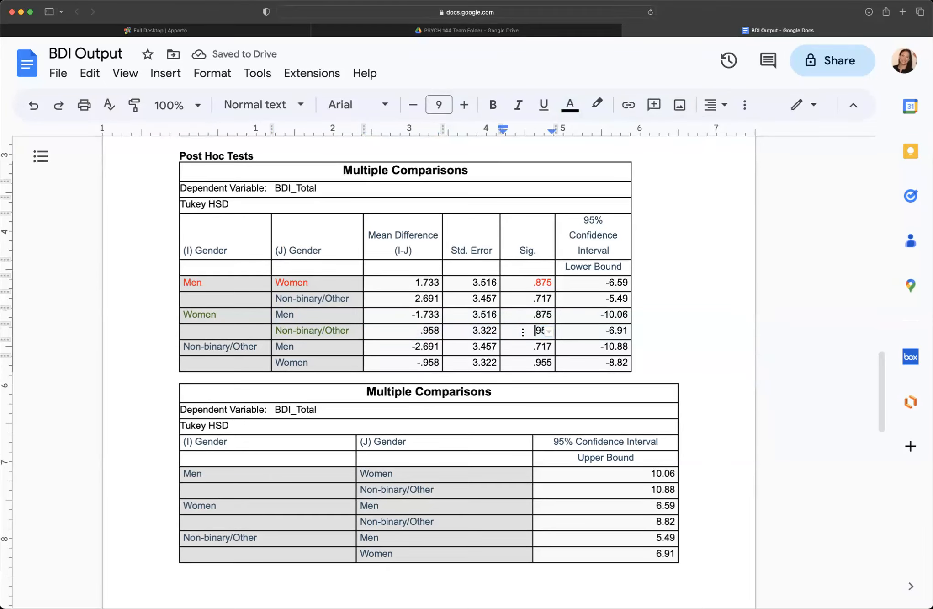
pyautogui.moveTo(223, 315)
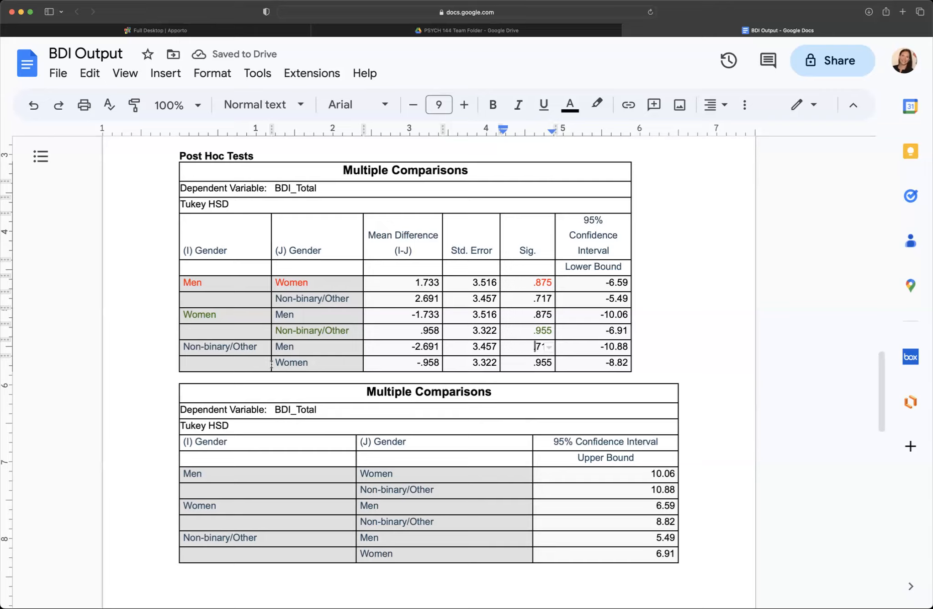
pyautogui.moveTo(191, 346)
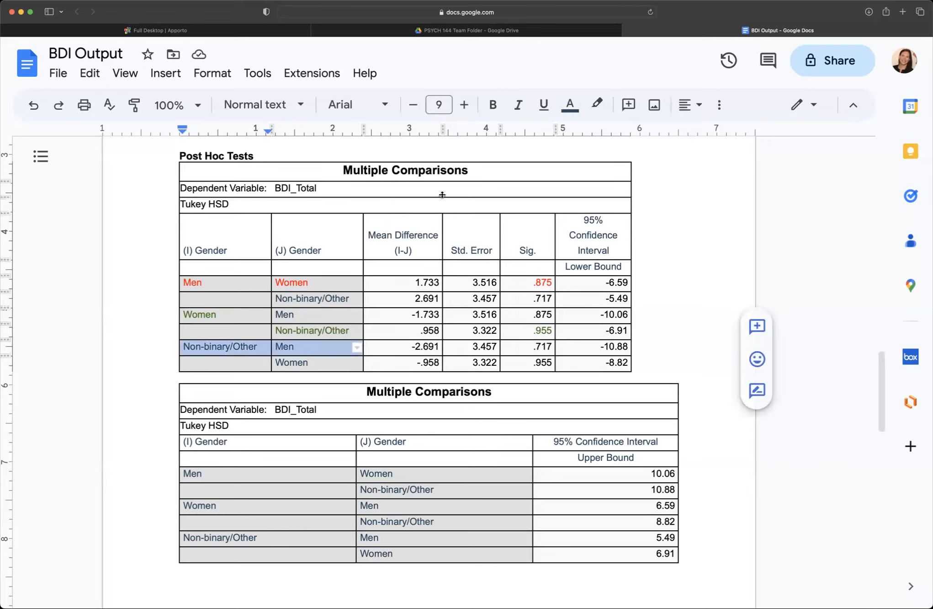
pyautogui.moveTo(569, 105)
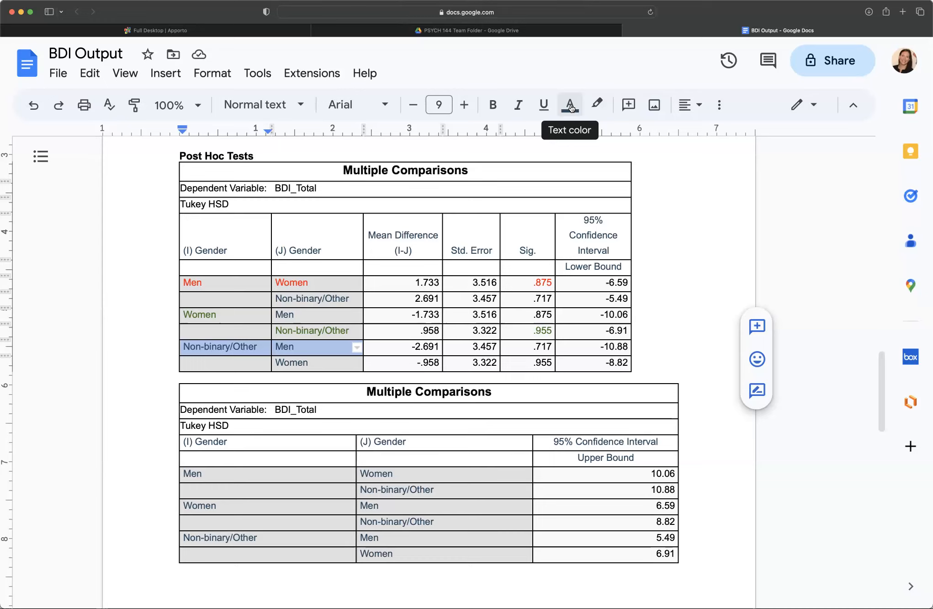
# Make the Non-binary/Other–Men pair and its .717 Sig. value blue.
pyautogui.click(568, 105)
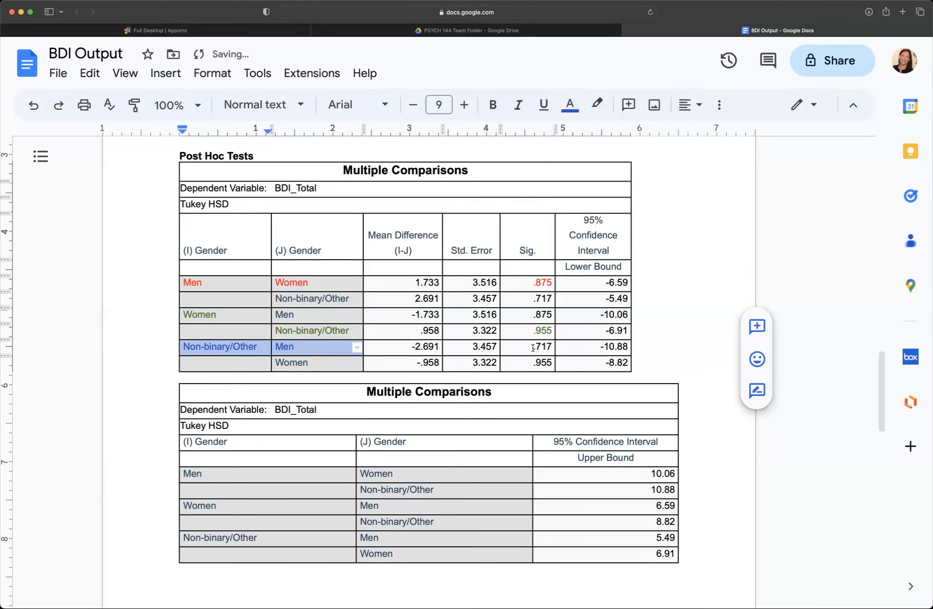
pyautogui.click(539, 347)
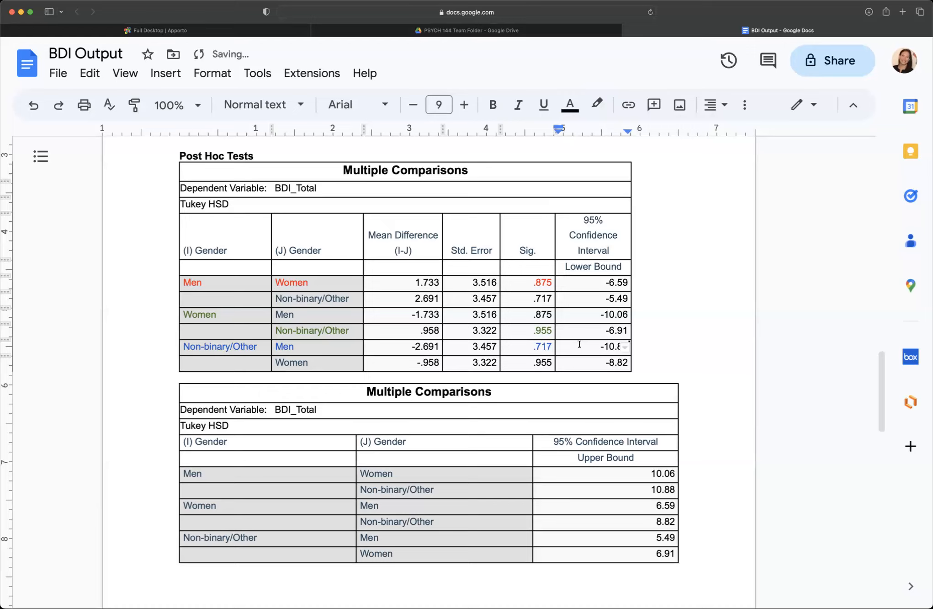
pyautogui.scroll(3)
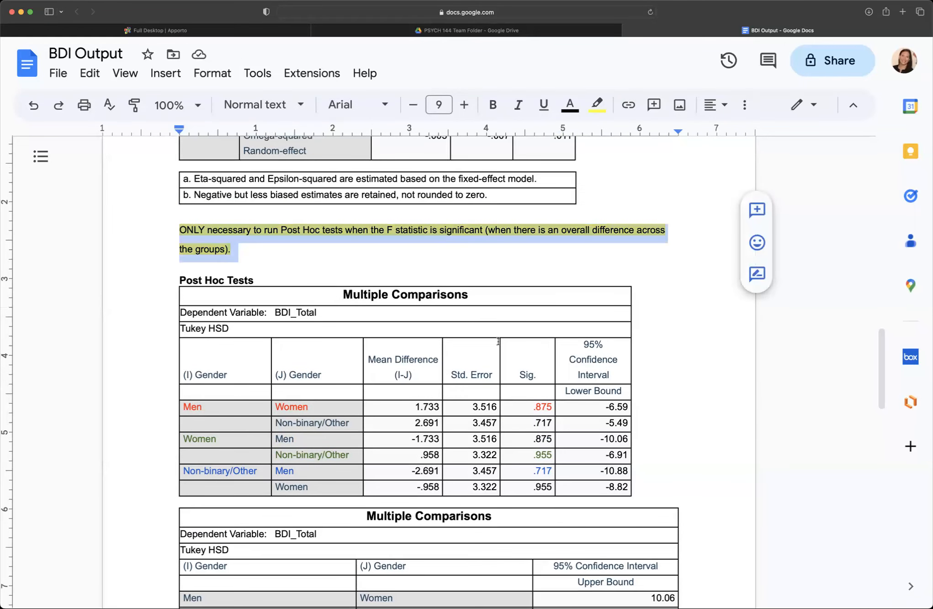
pyautogui.moveTo(432, 324)
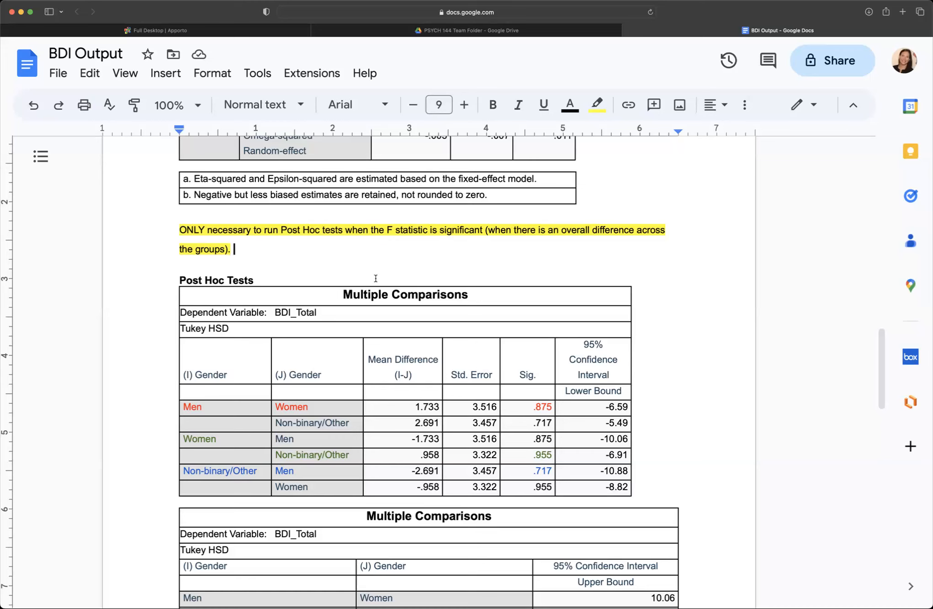
pyautogui.scroll(-3)
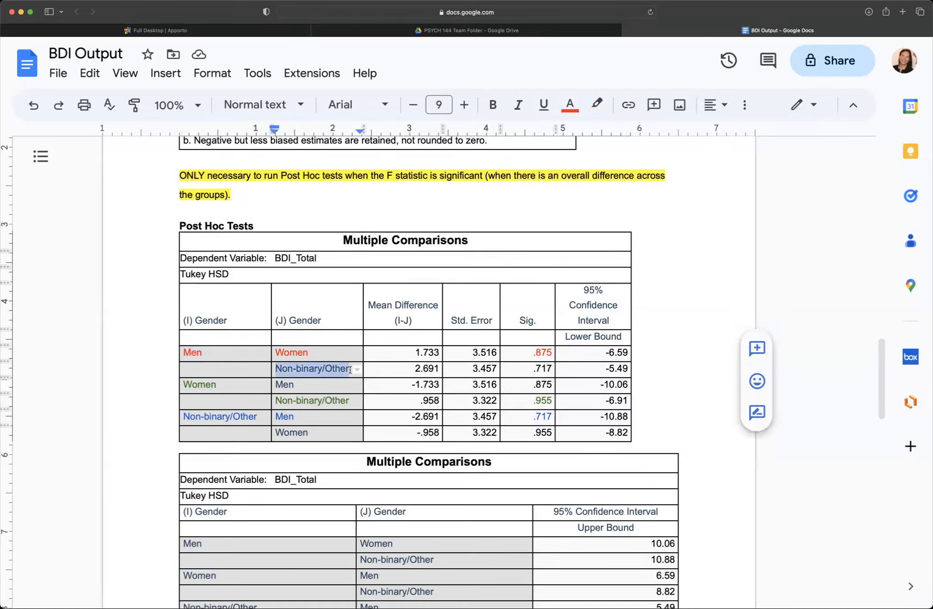
pyautogui.click(540, 368)
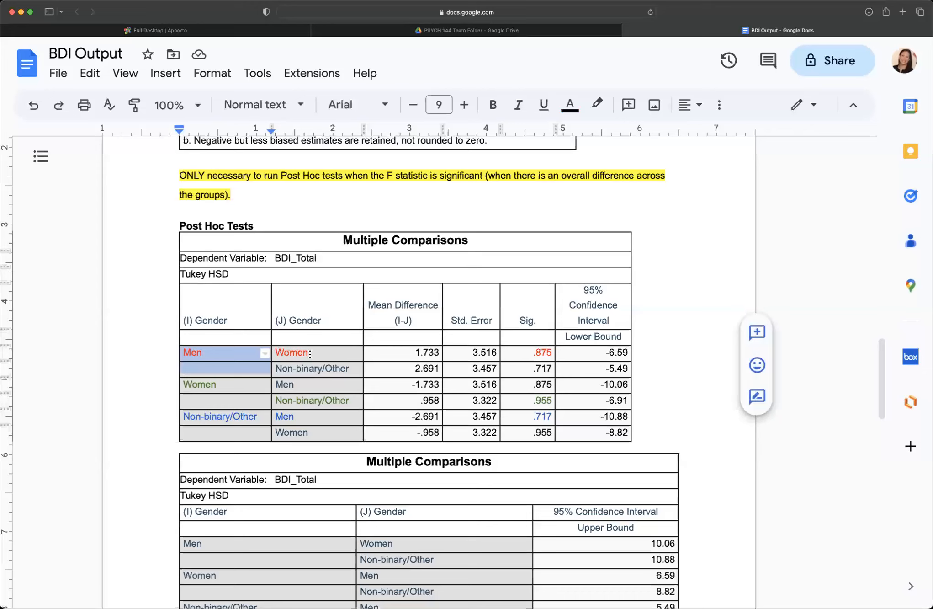
pyautogui.click(199, 384)
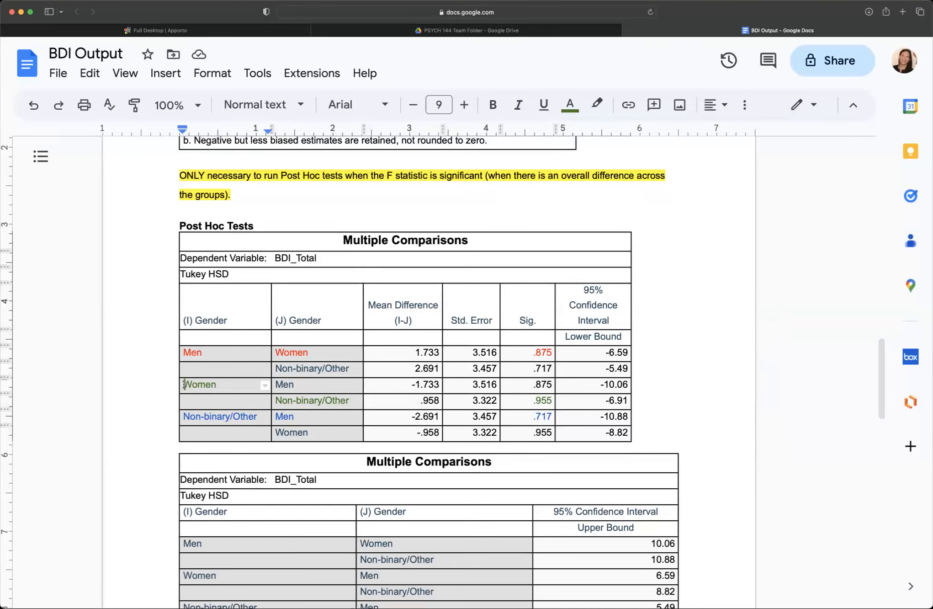
pyautogui.click(211, 384)
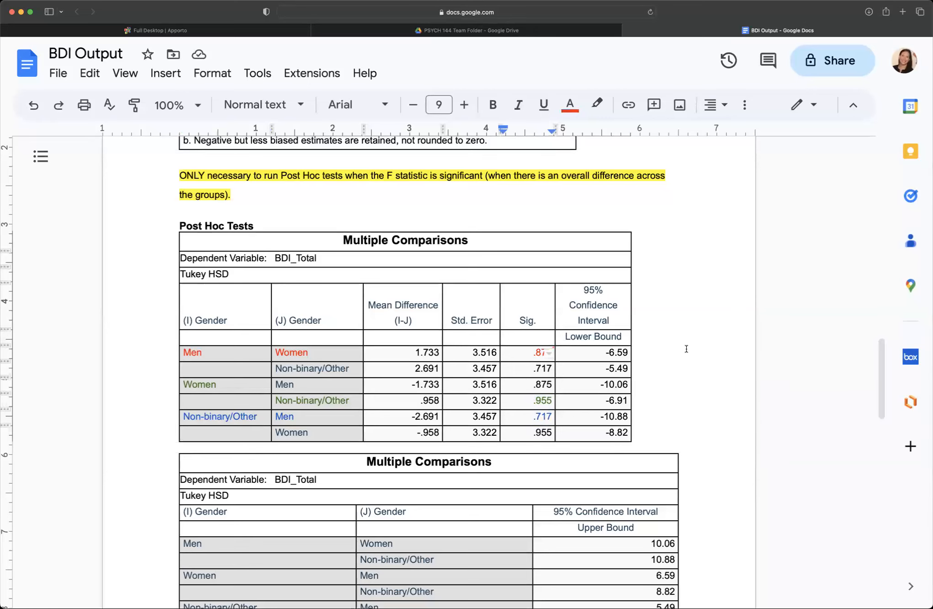
# Scroll past the Homogeneous Subsets table, then back up to Oneway Descriptives.
pyautogui.scroll(-3)
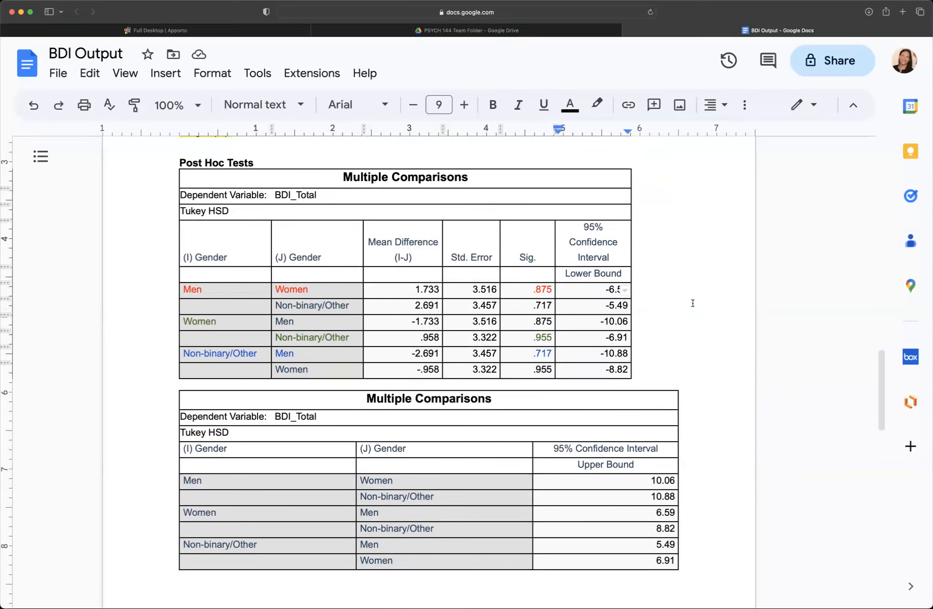
pyautogui.scroll(-3)
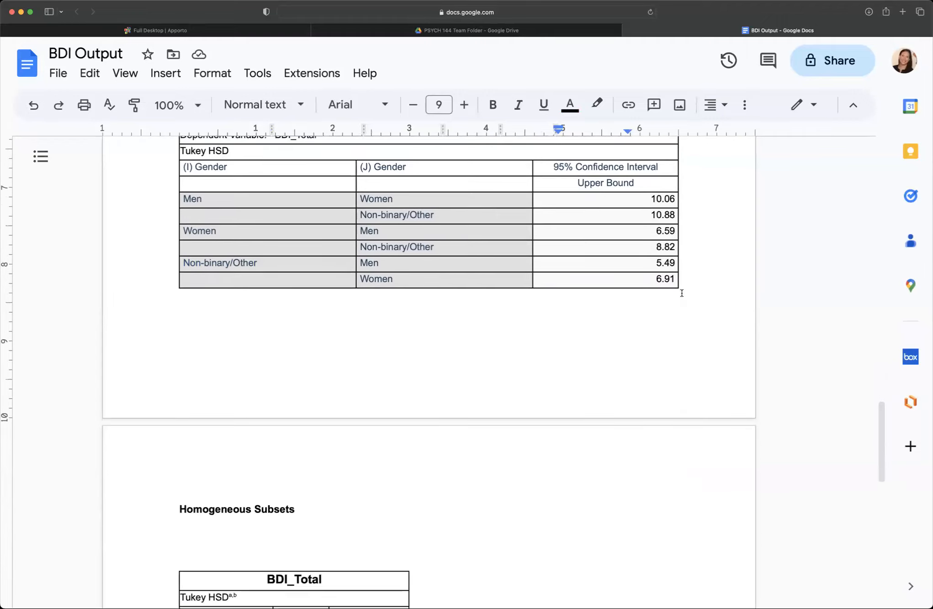
pyautogui.scroll(-3)
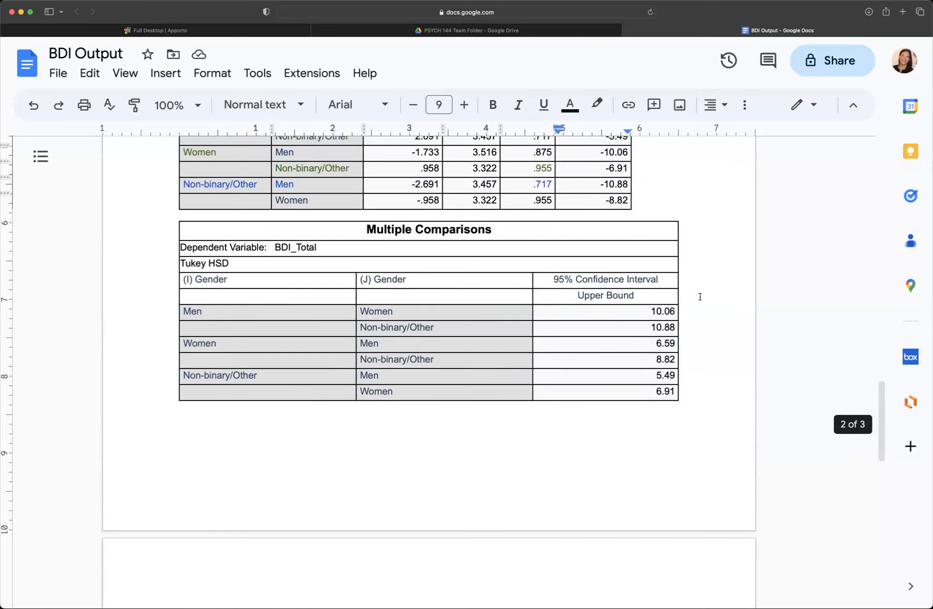
pyautogui.scroll(-3)
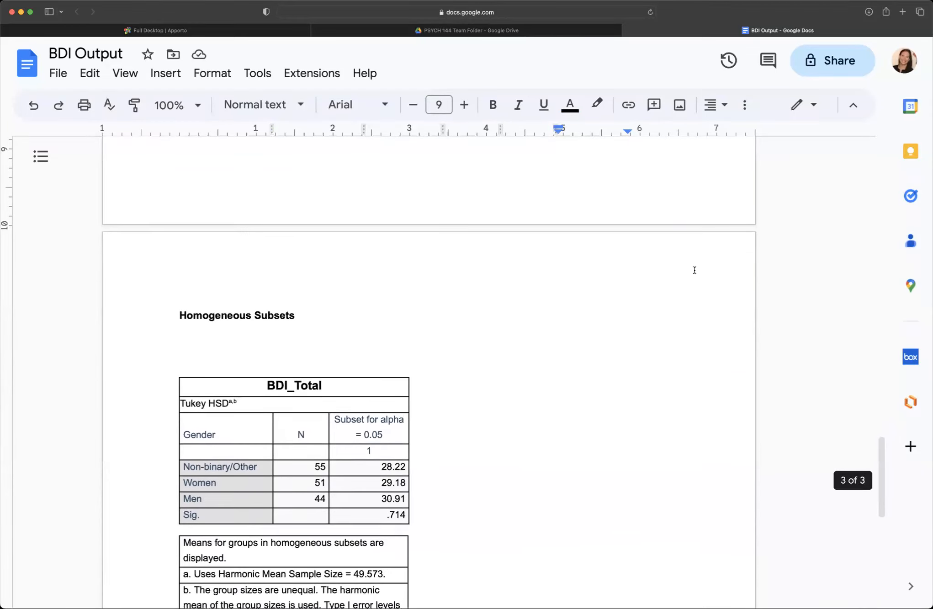
pyautogui.scroll(-3)
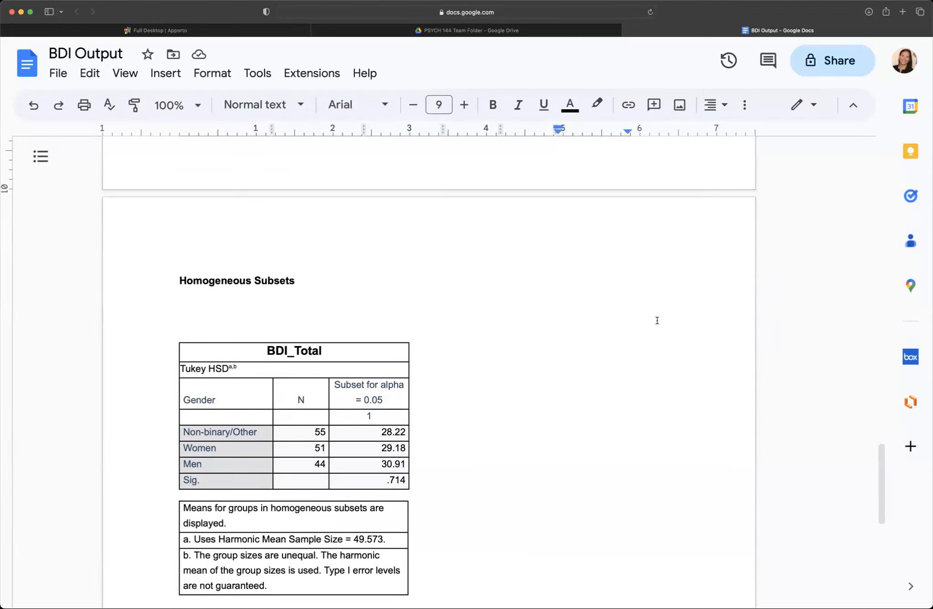
pyautogui.scroll(3)
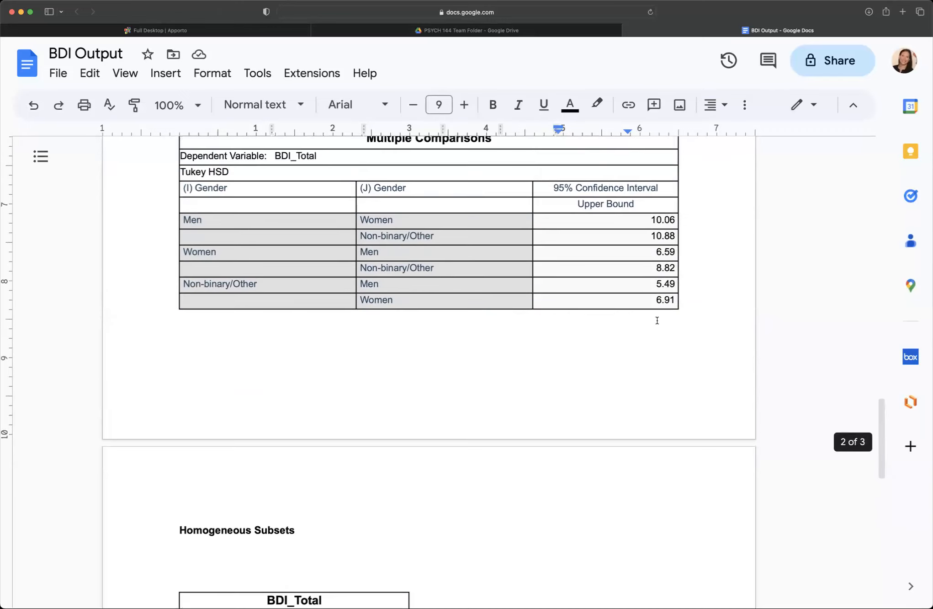
pyautogui.scroll(3)
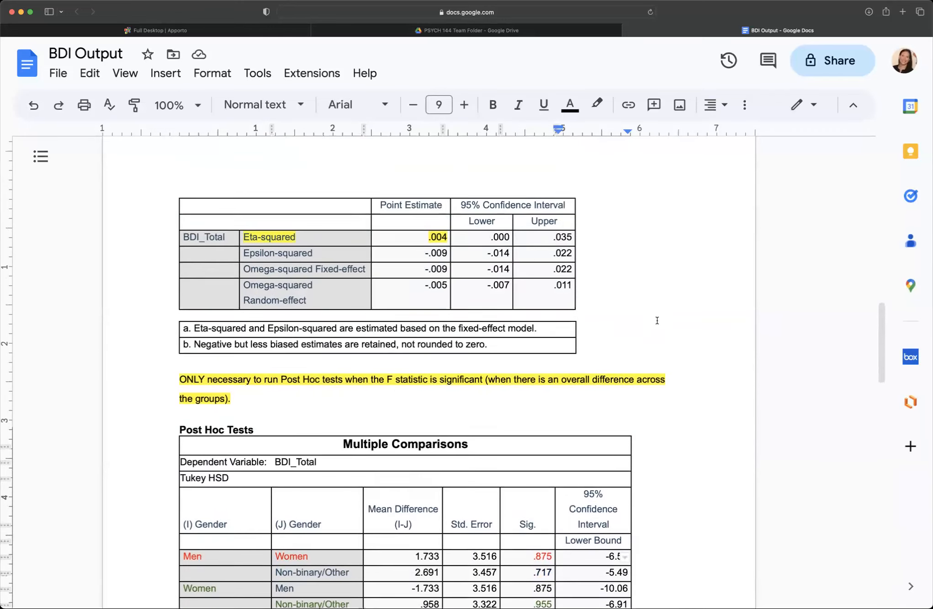
pyautogui.scroll(3)
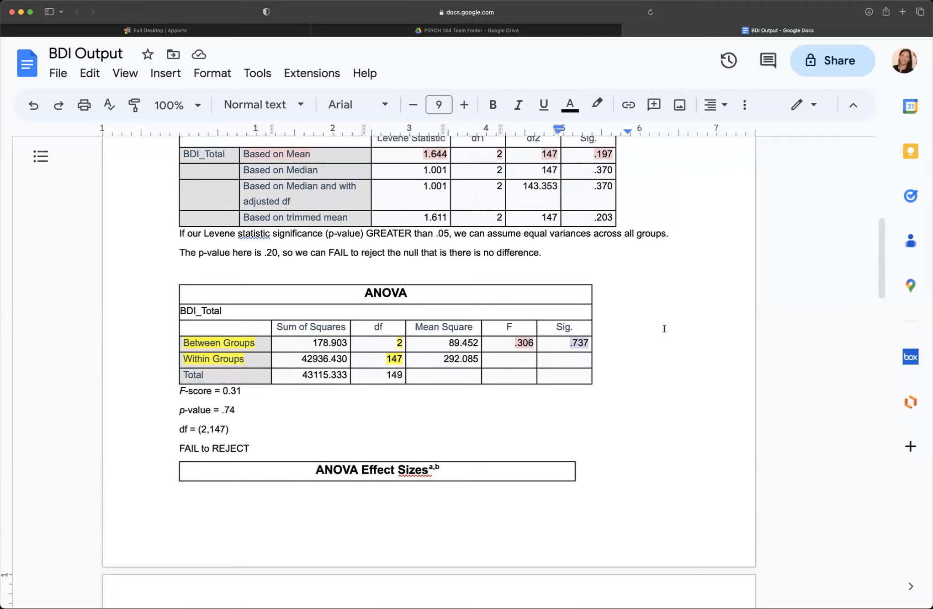
pyautogui.scroll(3)
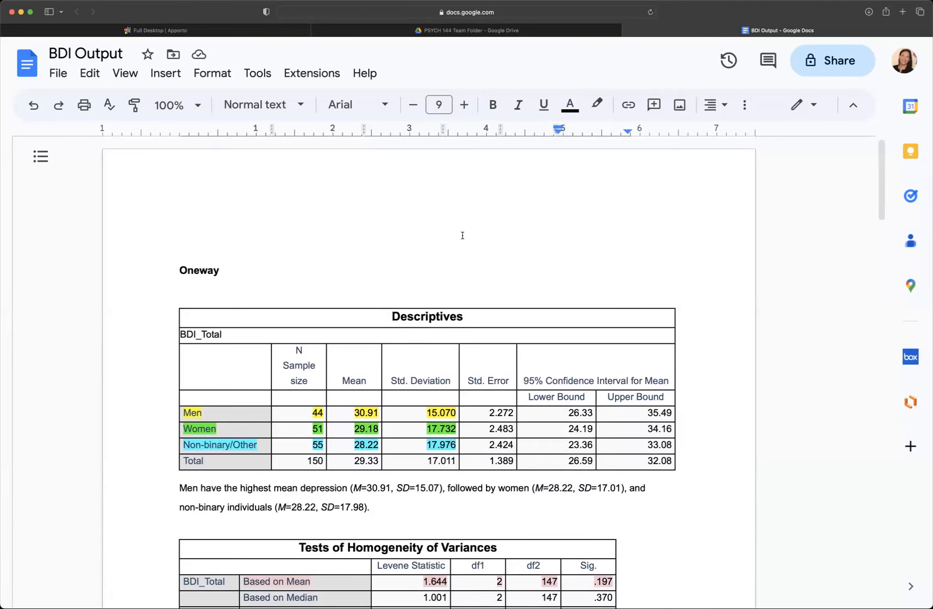
pyautogui.scroll(-3)
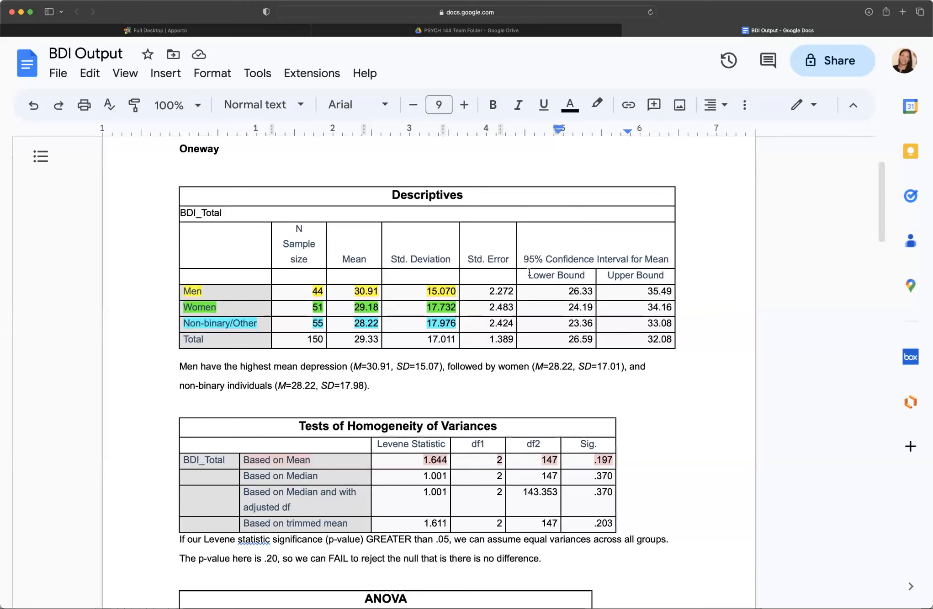